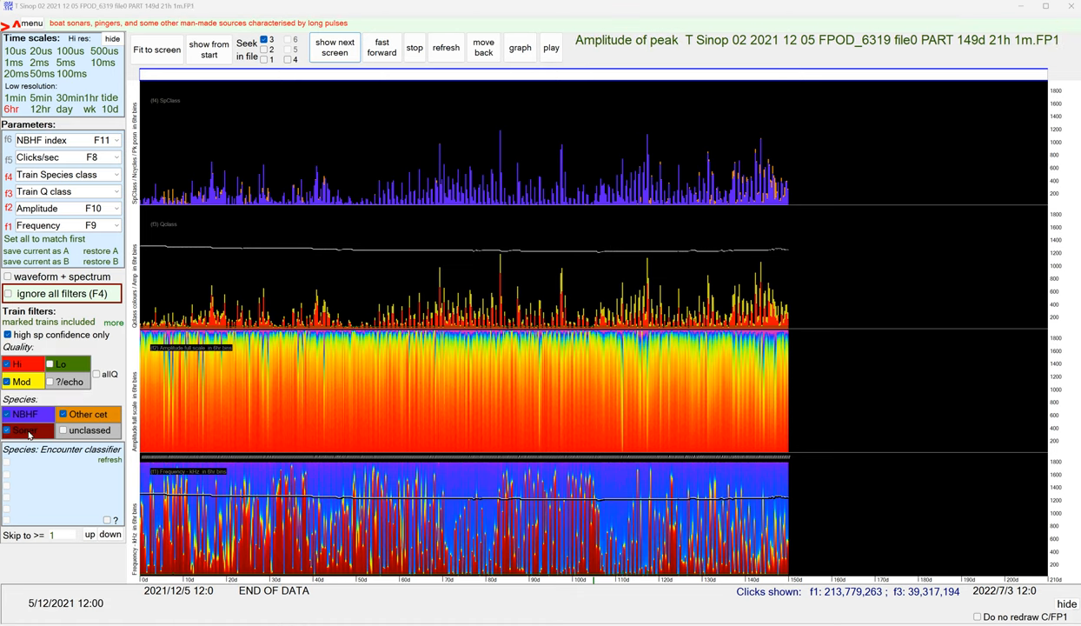
Leave dolphin trains out of the species filter and bring up the analysis summary of the filtered trains.
click(28, 429)
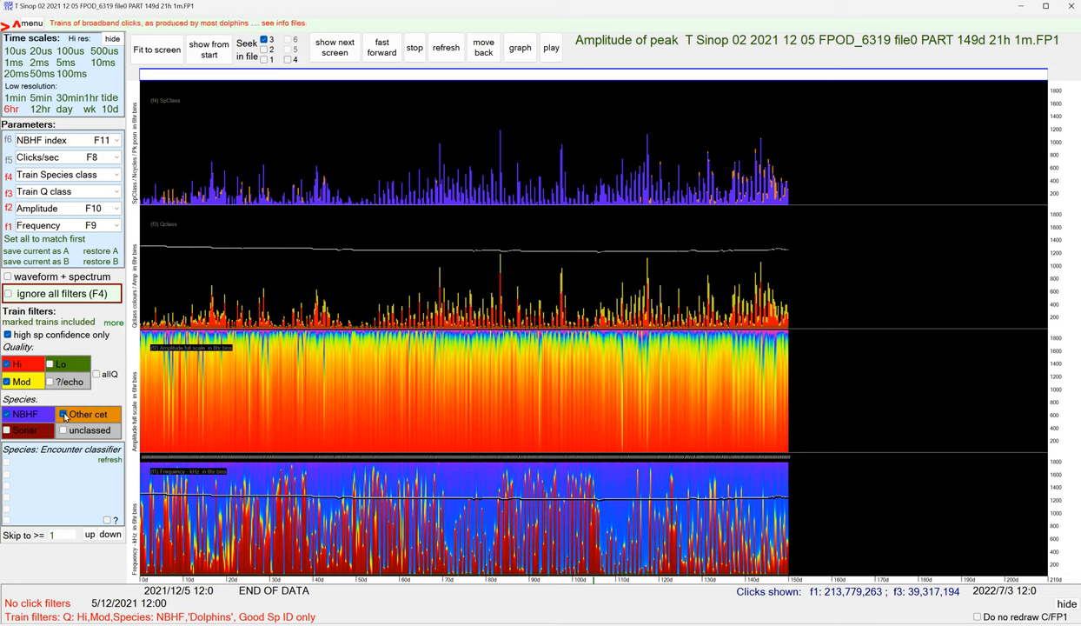
click(26, 429)
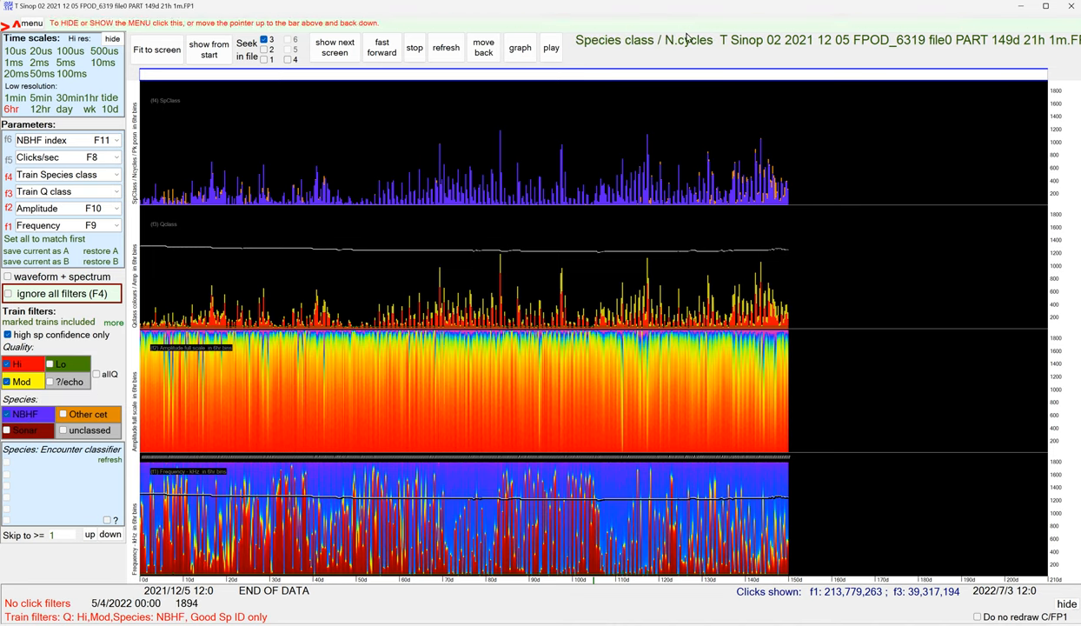
click(737, 87)
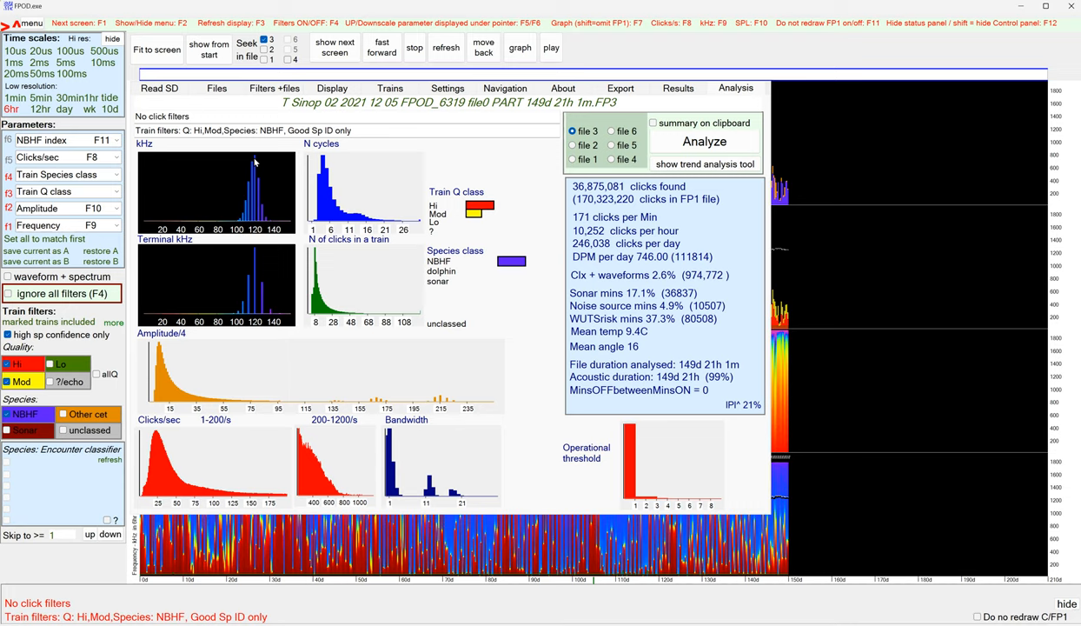
mouse_move(323, 163)
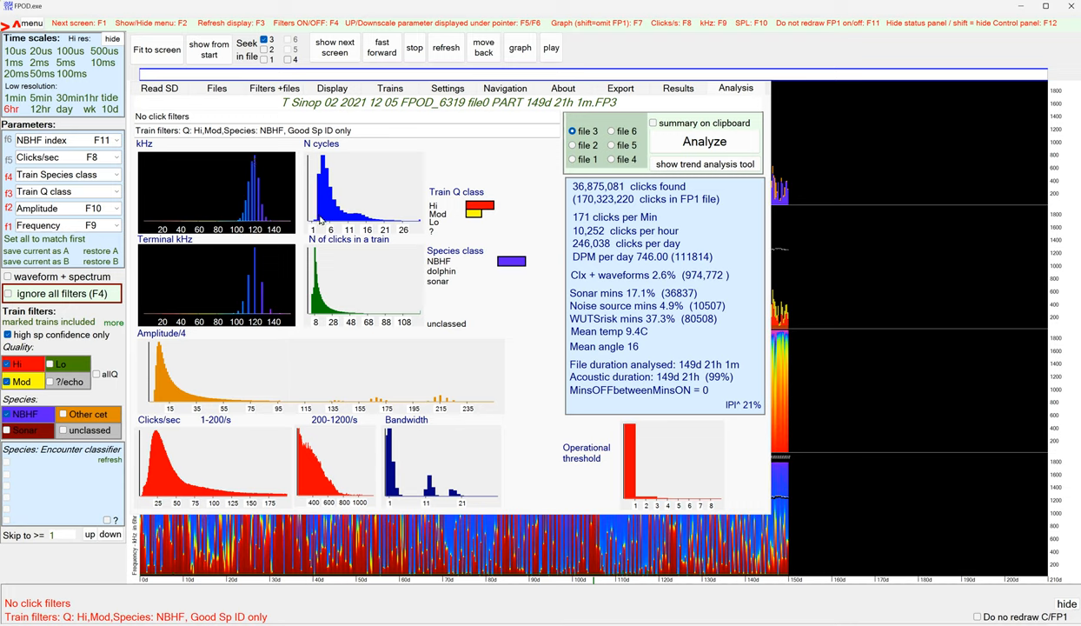
mouse_move(323, 160)
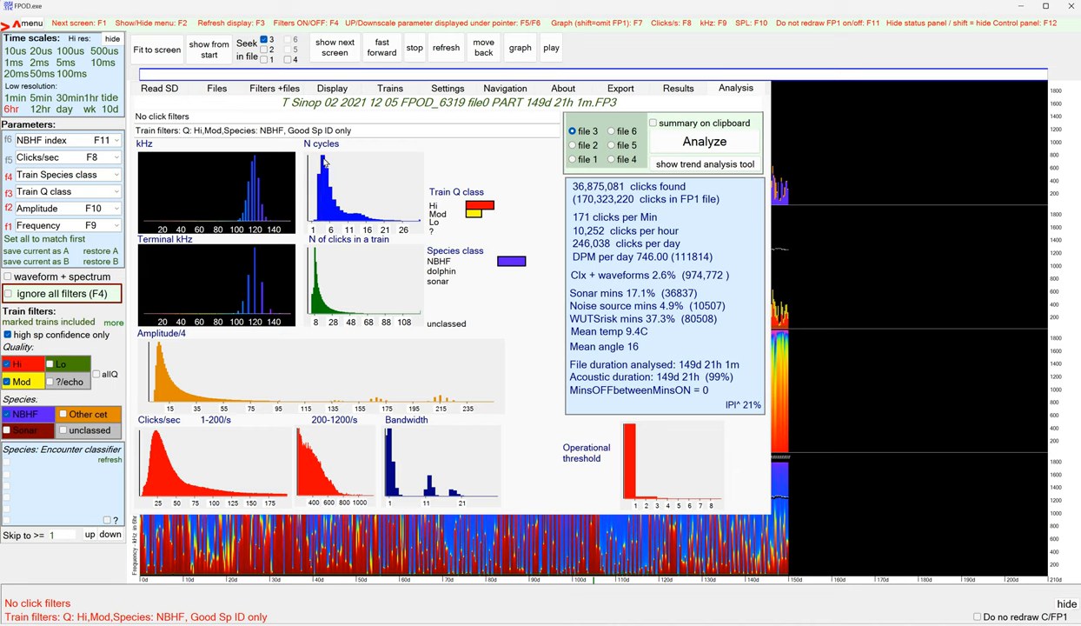
mouse_move(337, 177)
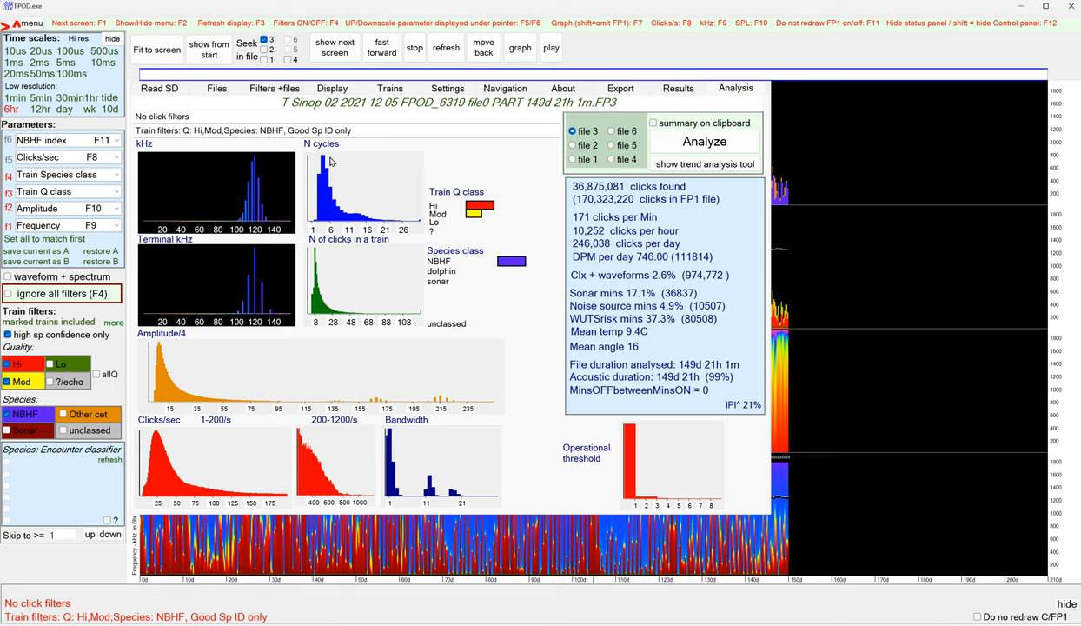
mouse_move(316, 259)
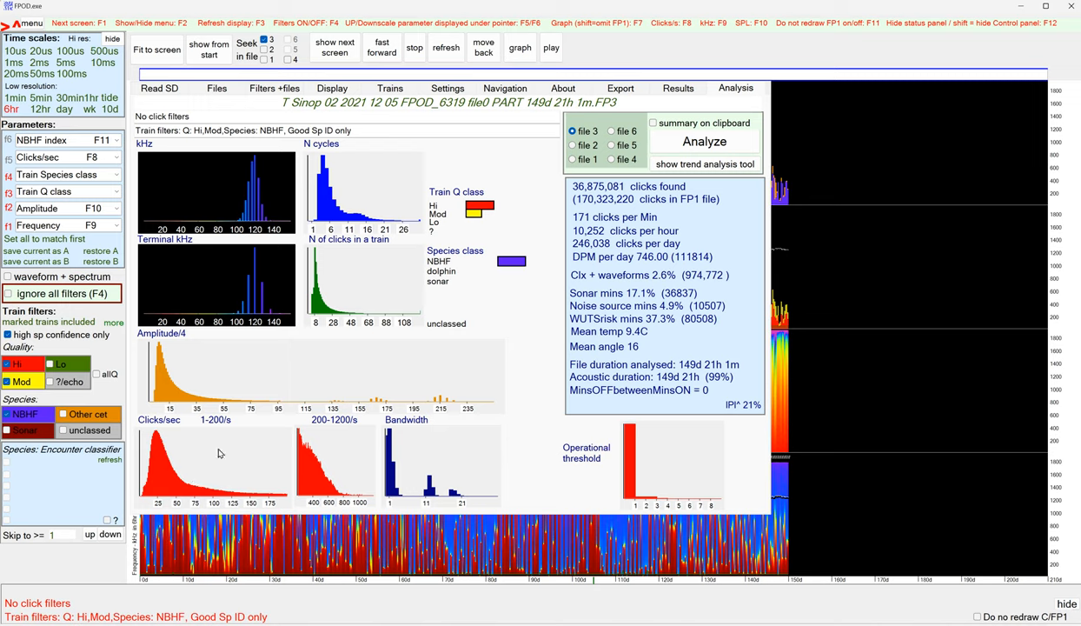
mouse_move(396, 452)
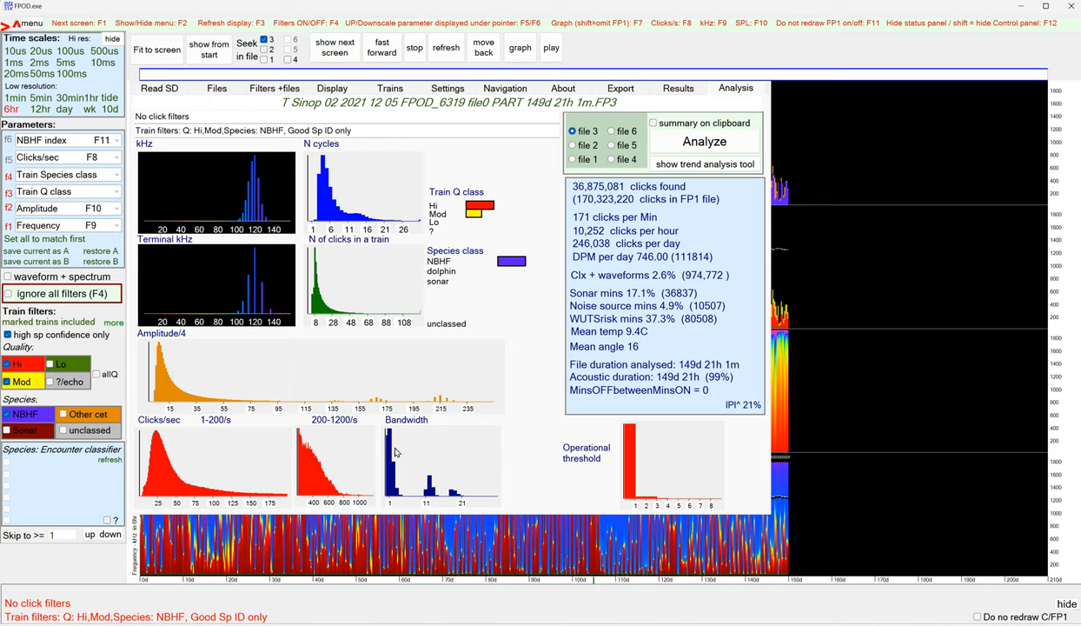
mouse_move(391, 443)
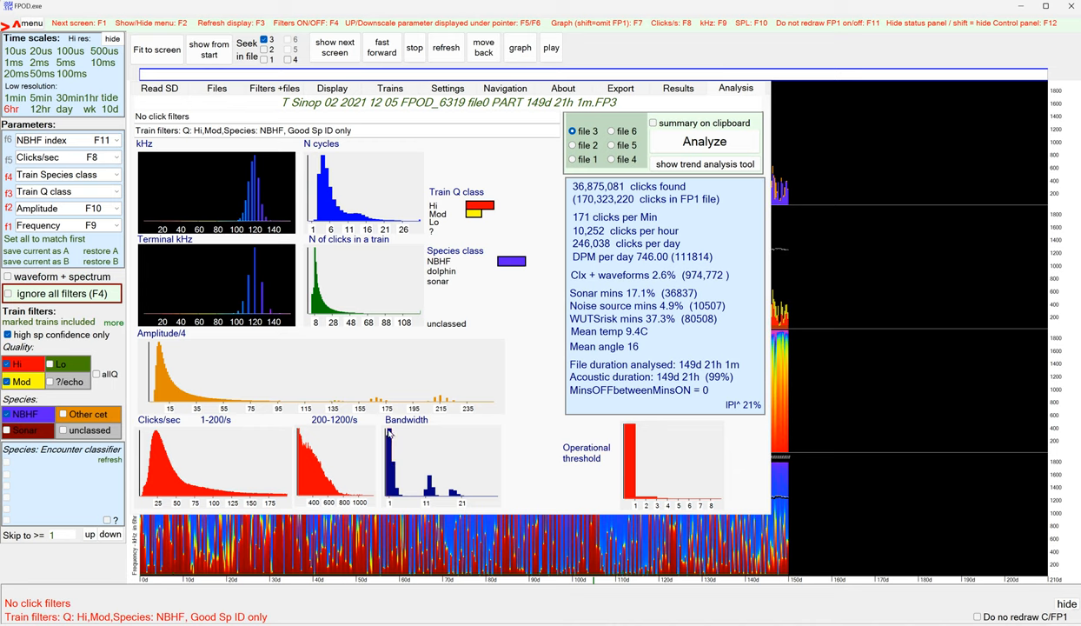
mouse_move(407, 348)
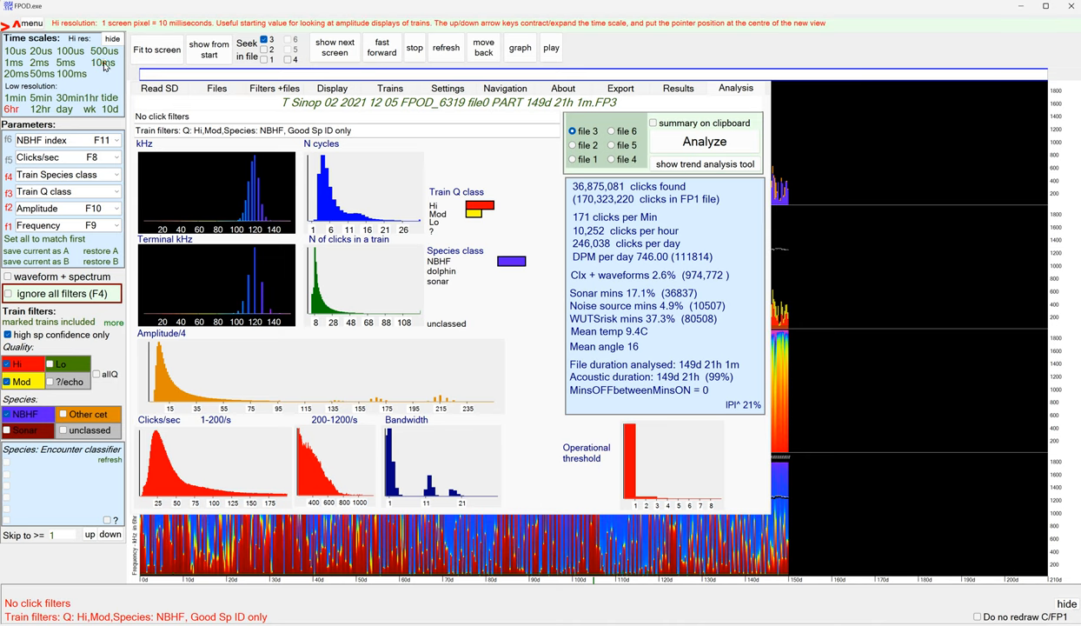
Show the clicks at 10 ms resolution from the start of the file and step to the next screen.
click(209, 49)
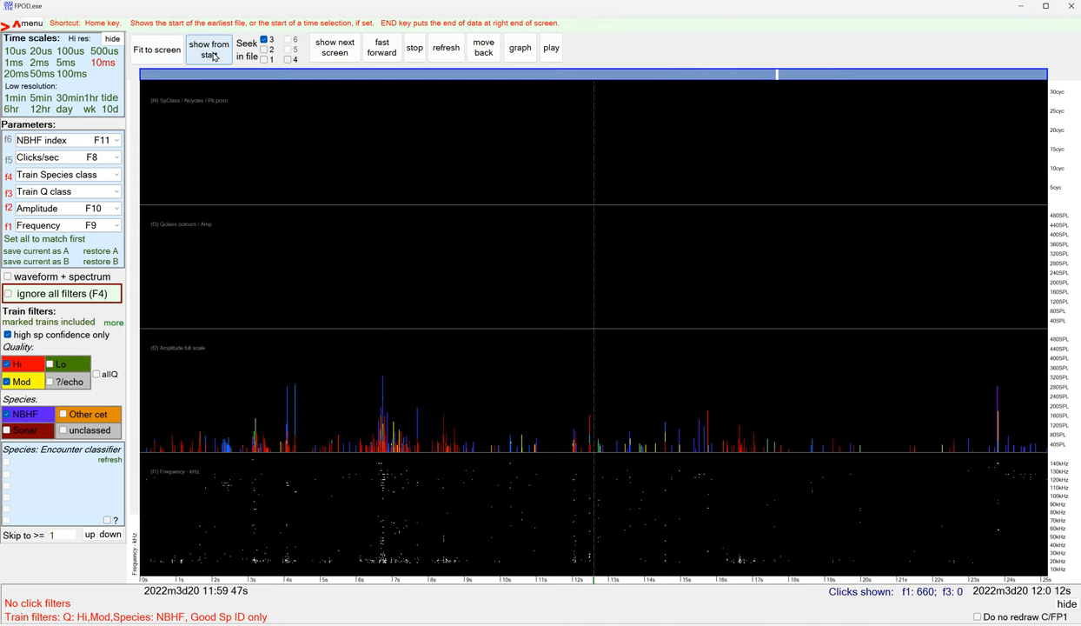
click(334, 48)
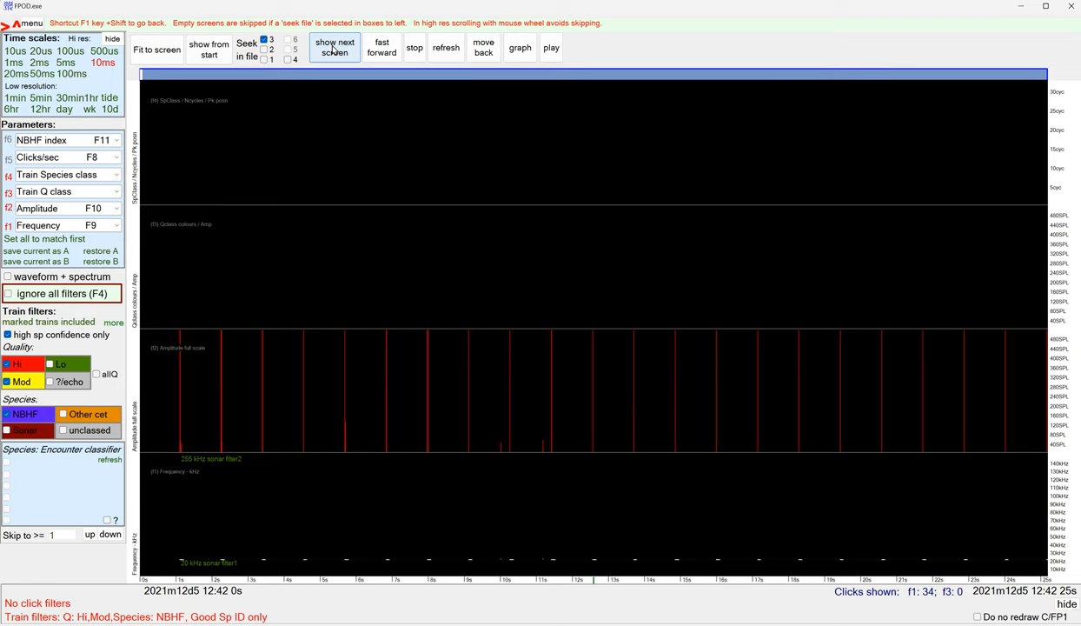
click(336, 48)
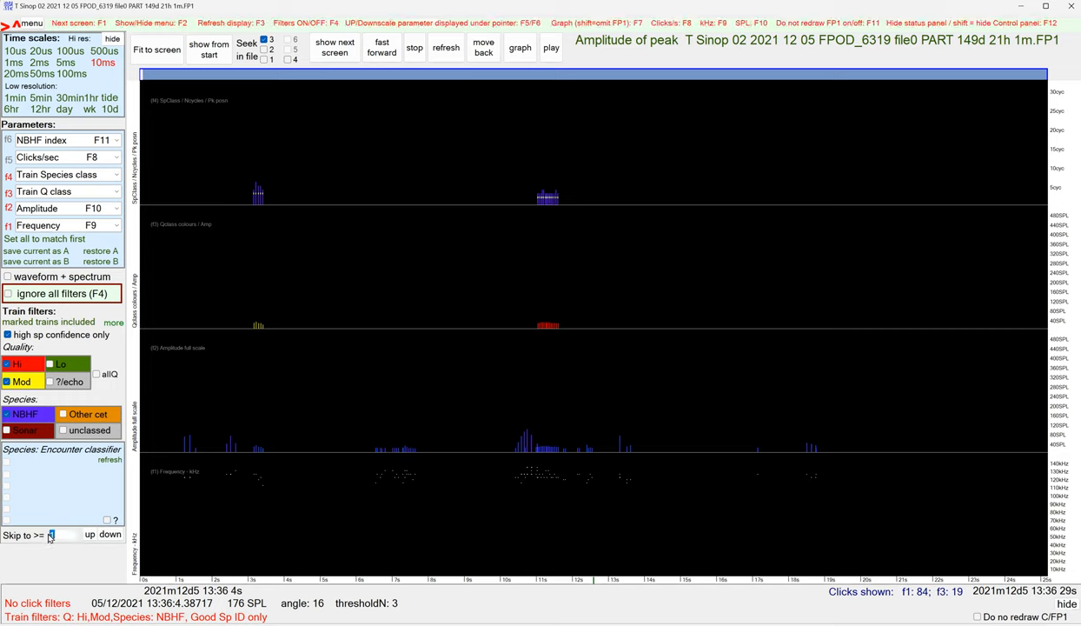
Skip forward with 400 as the skip amount and advance to the next screen of clicks.
text(400)
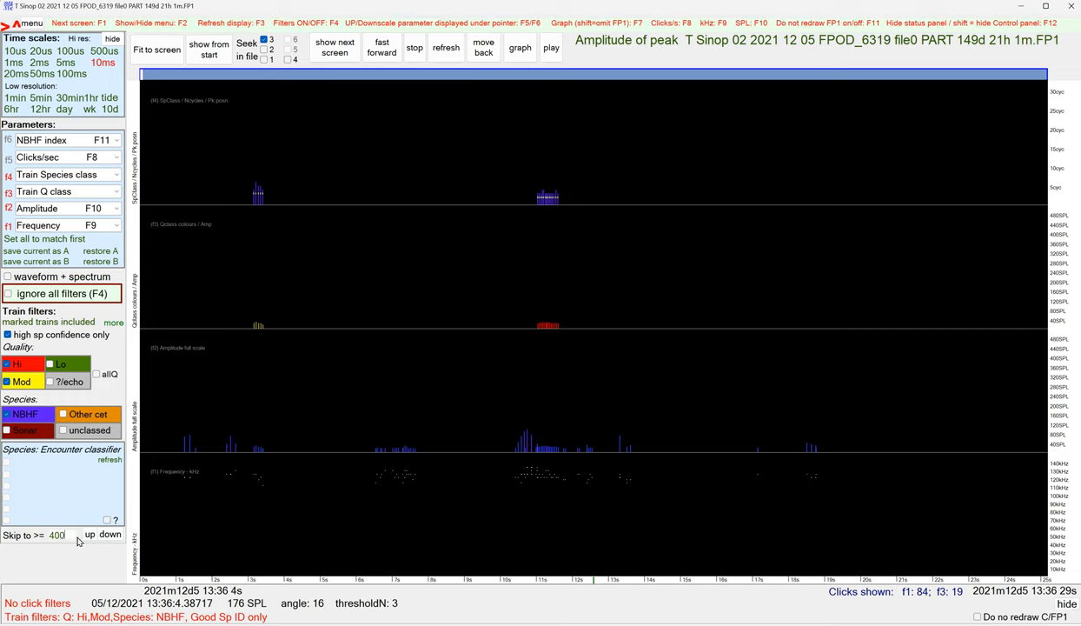
click(337, 49)
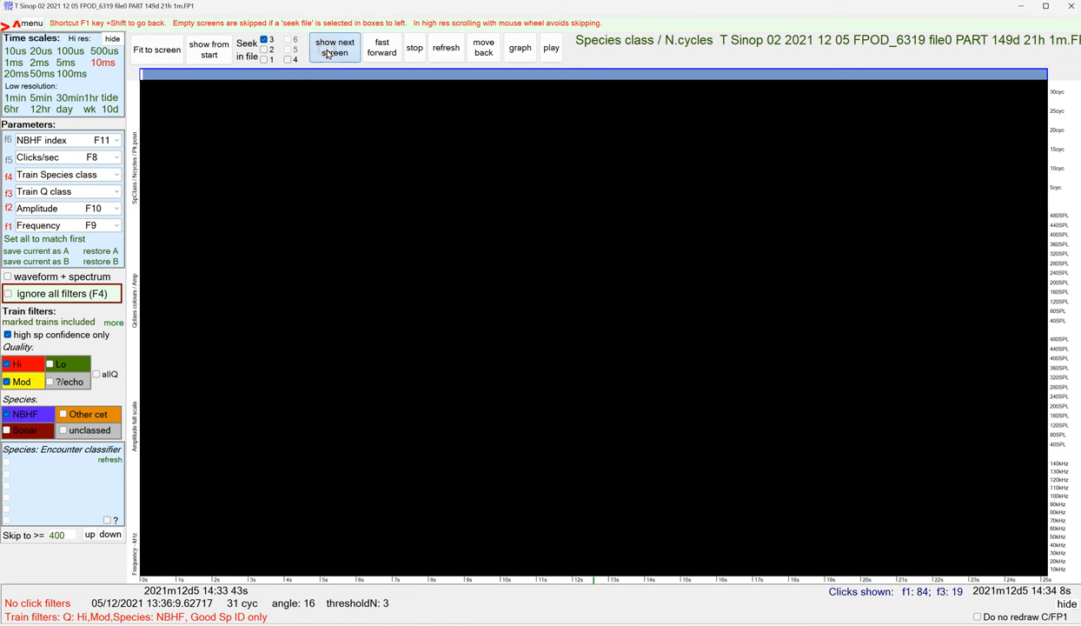
click(343, 48)
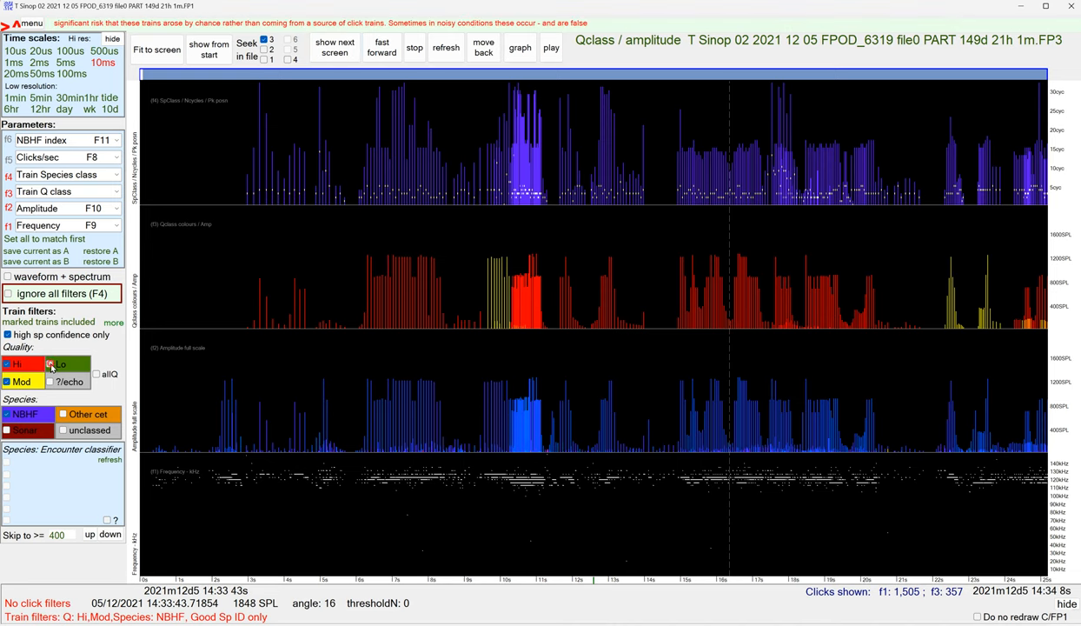
Admit low-quality trains into the train filter.
click(52, 363)
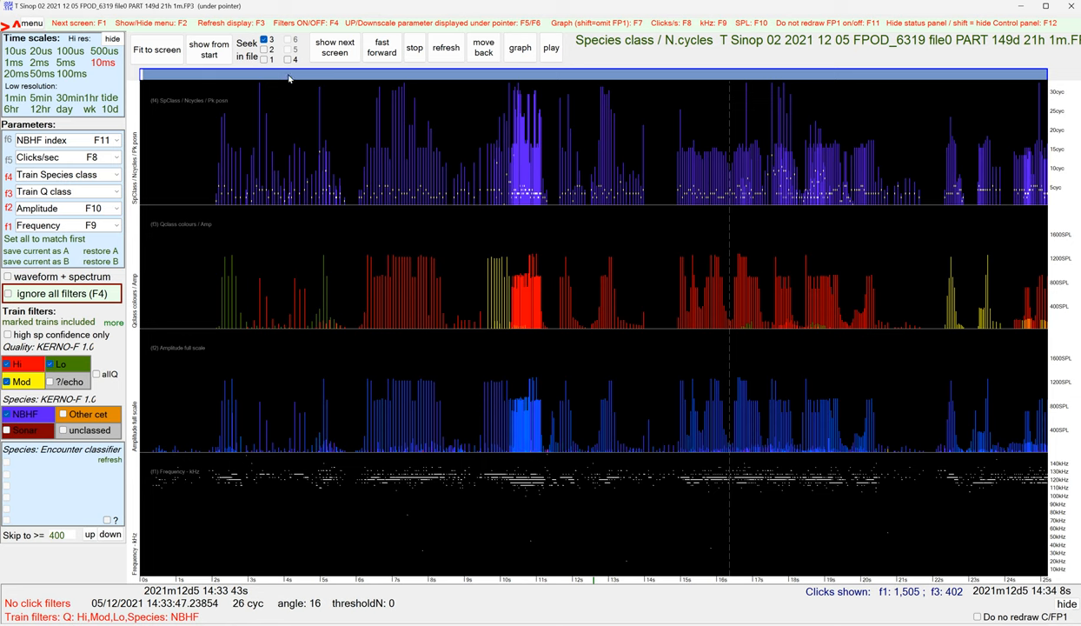
Check the analysis summary, then plot N of cycles per click in the top pane.
click(735, 87)
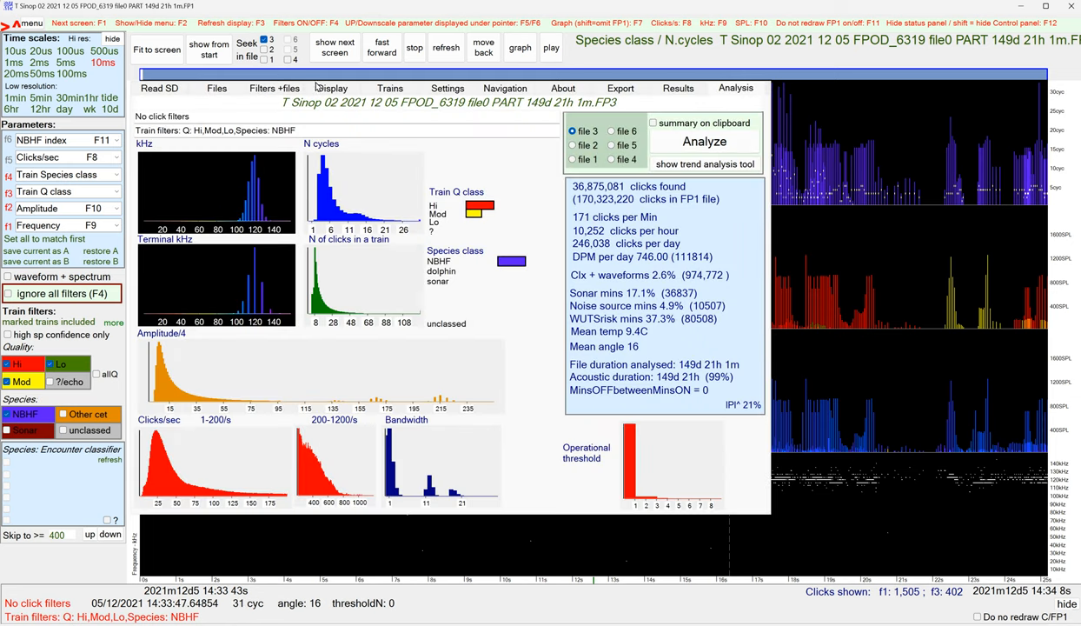
click(330, 87)
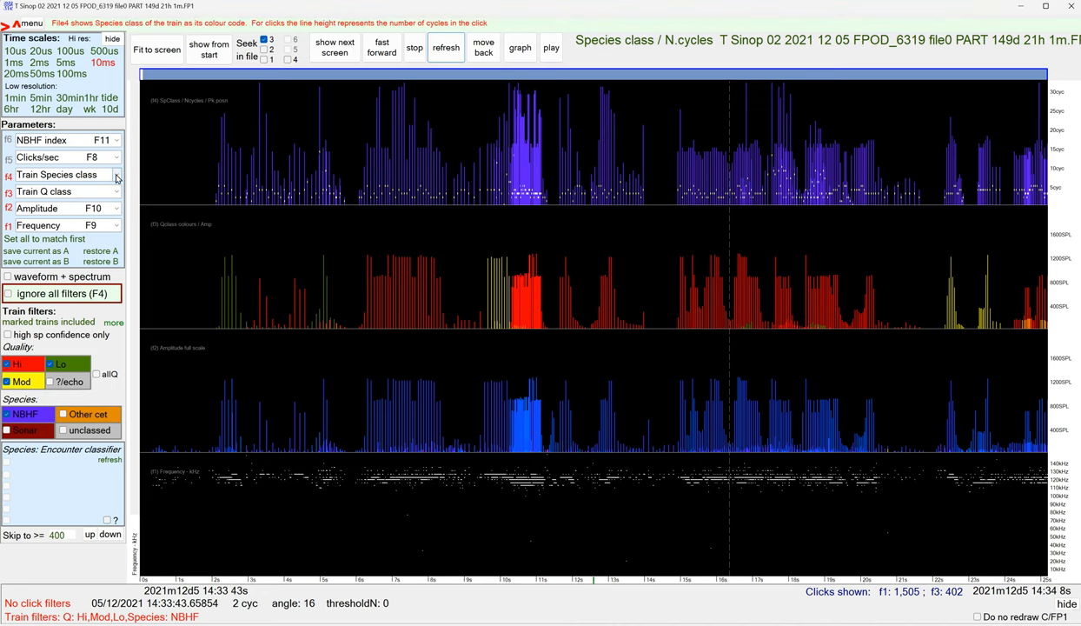
click(66, 174)
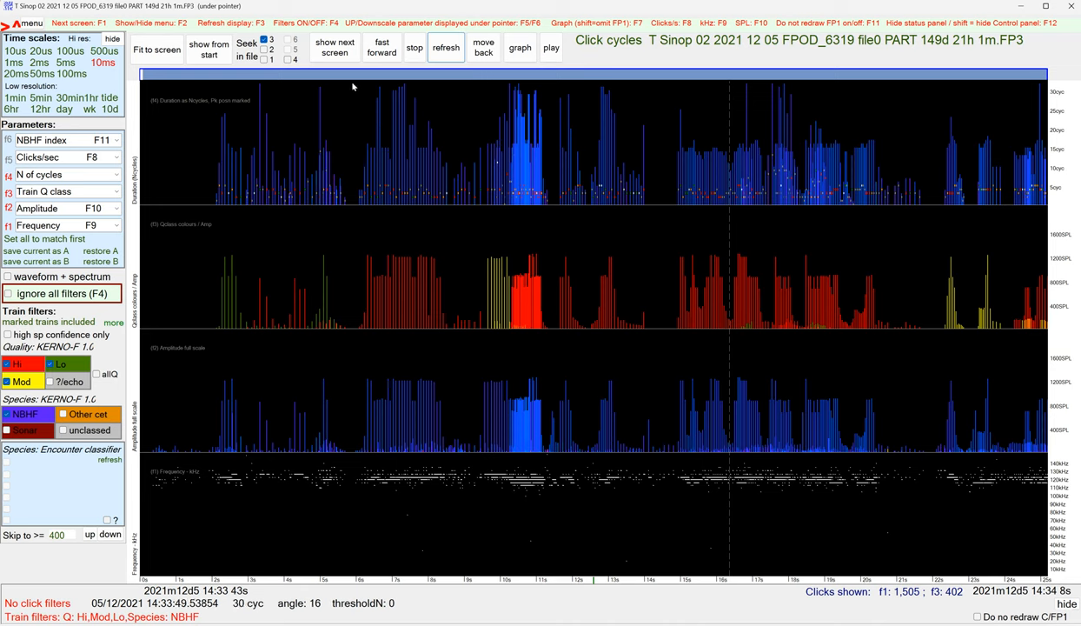
Advance to the NBHF train around 14:44 and show it at the 5 ms time scale.
click(340, 48)
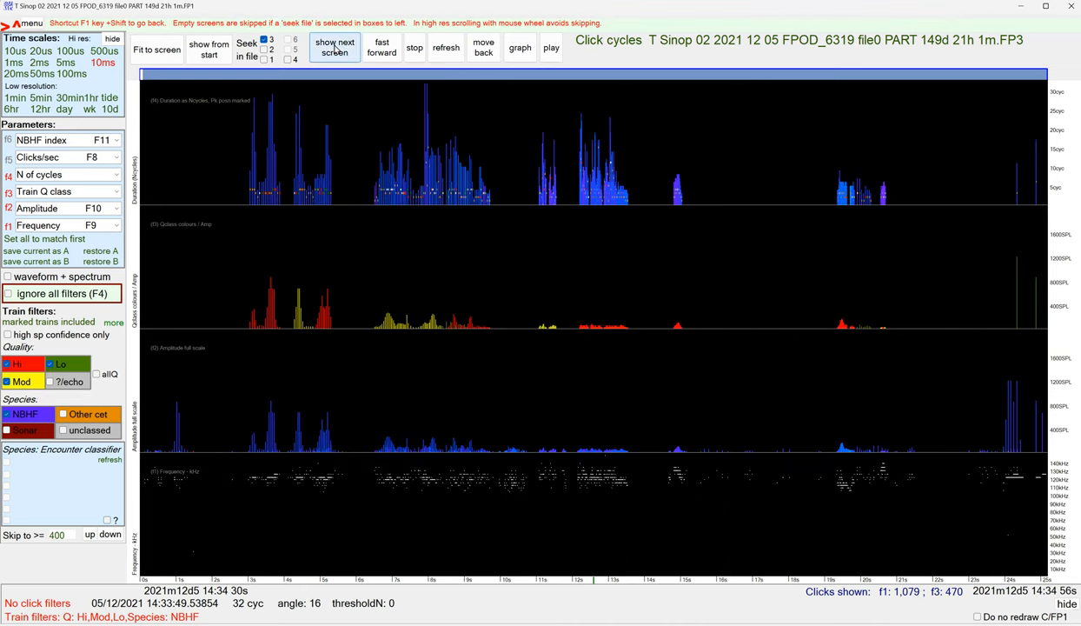
click(333, 49)
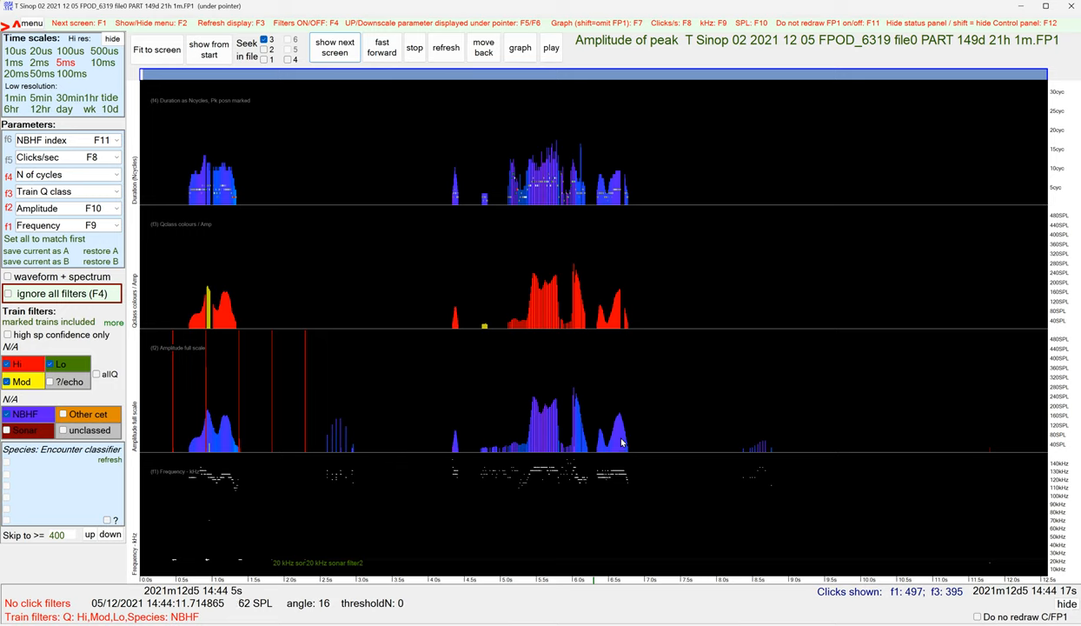
mouse_move(619, 434)
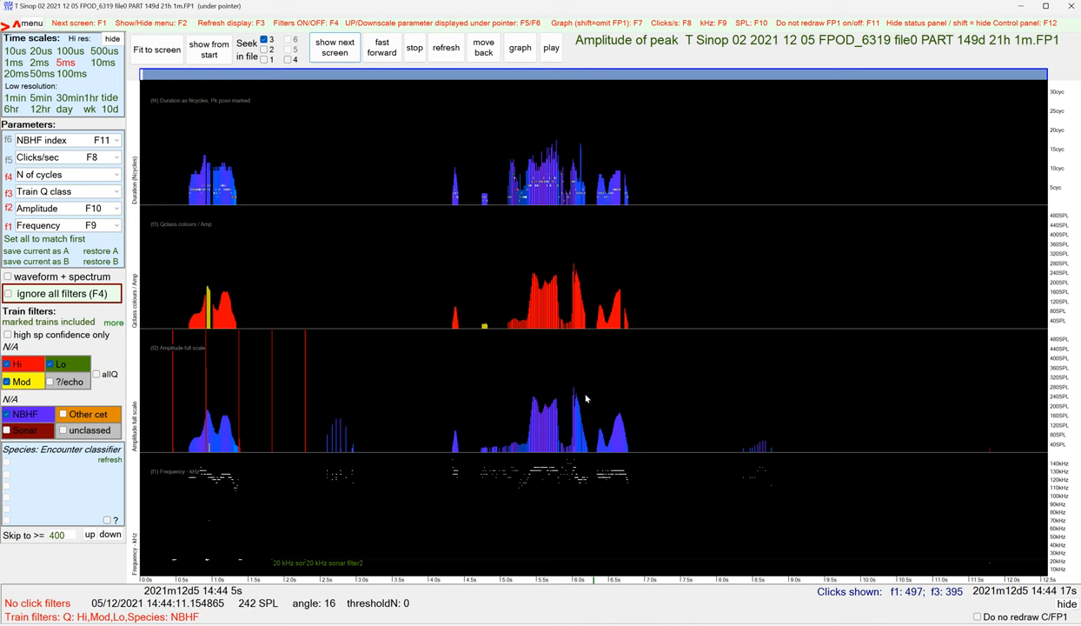
Widen to the 20 ms time scale and step forward through screens to the trains near 15:05.
click(334, 49)
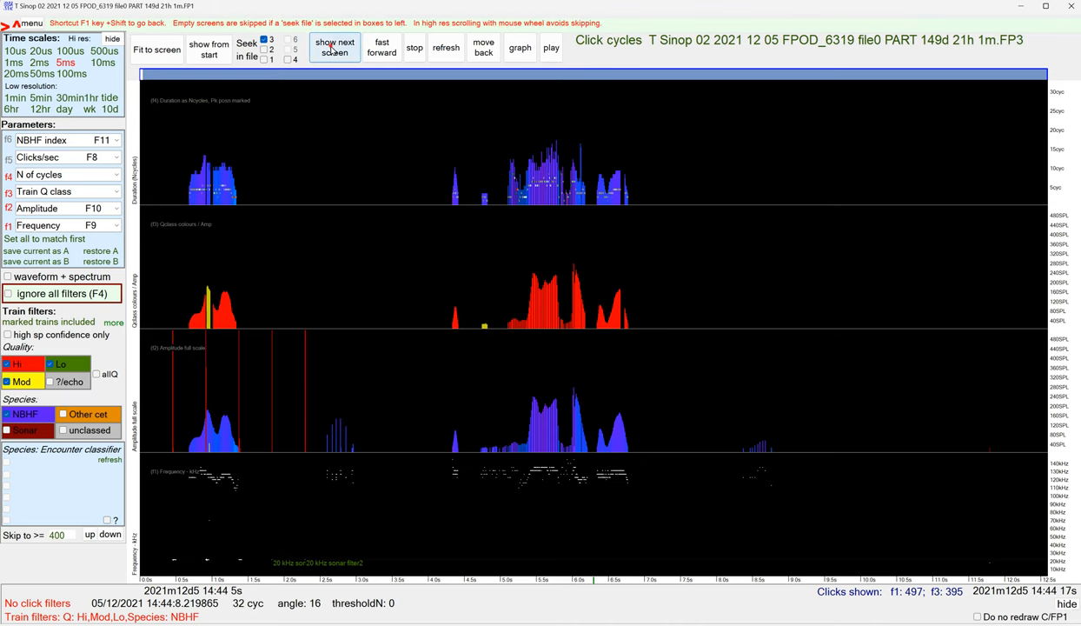
click(336, 48)
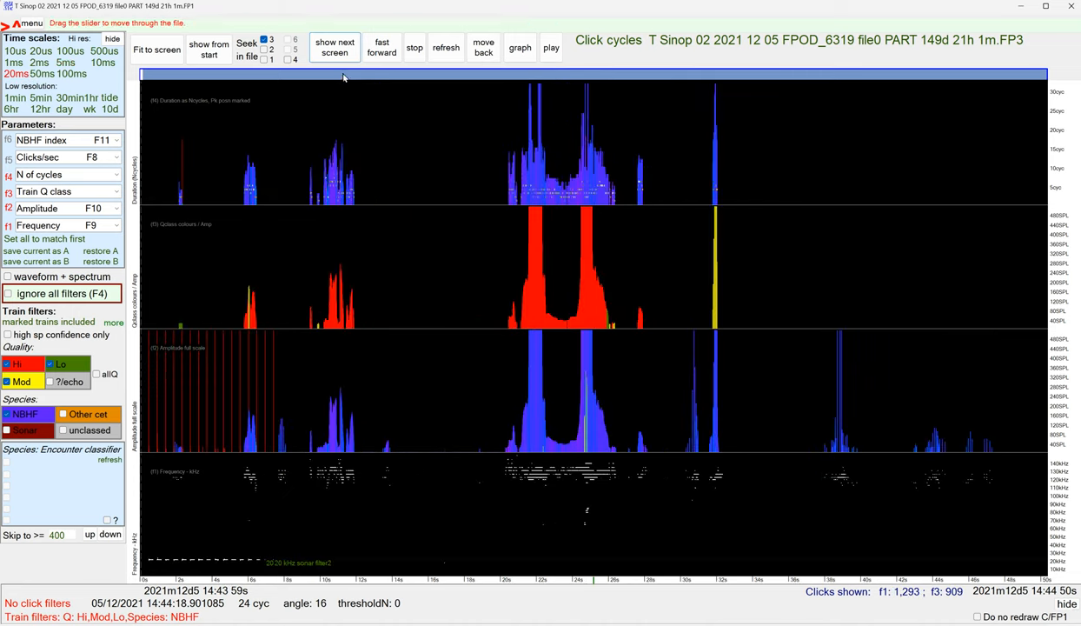
click(341, 49)
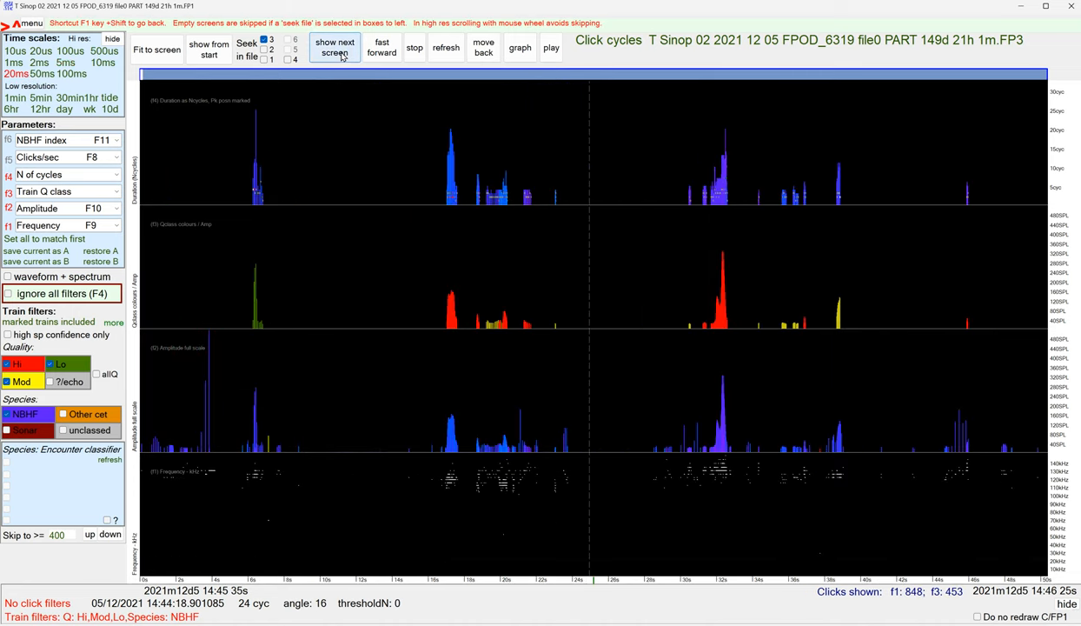
click(337, 49)
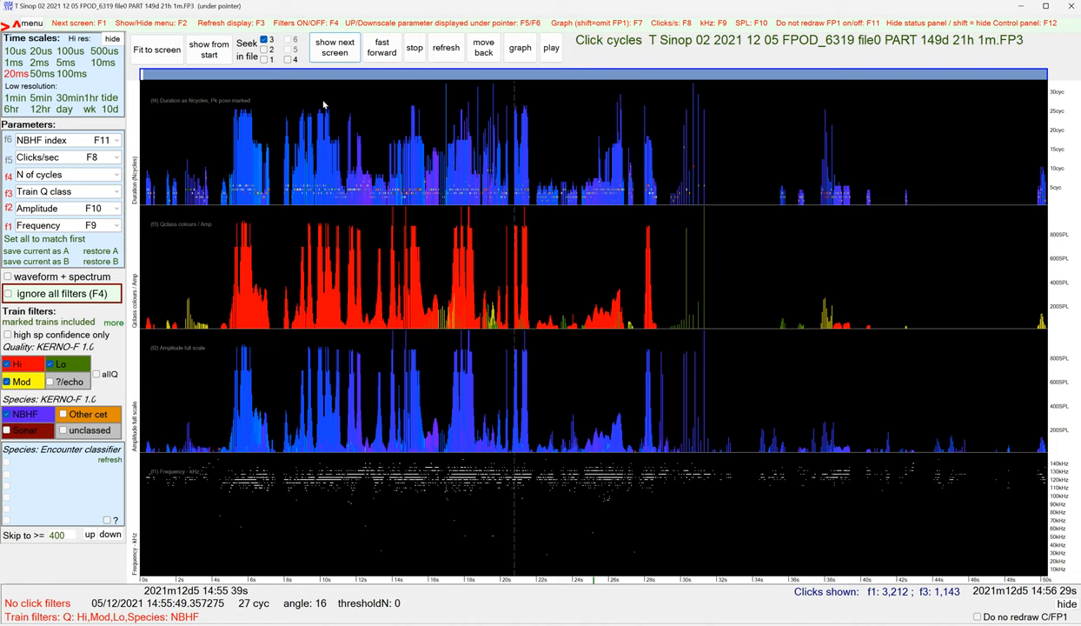
click(339, 48)
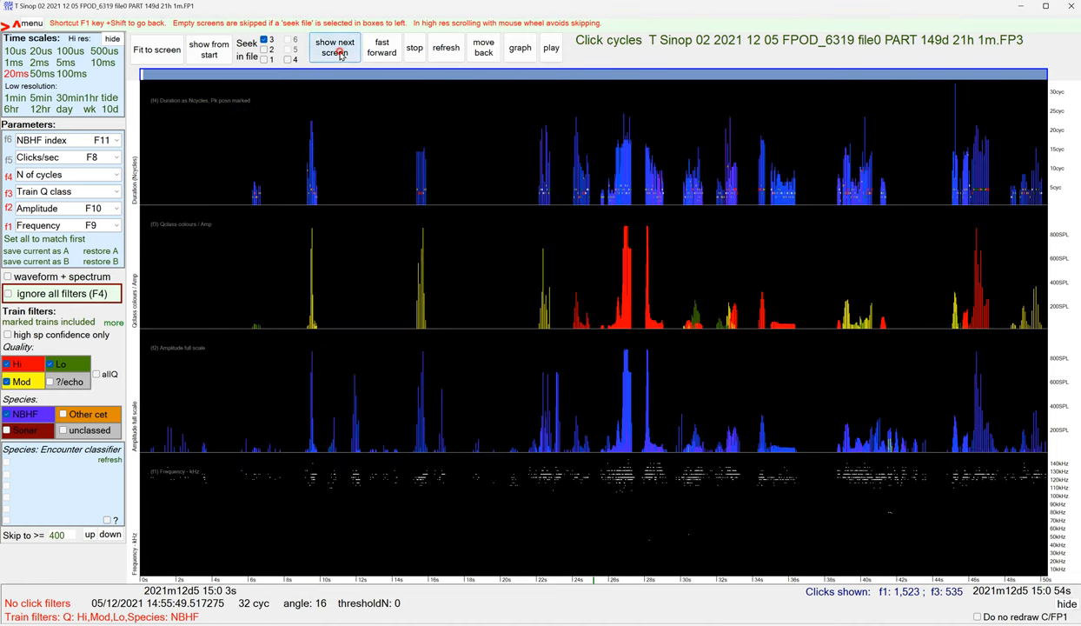
click(337, 49)
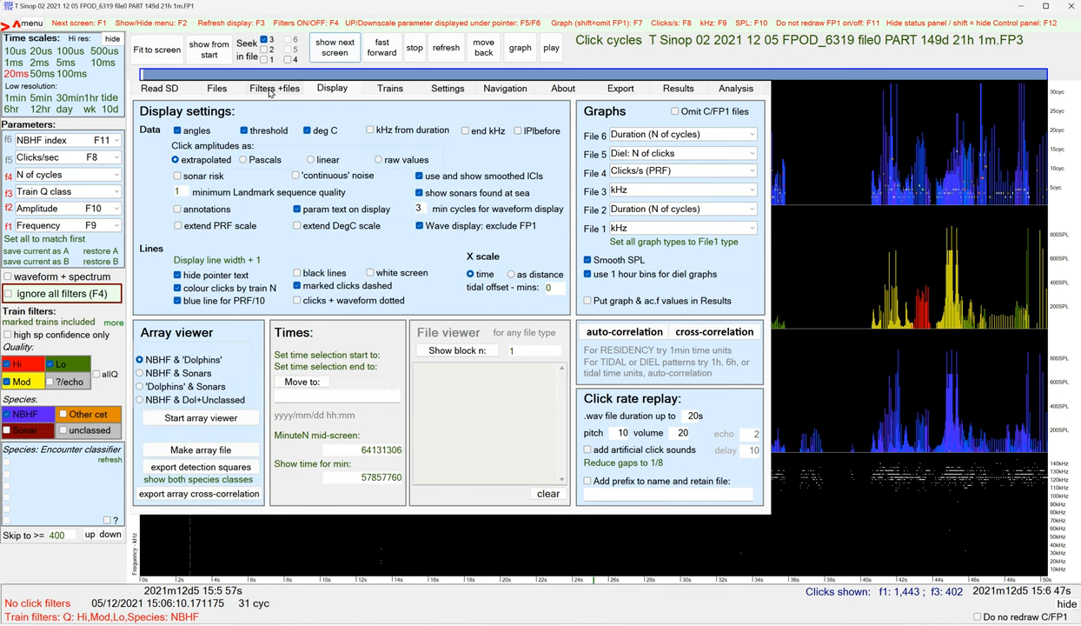
Limit train mean amplitude to the 1–600 range in Filters+files and redraw the graphs.
click(272, 87)
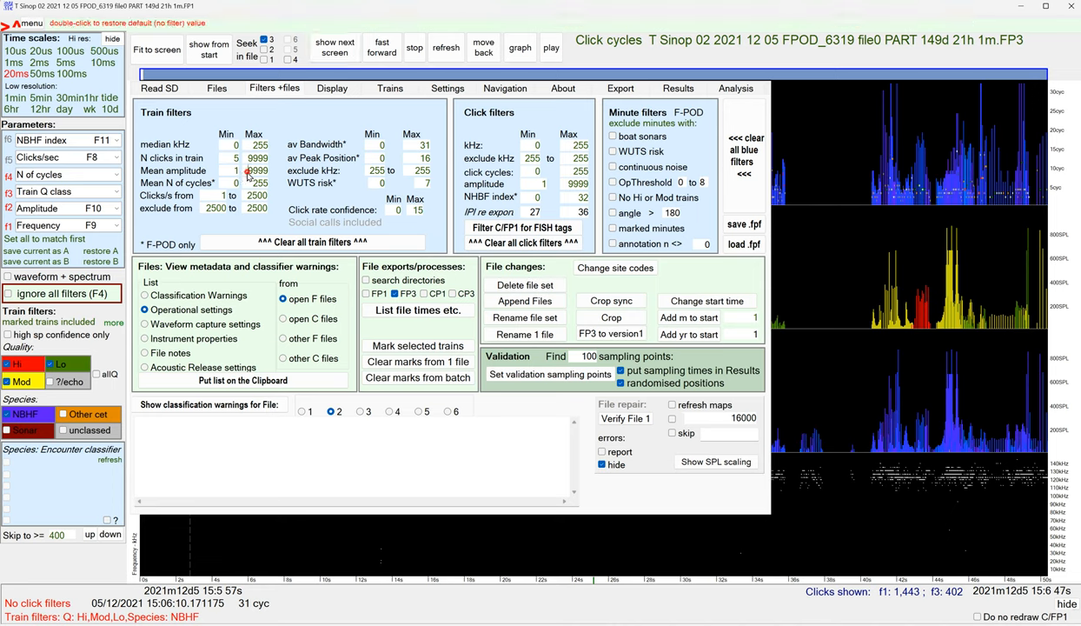
double_click(257, 170)
text(600)
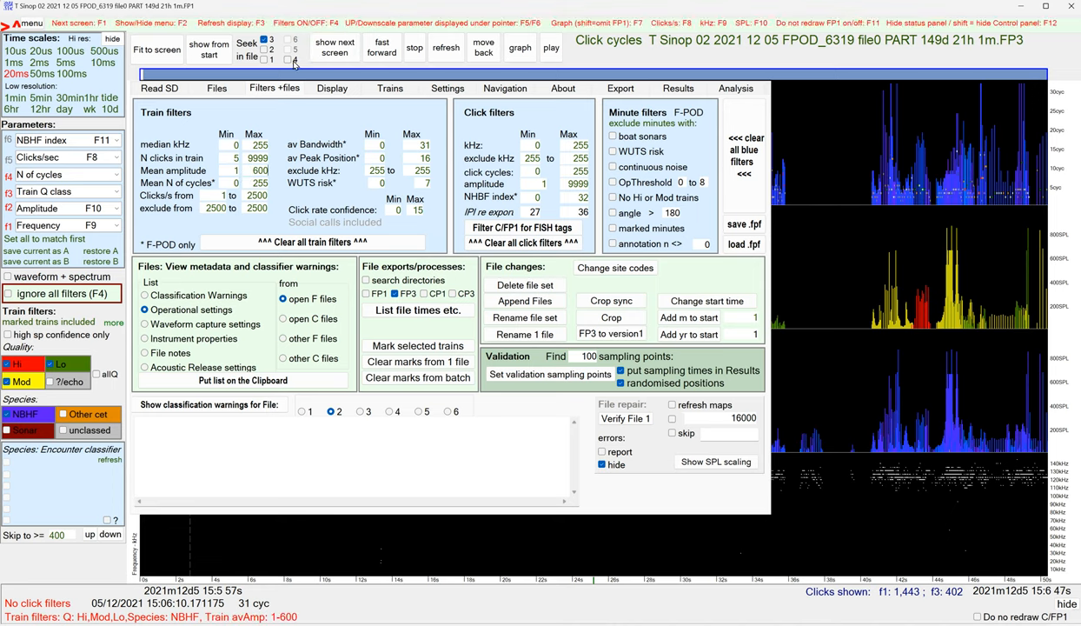
click(336, 49)
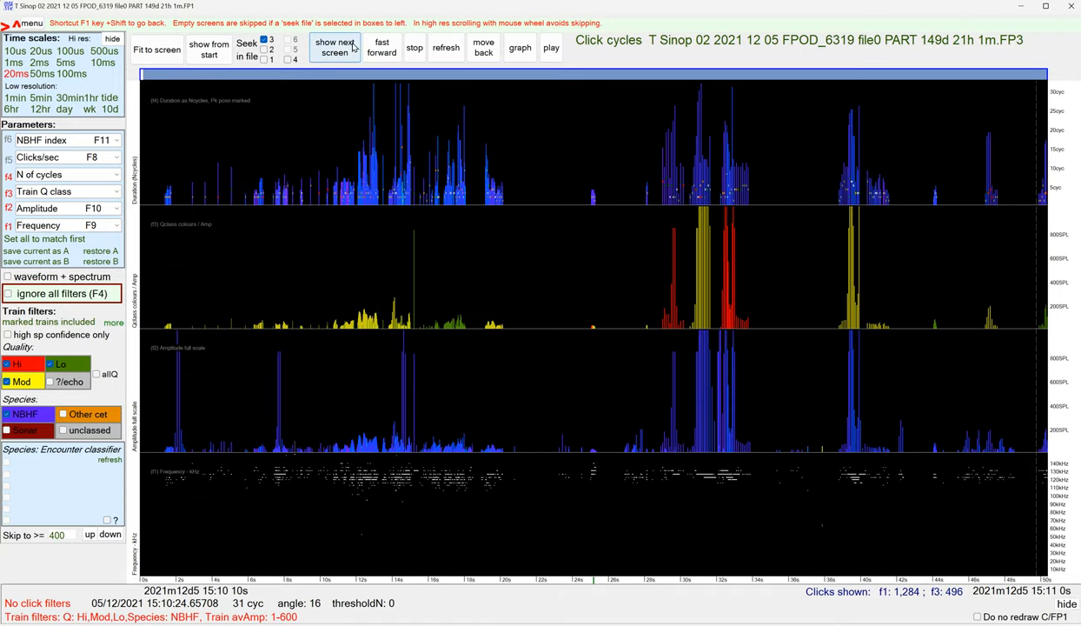
Page forward through the click-train screens to around 07:07 on 6 December 2021.
click(334, 49)
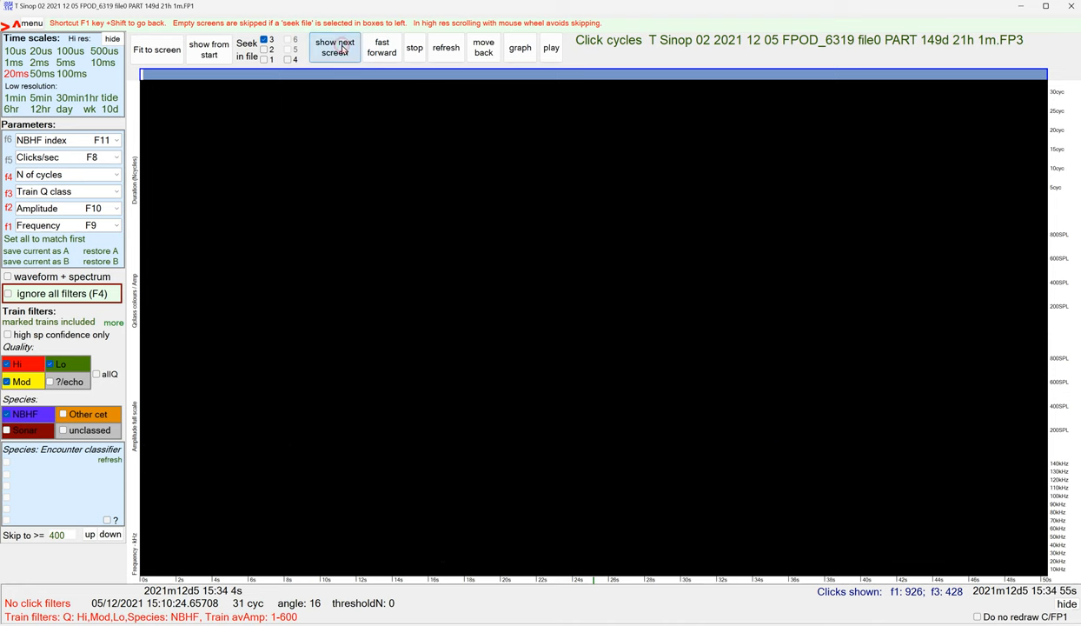
click(332, 49)
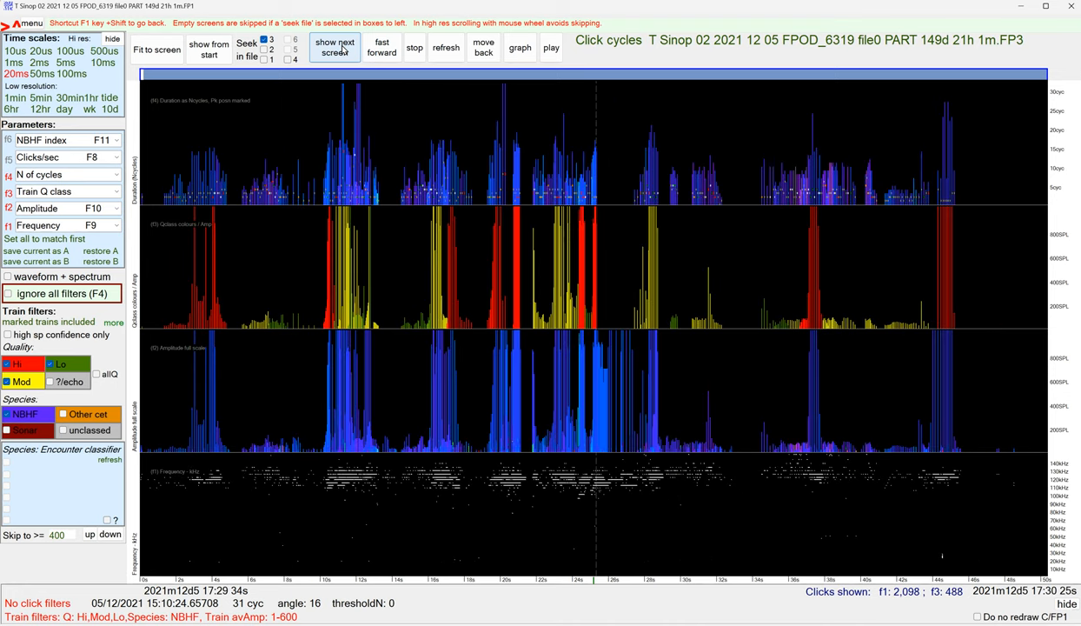
click(339, 49)
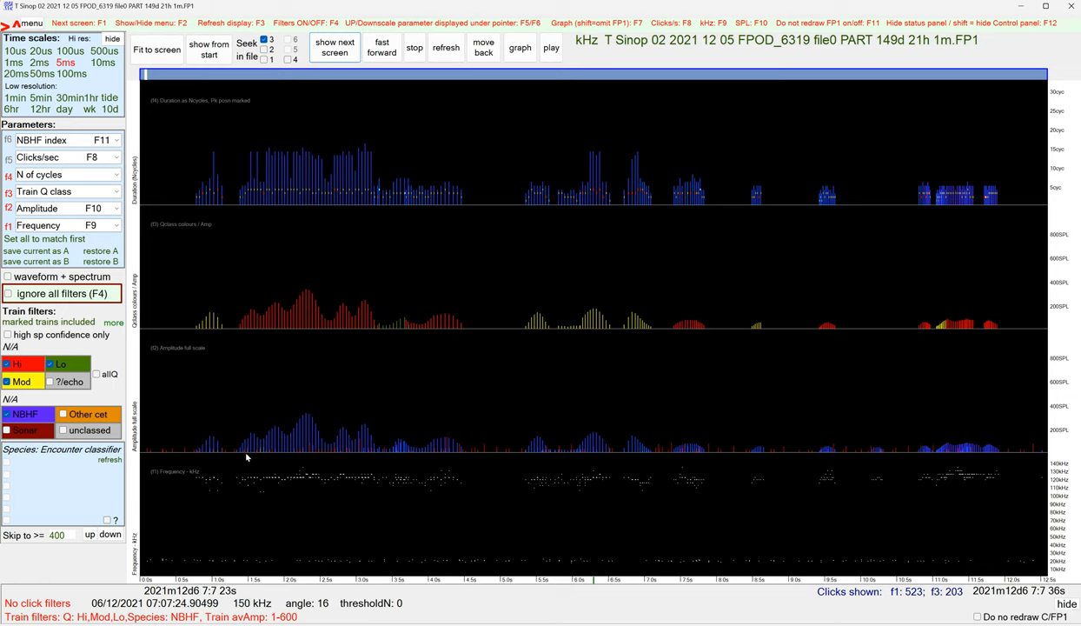
mouse_move(274, 438)
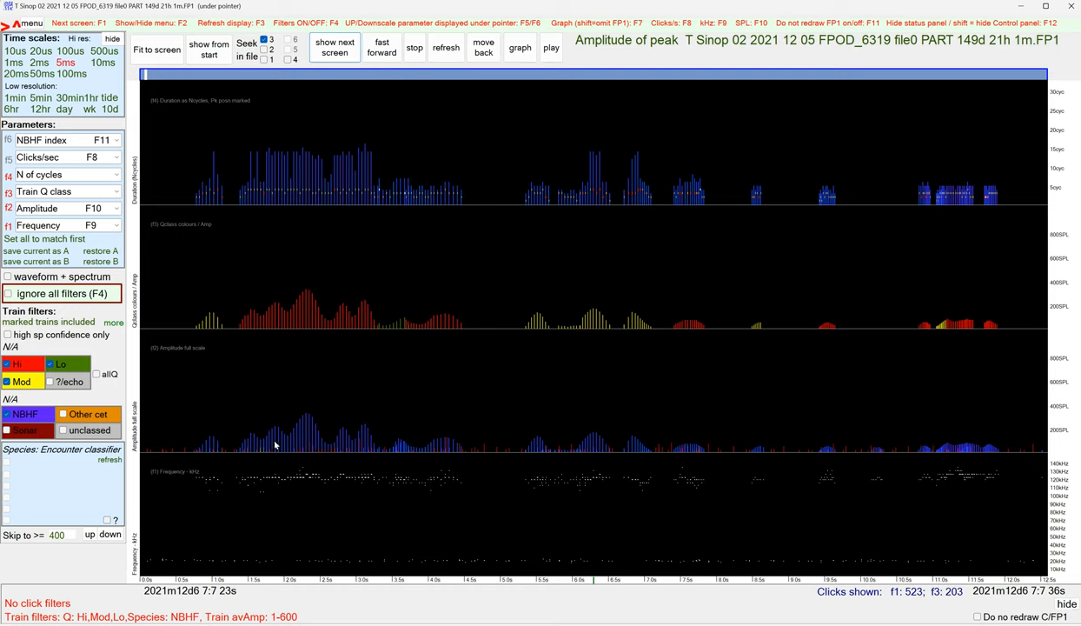
mouse_move(276, 450)
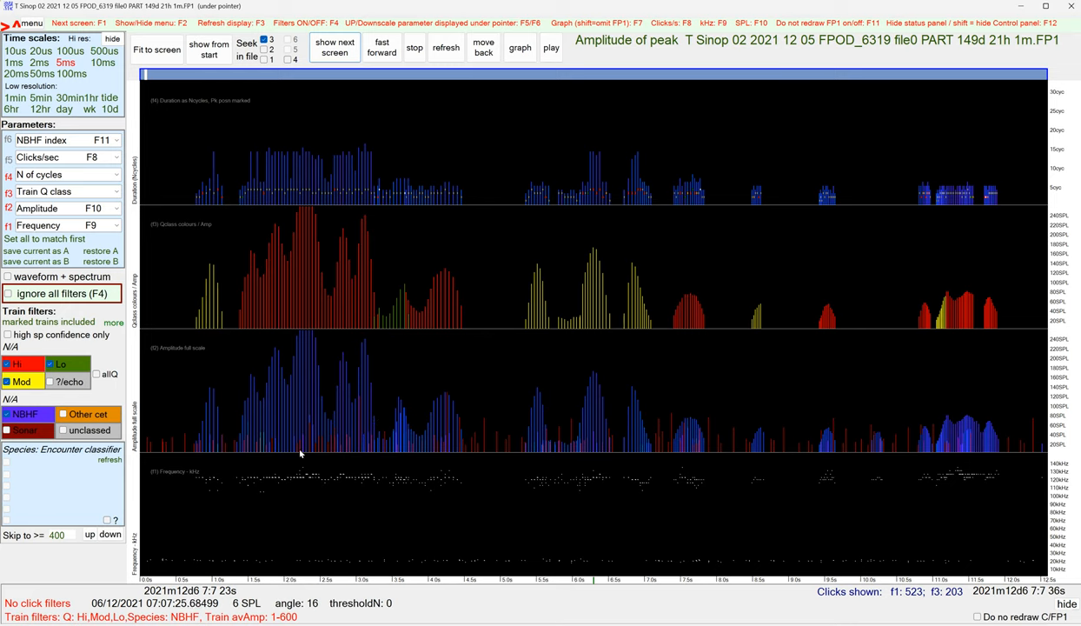
mouse_move(283, 445)
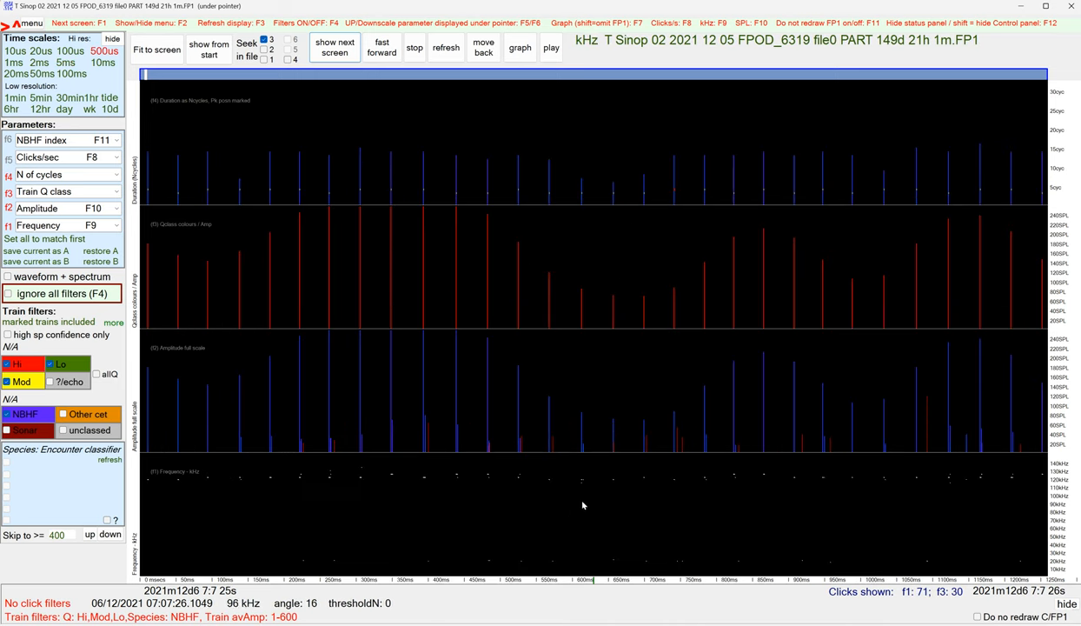
mouse_move(483, 504)
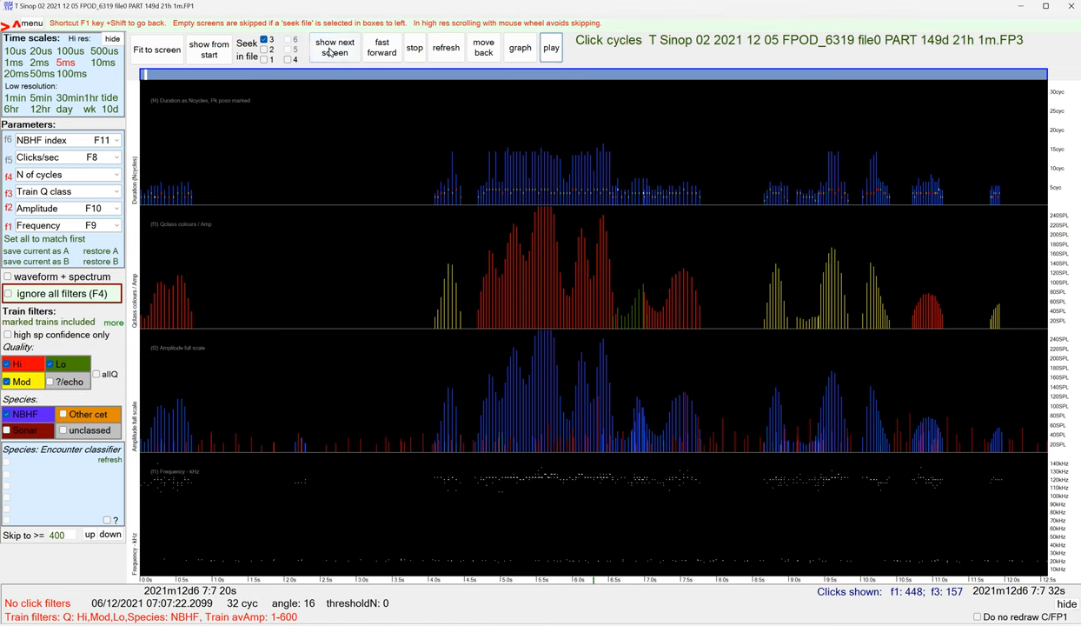
click(337, 49)
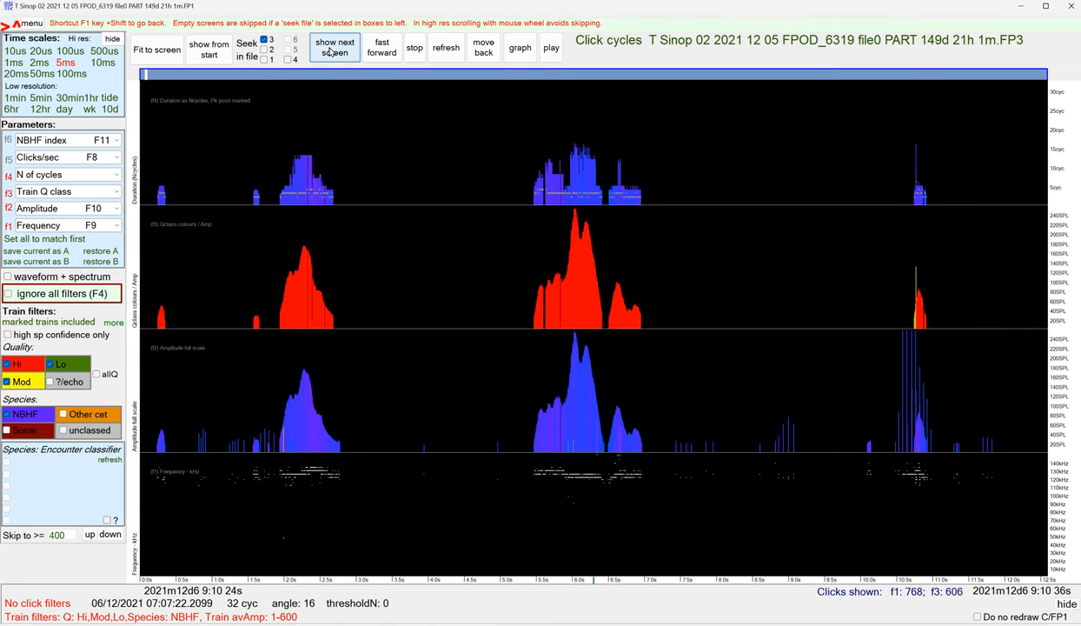
Page through screens to the NBHF trains around 06:02 on 8 December and switch to histogram graphs.
click(338, 49)
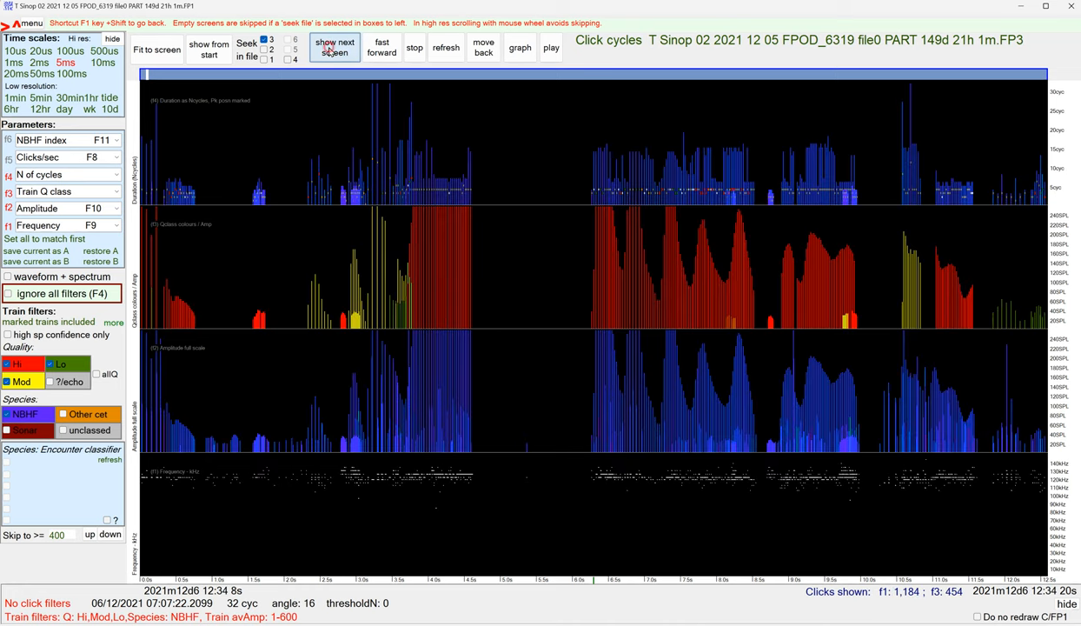
click(330, 49)
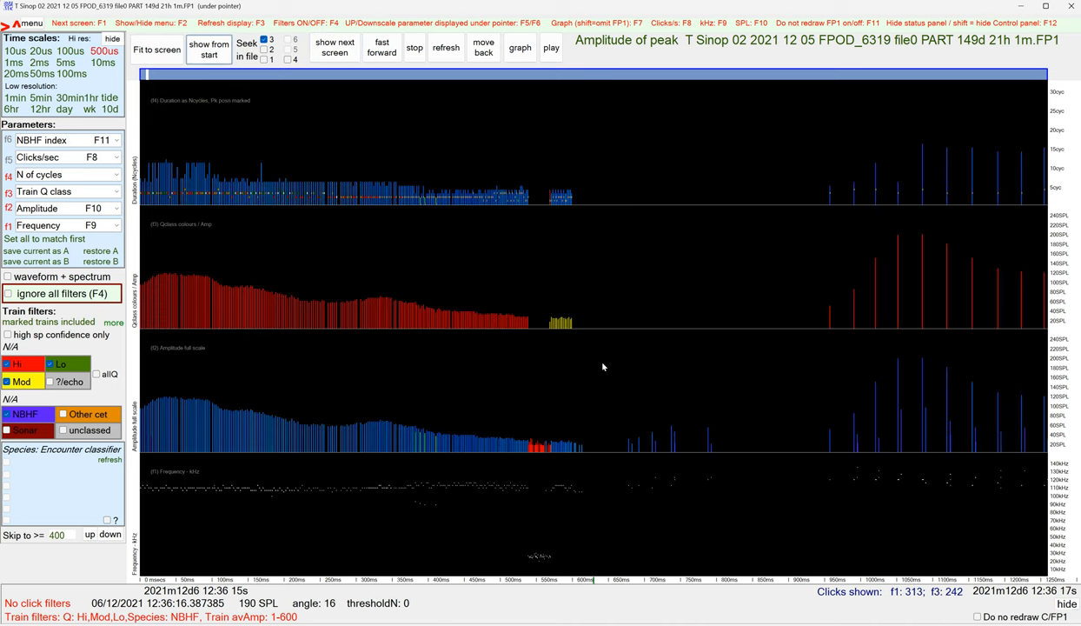
click(335, 49)
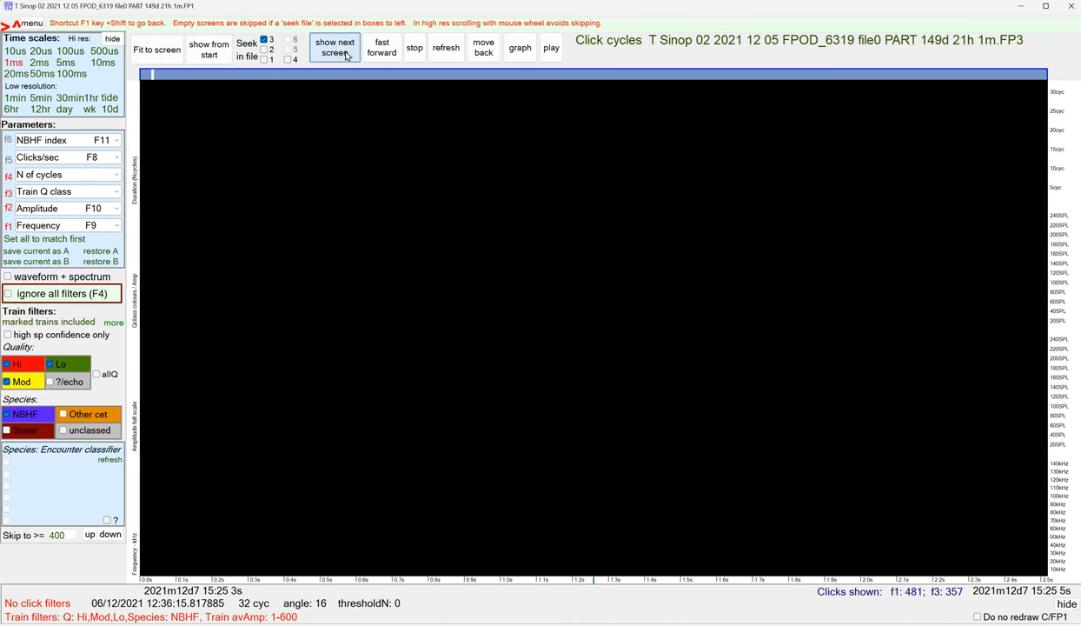
click(332, 49)
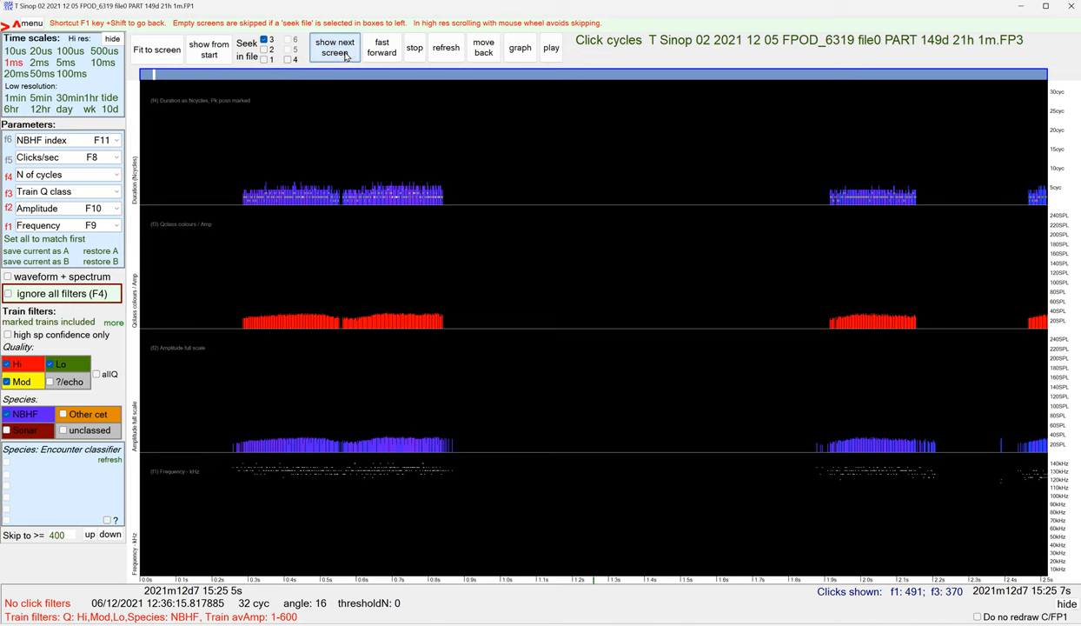
click(343, 49)
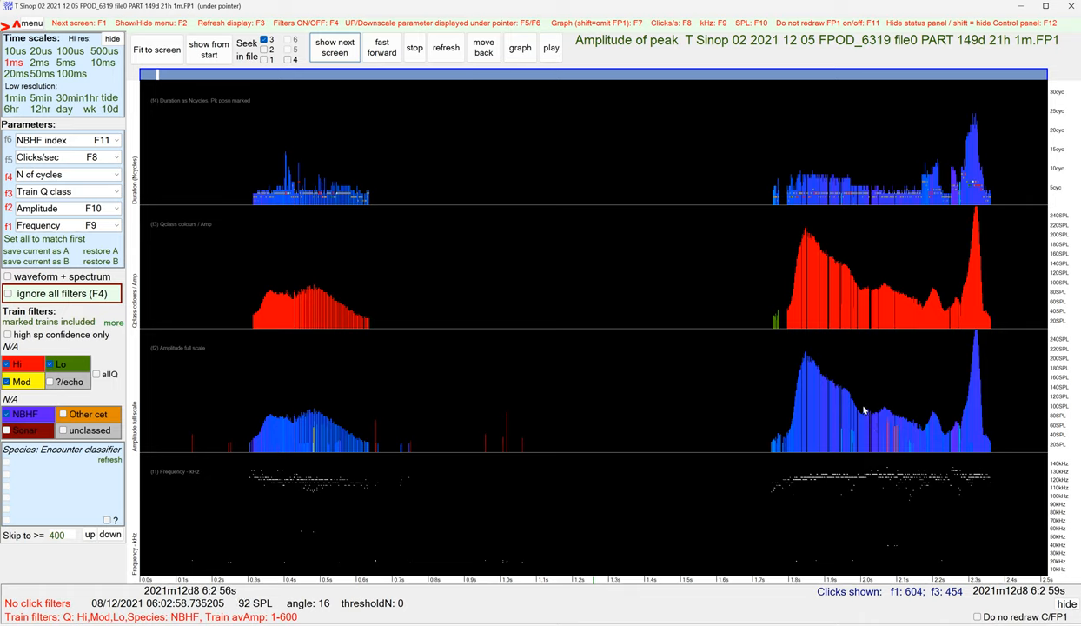
mouse_move(843, 415)
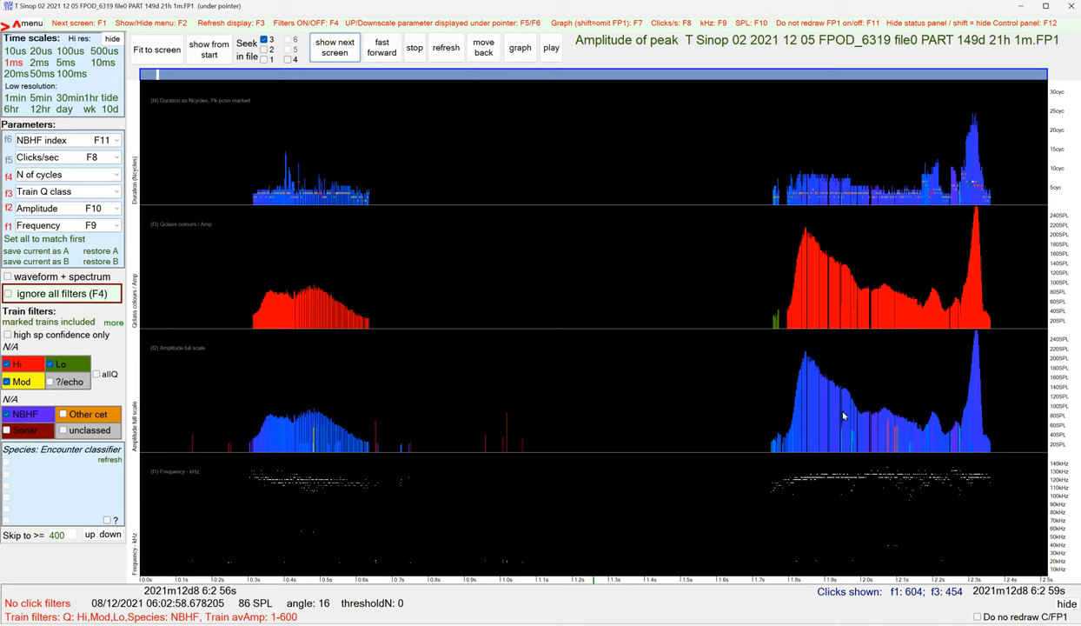
mouse_move(866, 377)
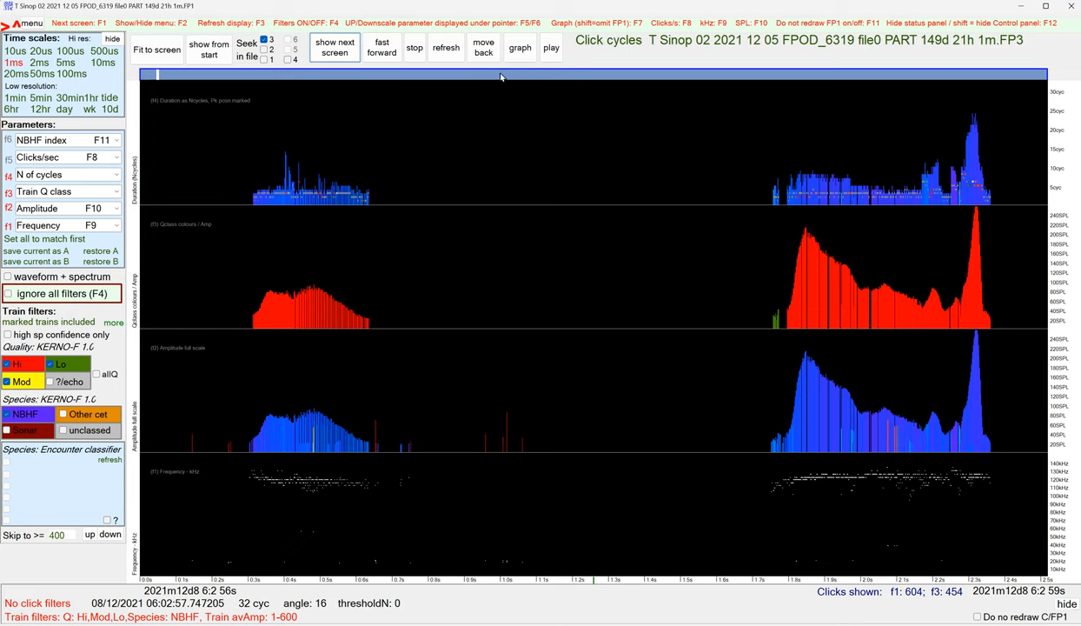
click(529, 49)
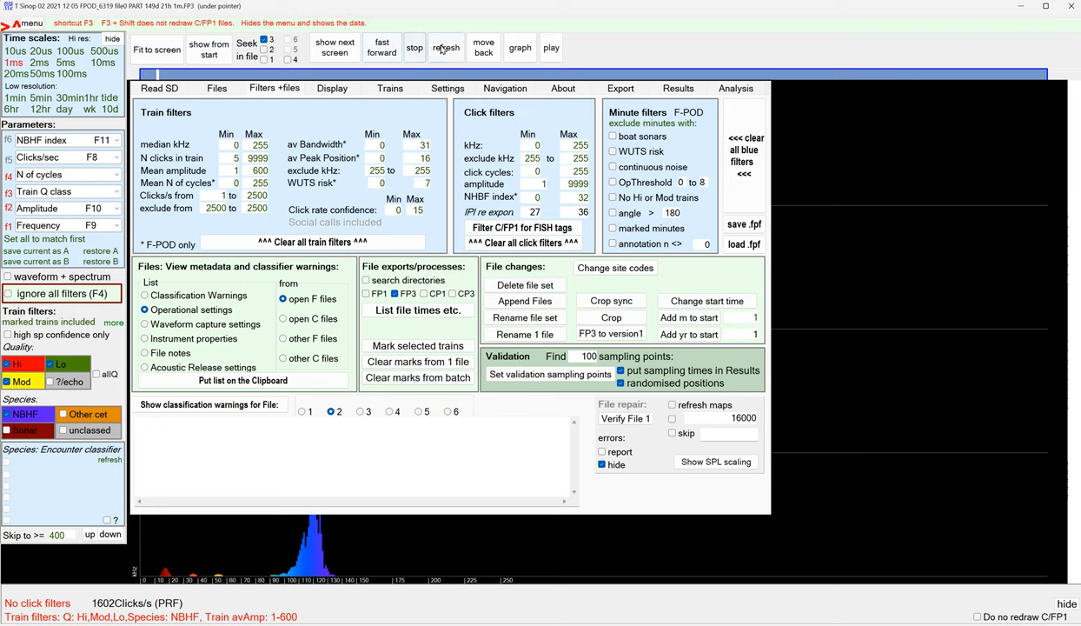
Refresh the trains and plot histograms of clicks per second, kHz and number of cycles.
click(445, 49)
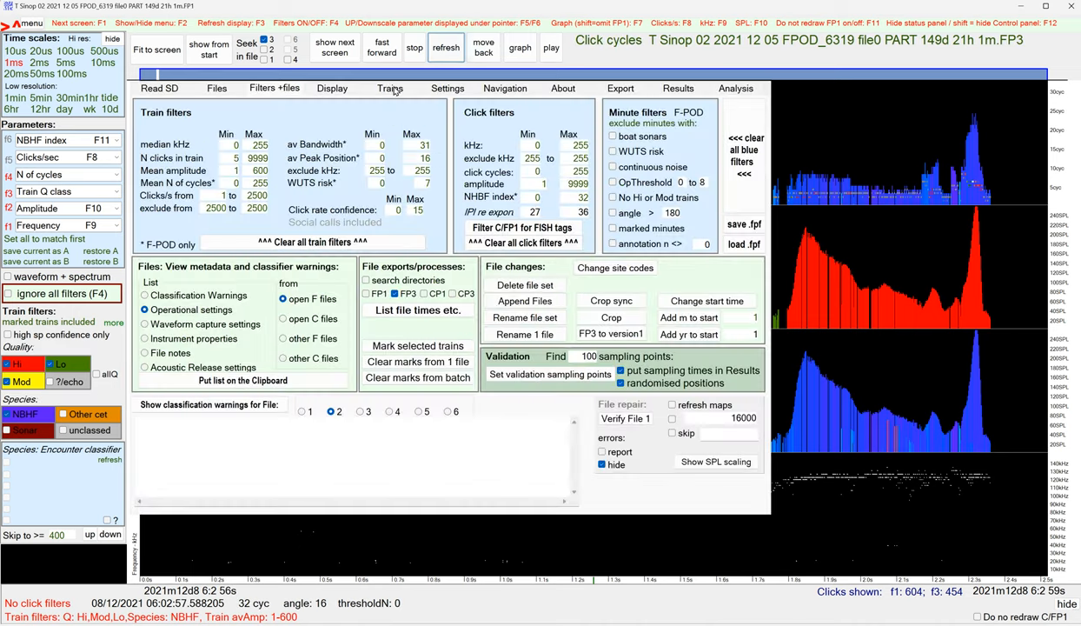
click(387, 87)
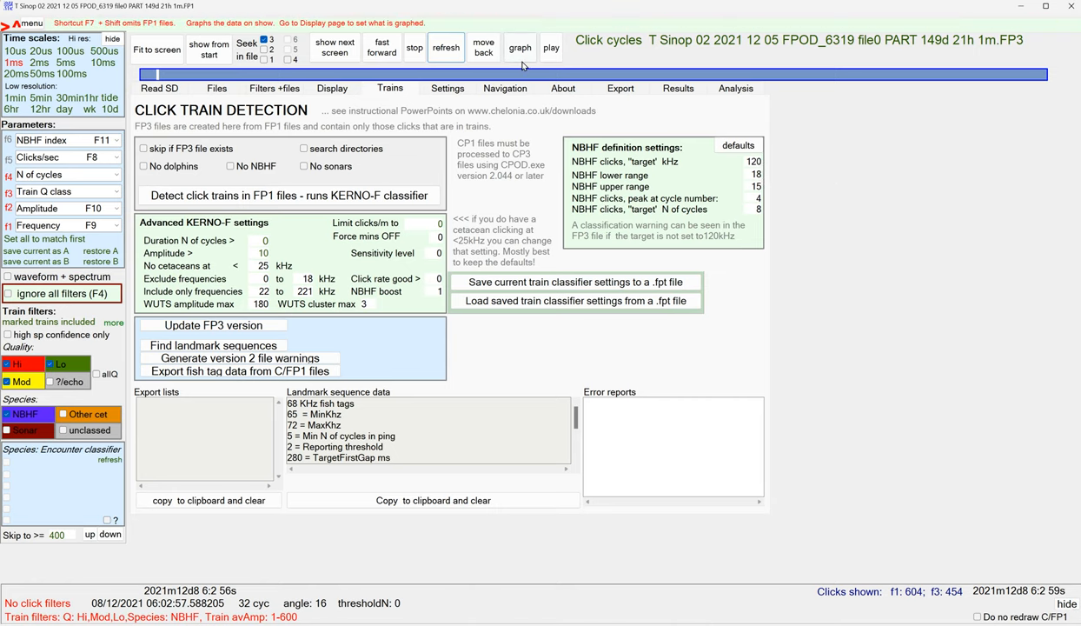
click(517, 49)
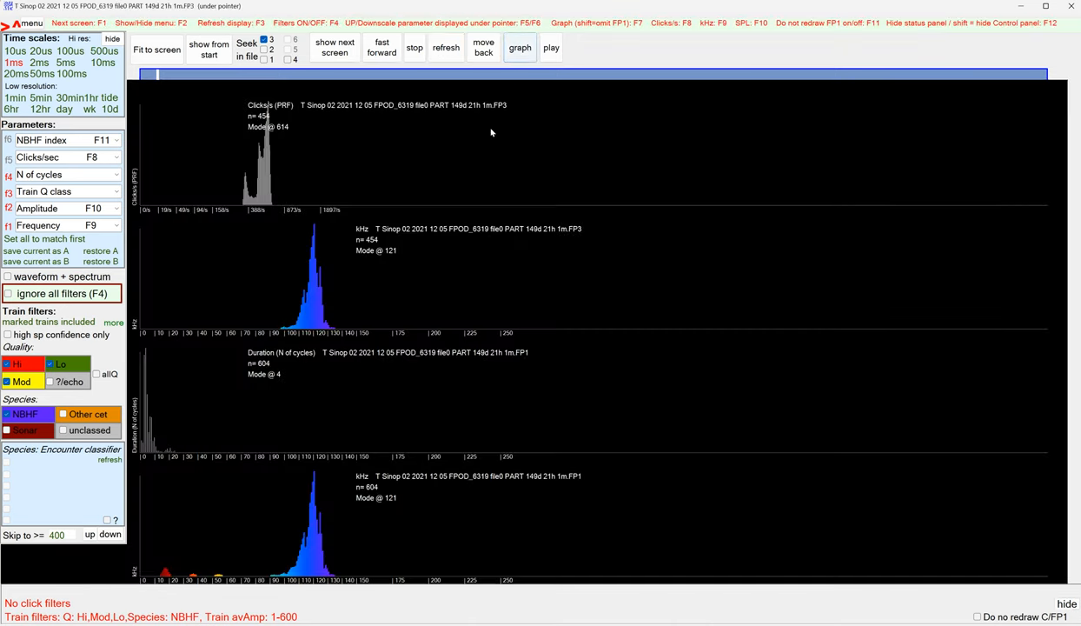
mouse_move(302, 253)
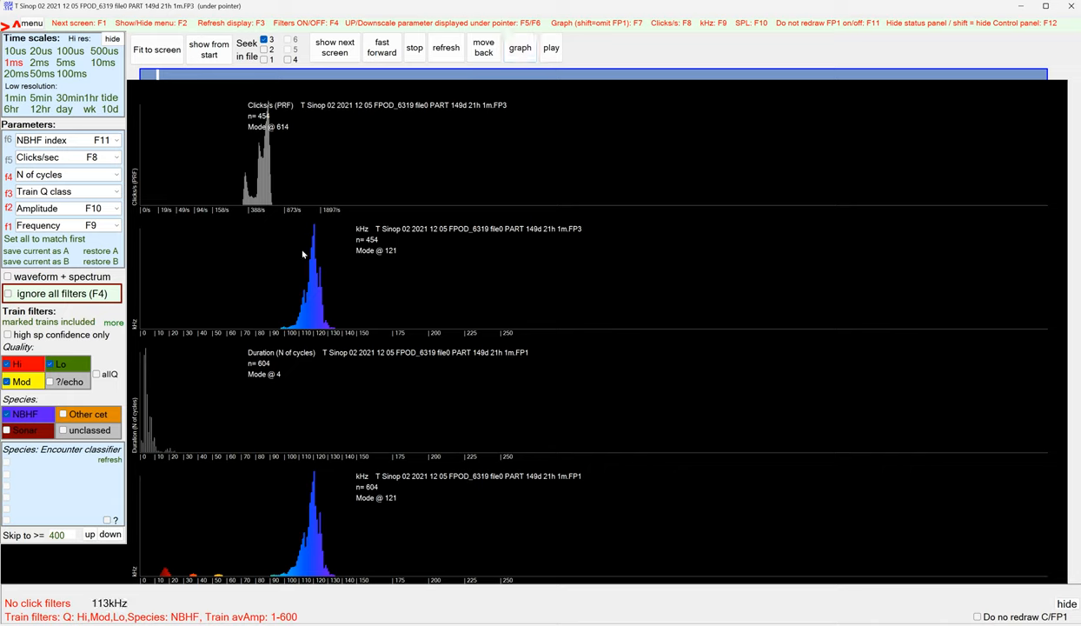
mouse_move(313, 317)
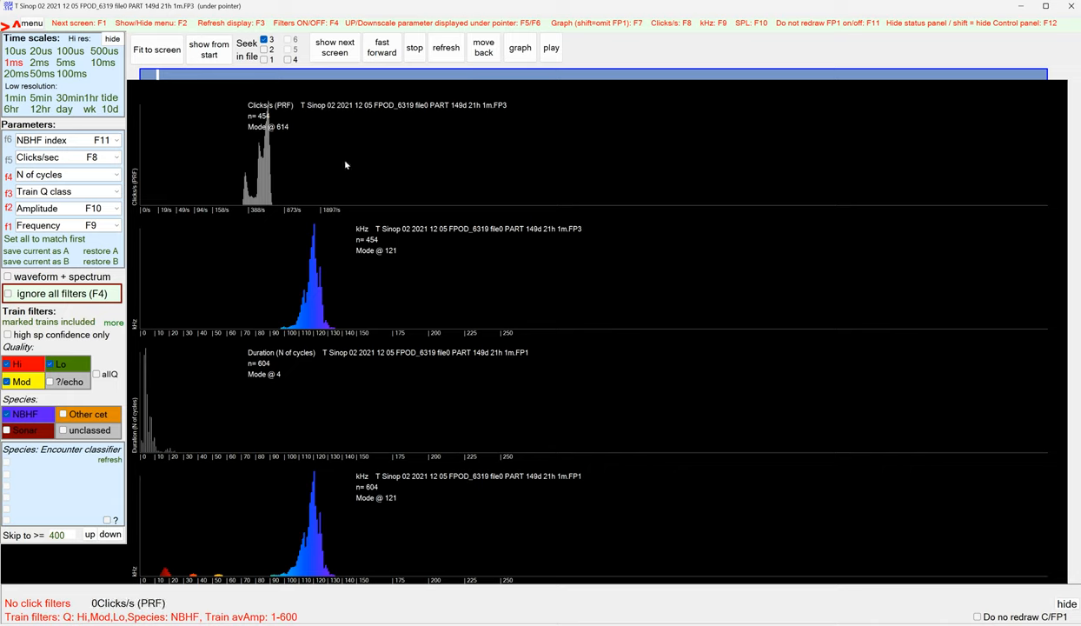
mouse_move(414, 156)
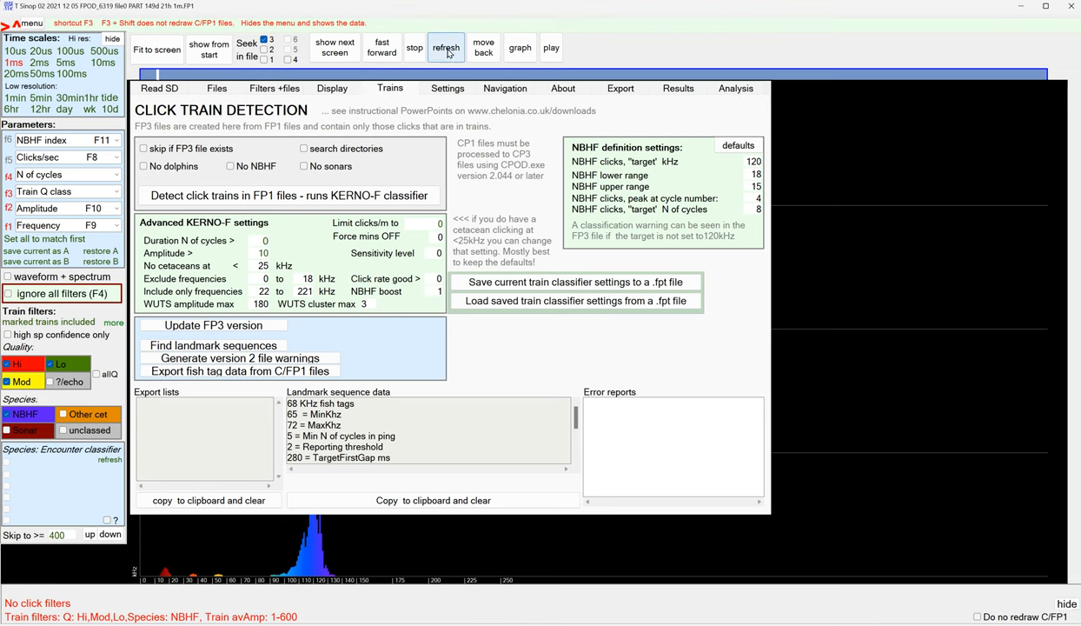
Redraw the click-train graphs around 06:02:57 on 8 December in place of the histograms.
click(445, 49)
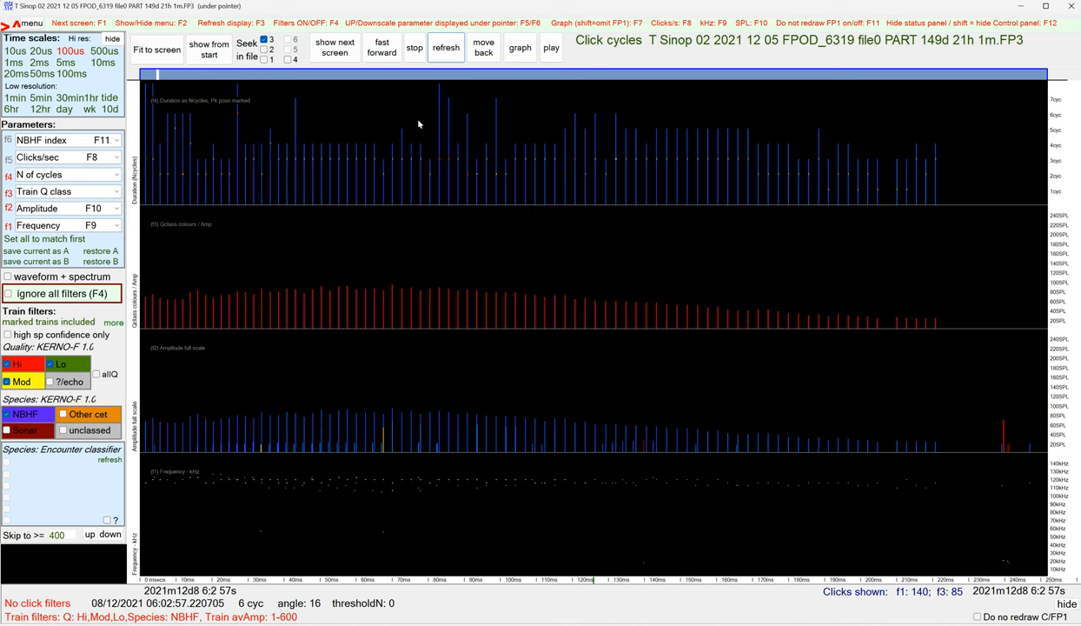
Choose the waveform-of-peak graph in Display settings for the click panels around 06:02 on 8 December.
click(391, 87)
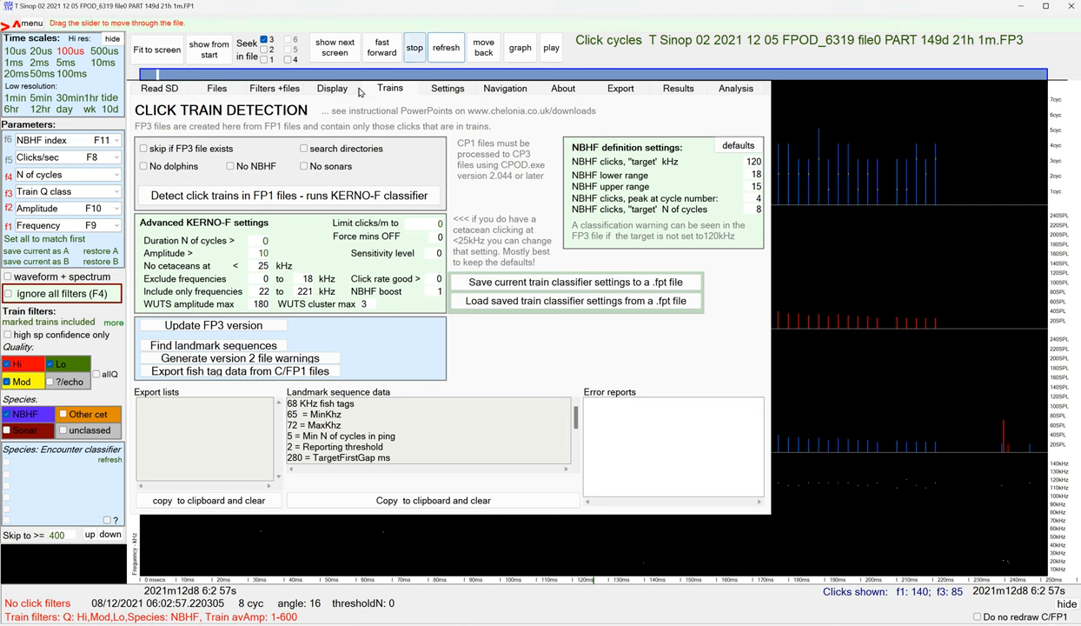
click(330, 87)
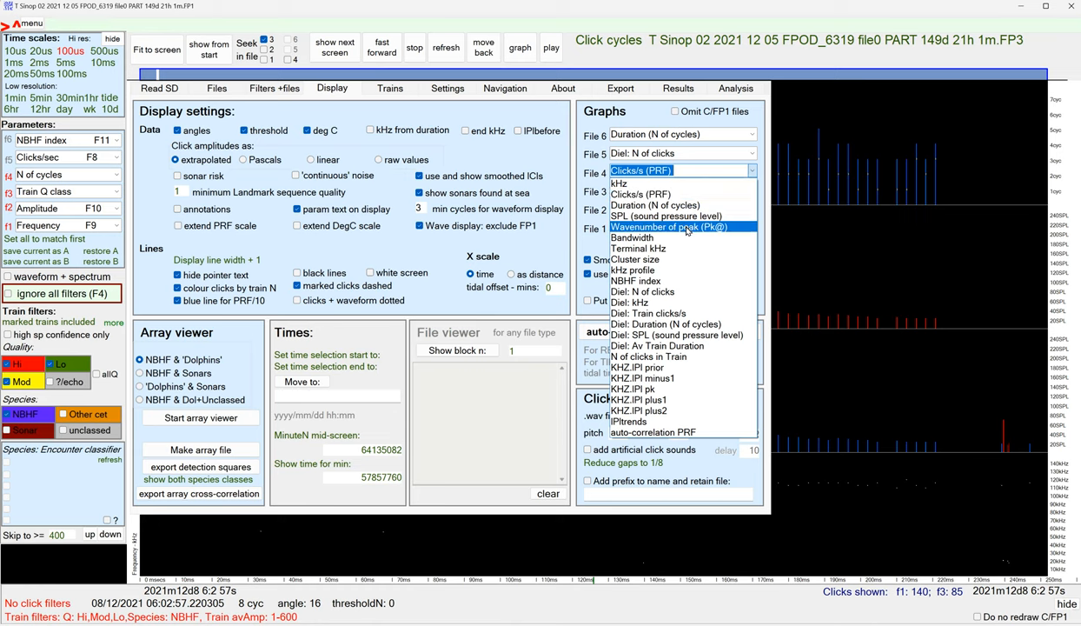
click(667, 226)
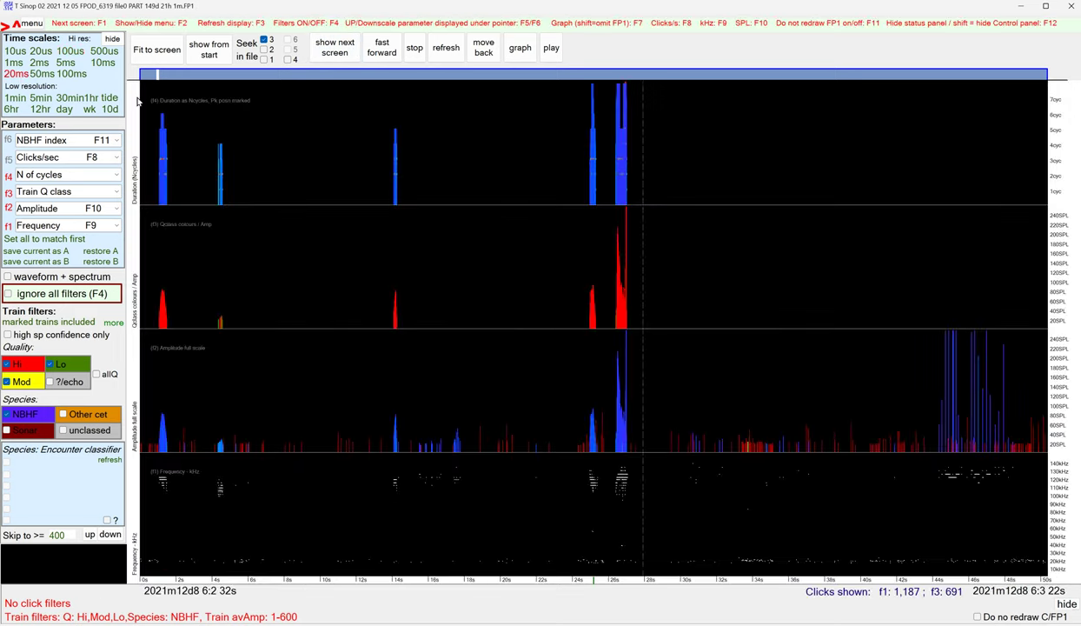
Redraw the click cycle panels around 06:13 on 8 December, then return to the Display settings.
click(334, 49)
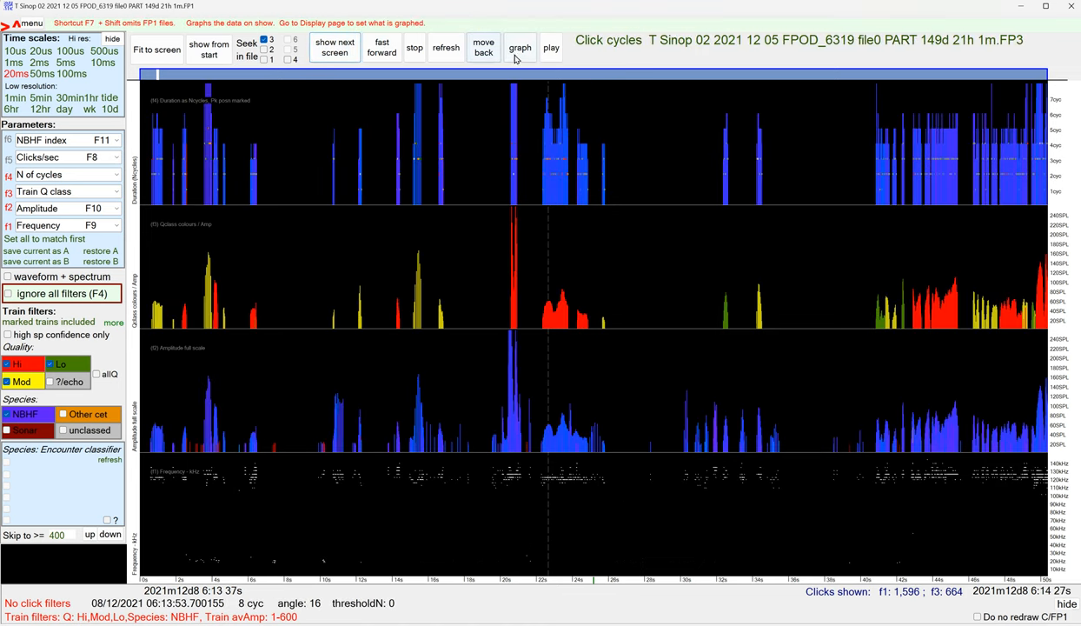
click(518, 49)
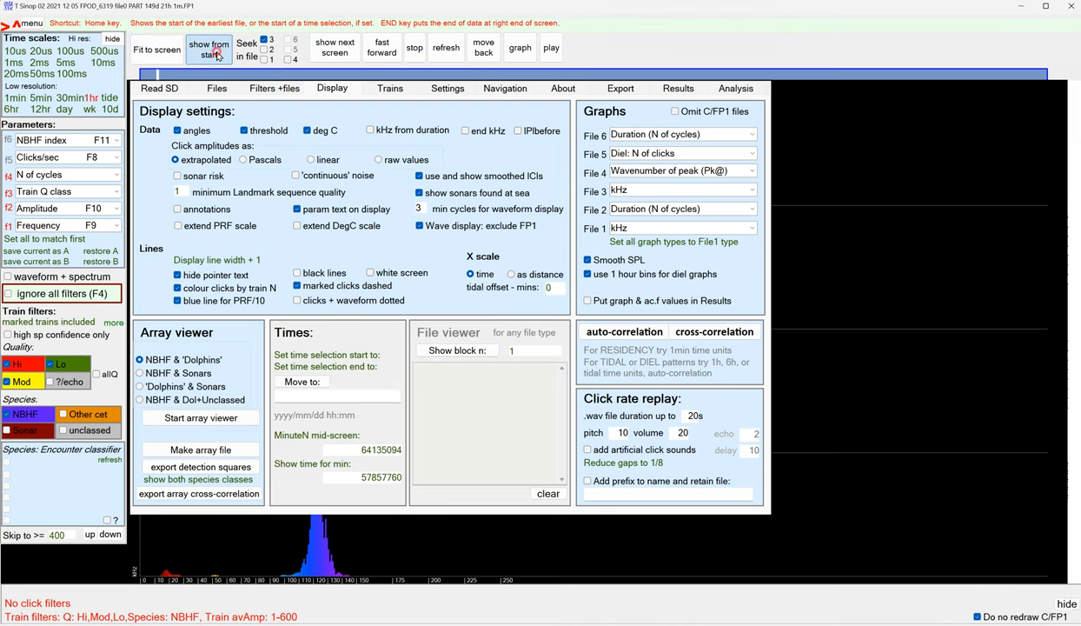
Graph whole-file histograms of duration in cycles and kHz for about 50.4 million FP1 clicks.
click(208, 49)
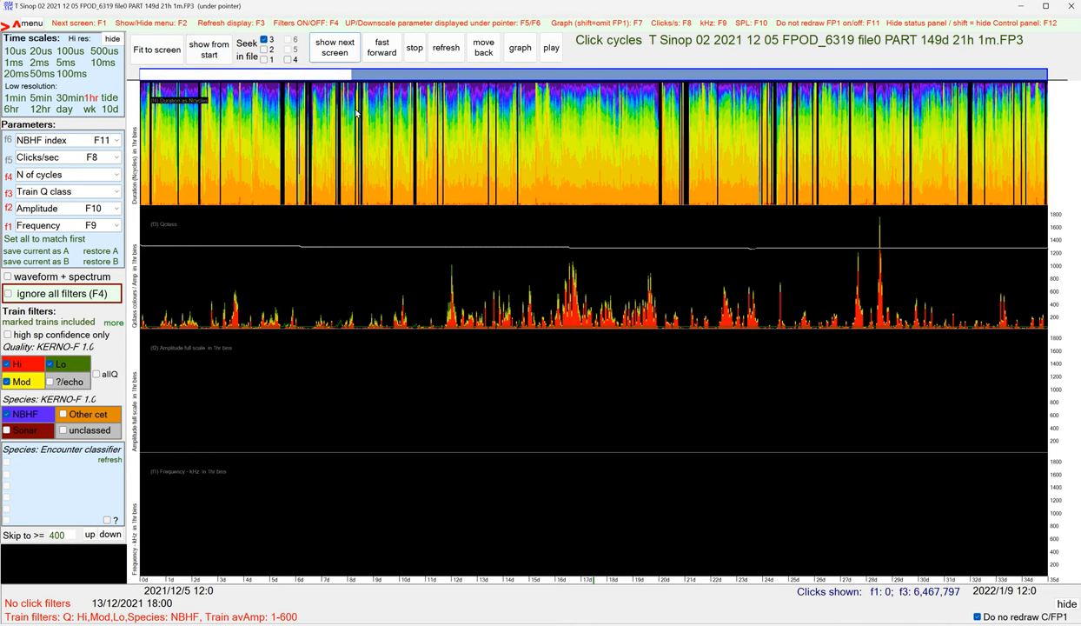
click(331, 87)
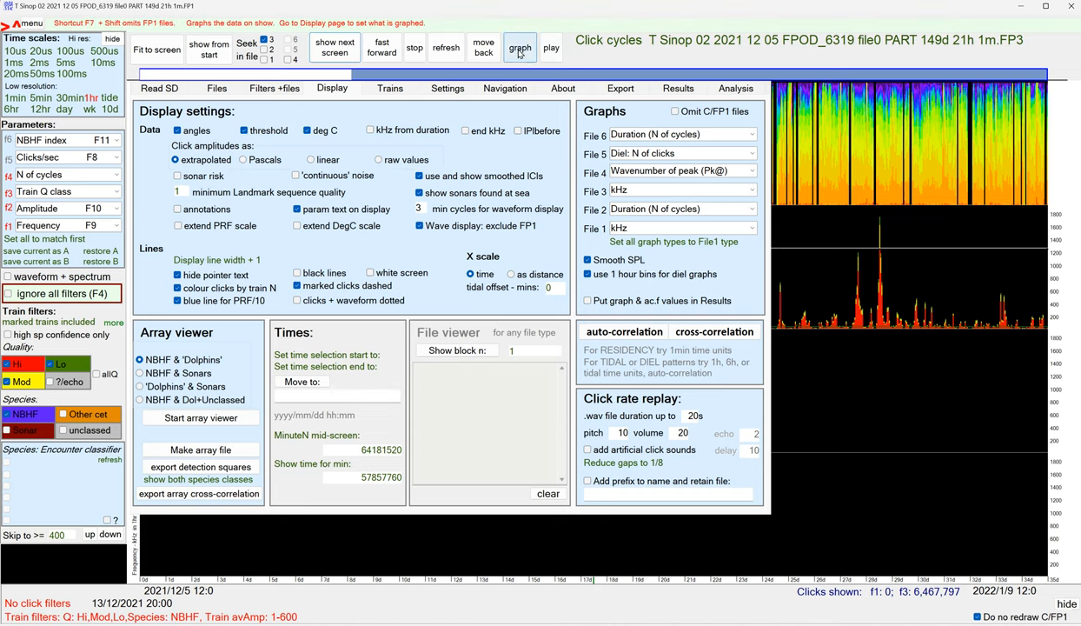
click(518, 47)
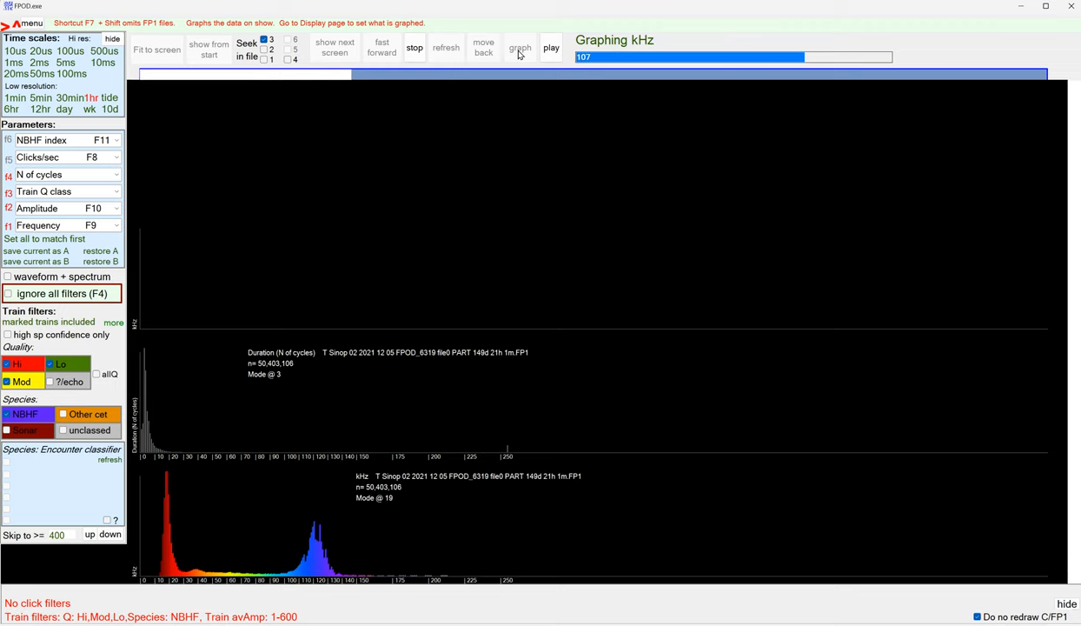
Reload the files and graph peak-wavenumber and duration histograms for the 6.47 million FP3 train clicks.
click(521, 49)
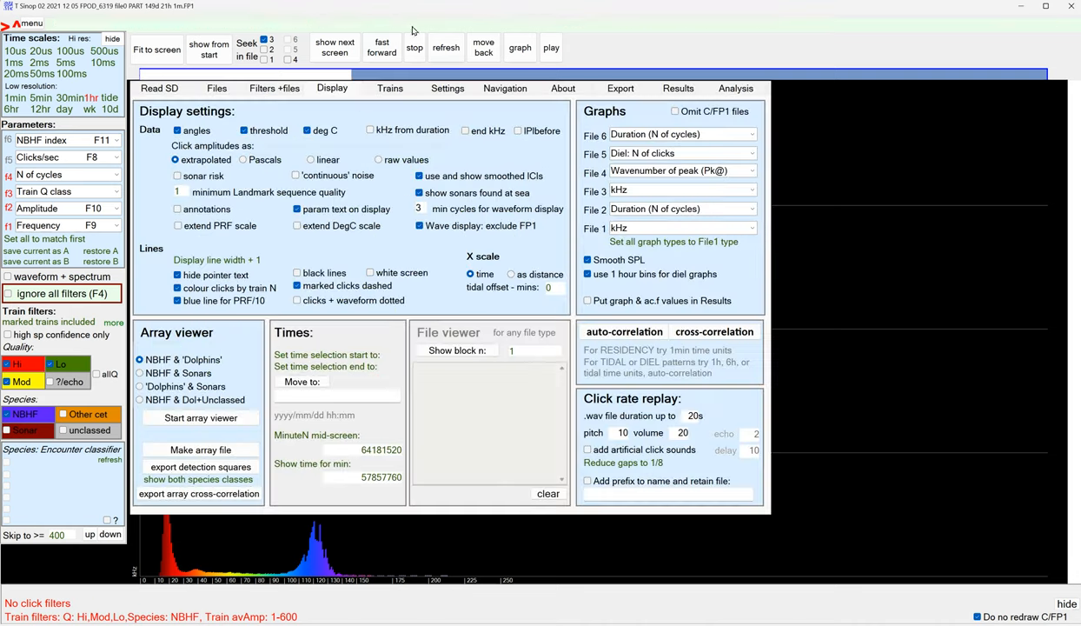
click(445, 47)
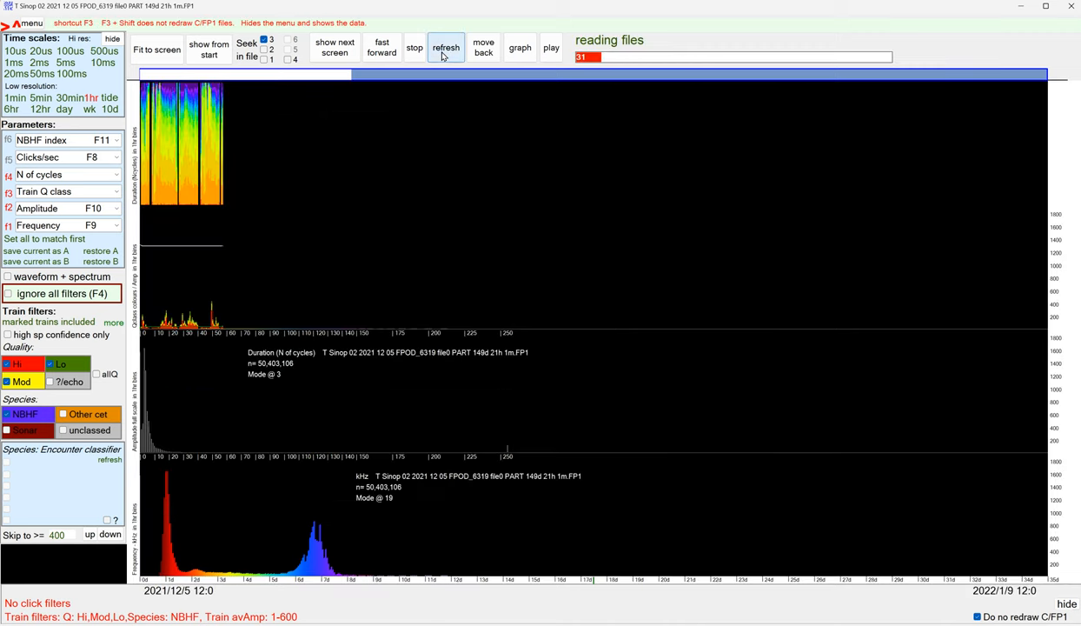
click(444, 46)
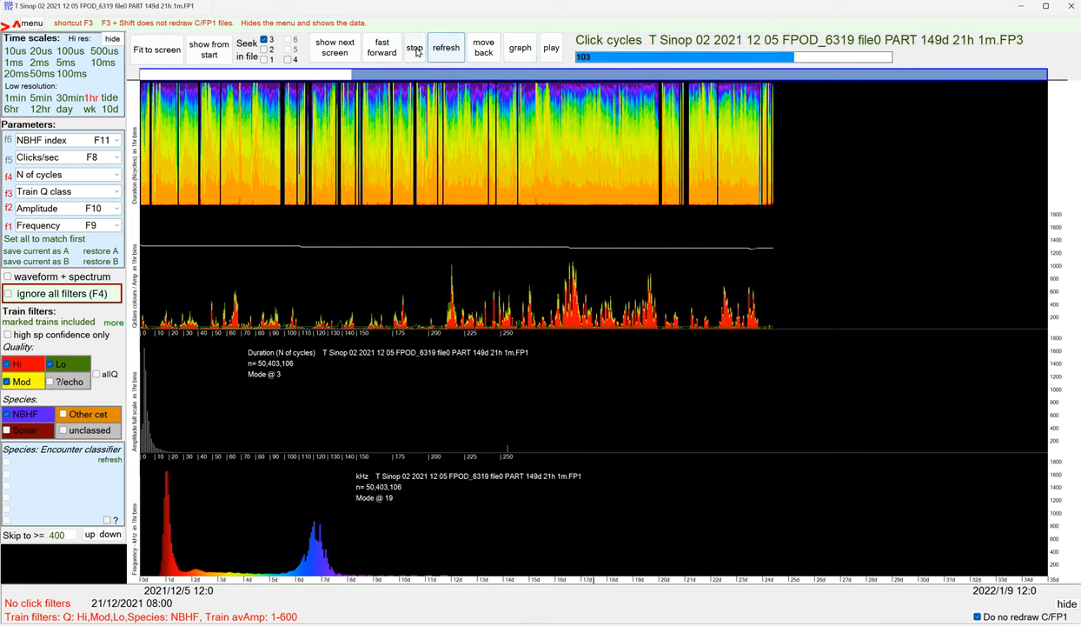
click(519, 49)
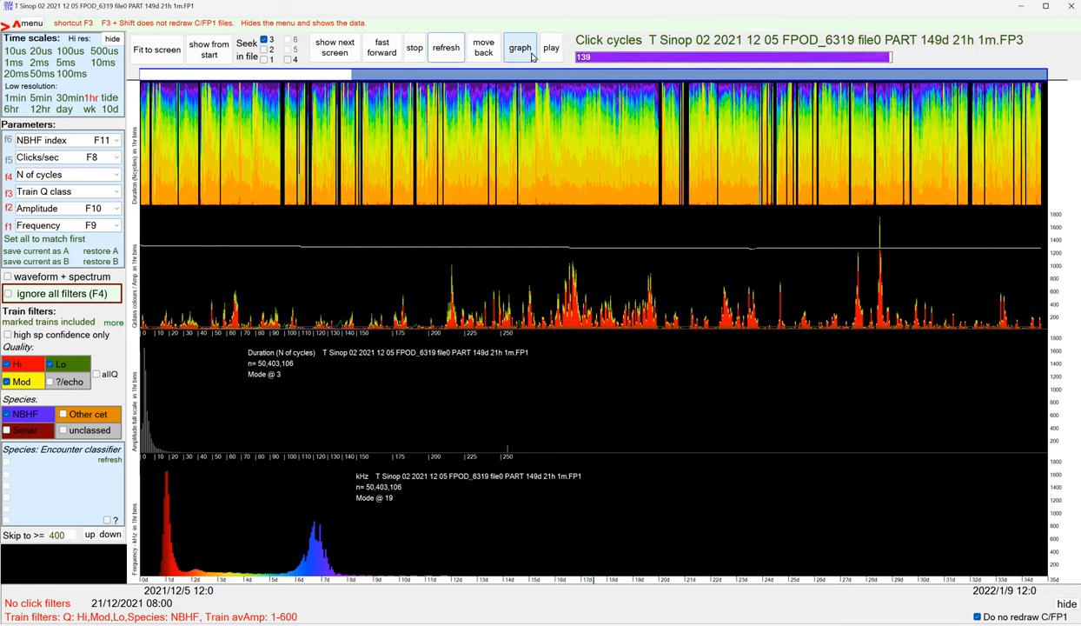
click(520, 49)
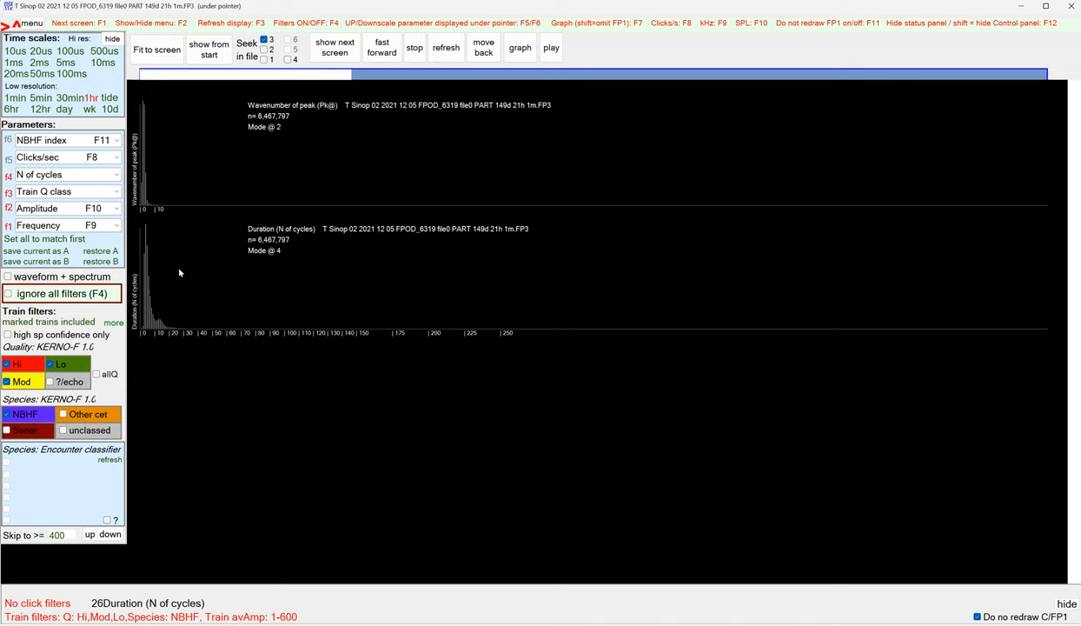
mouse_move(202, 273)
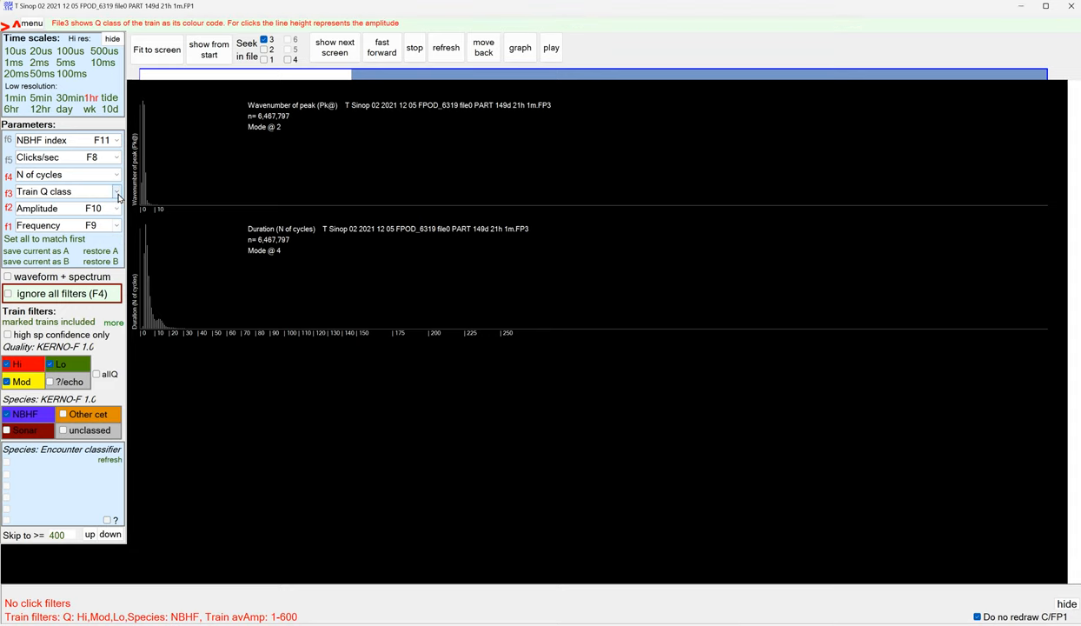
Plot NBHF index over time for the FP3 trains around 20:18 on 17 December 2021.
click(115, 191)
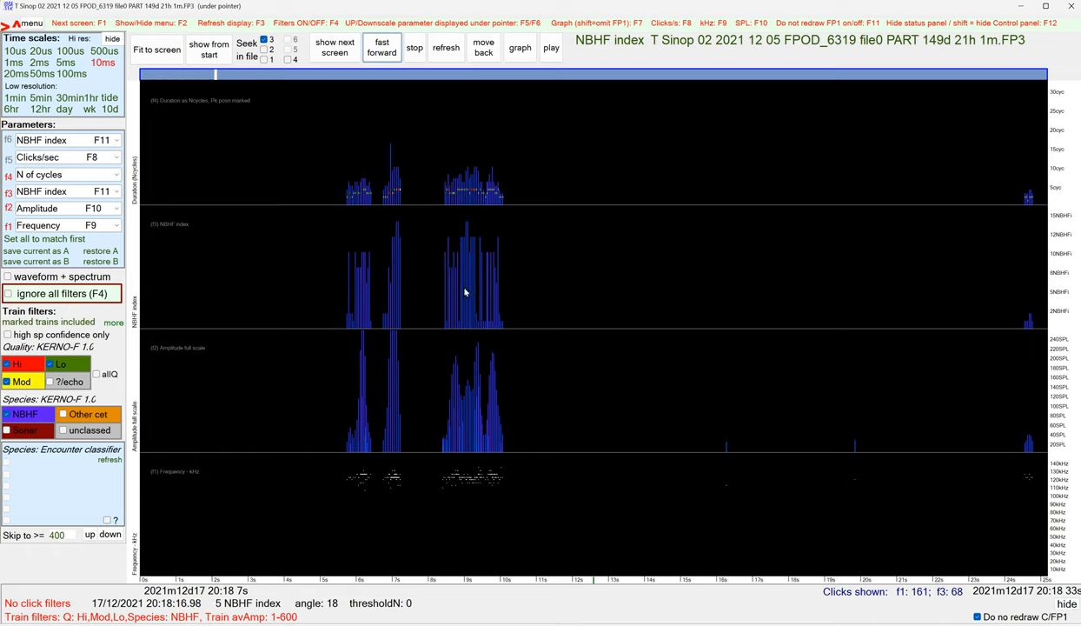
mouse_move(473, 296)
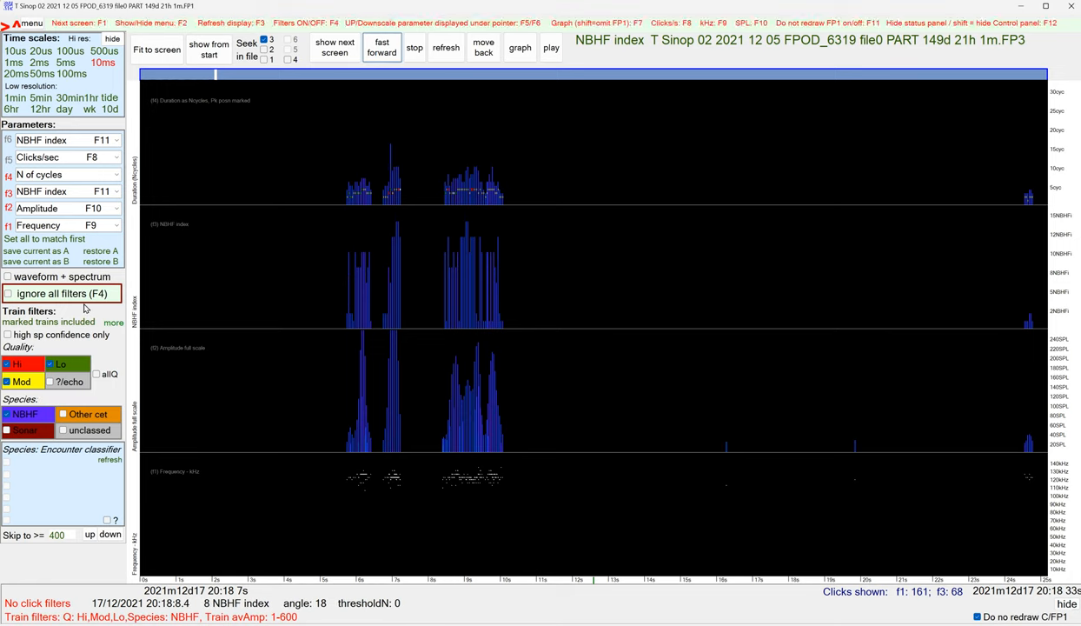
Show the waveform and spectrum of a 4-cycle, 113 kHz NBHF click near 21:23 on 17 December.
click(6, 277)
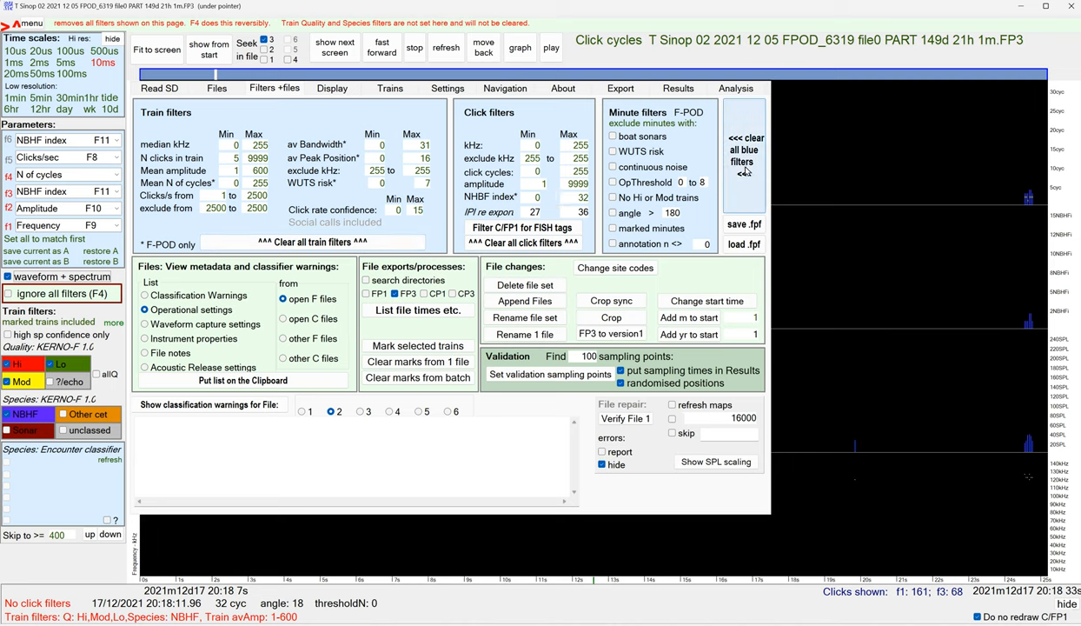
click(340, 49)
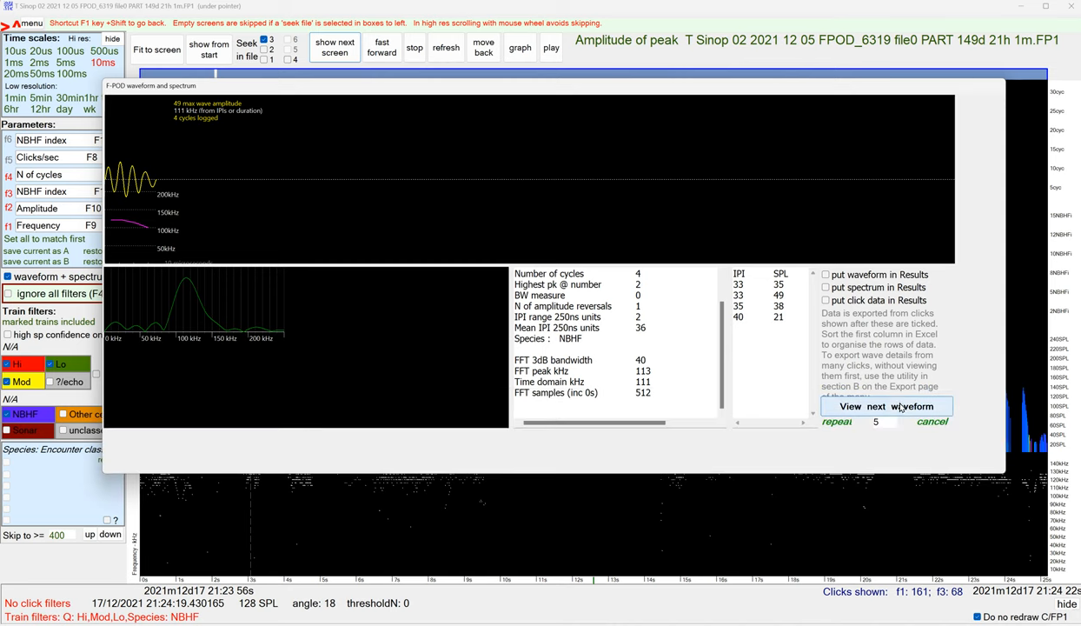
Browse the next seven clicks' waveforms and spectra, ending on a 19-cycle click near 120 kHz.
click(886, 406)
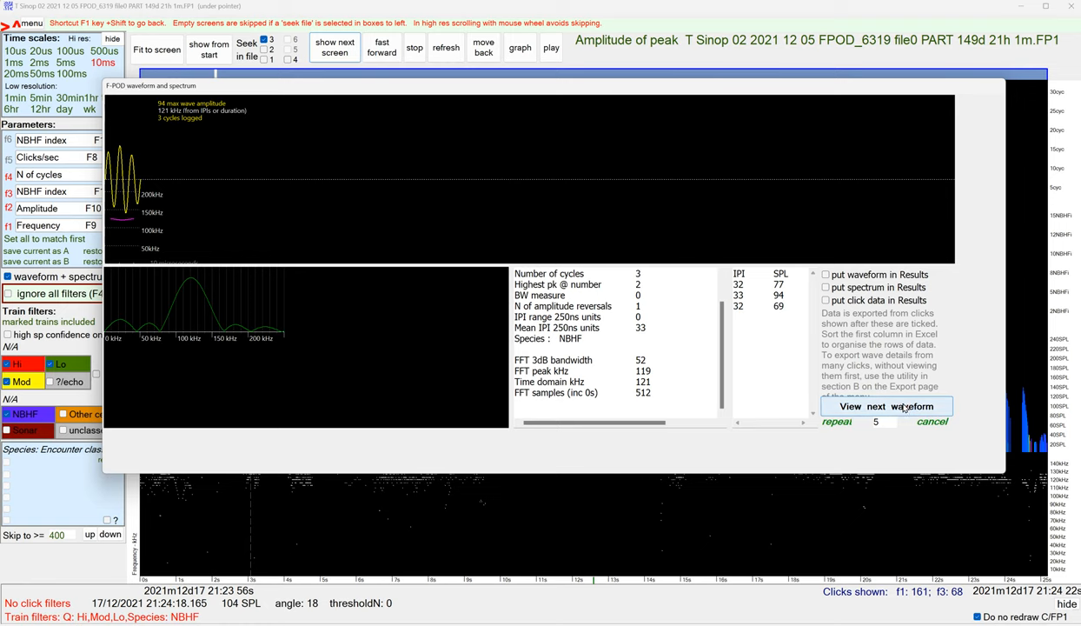
click(886, 407)
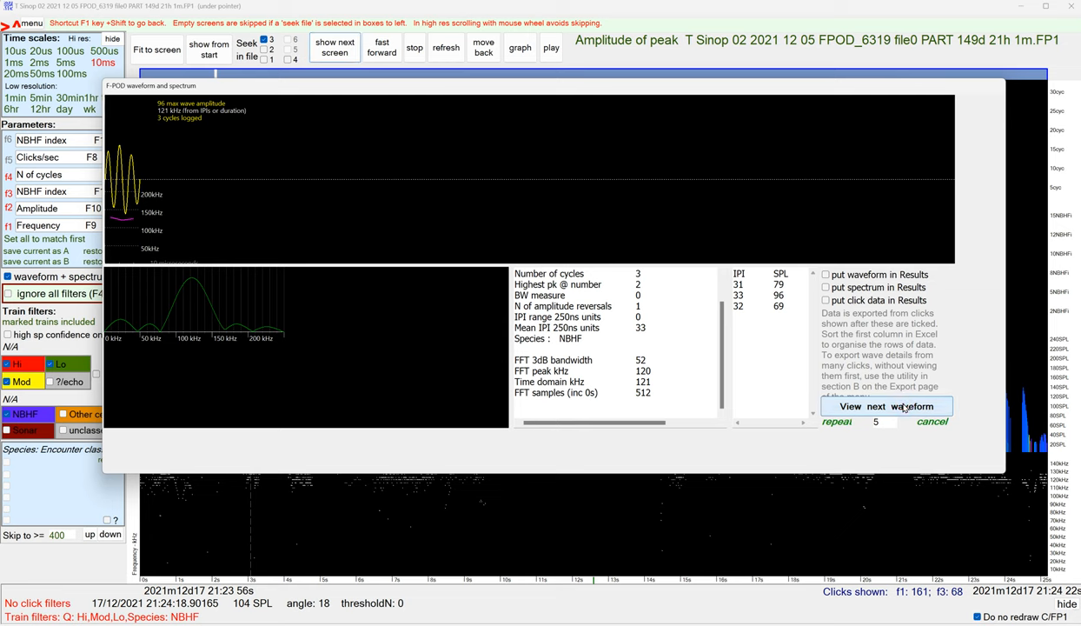
click(887, 406)
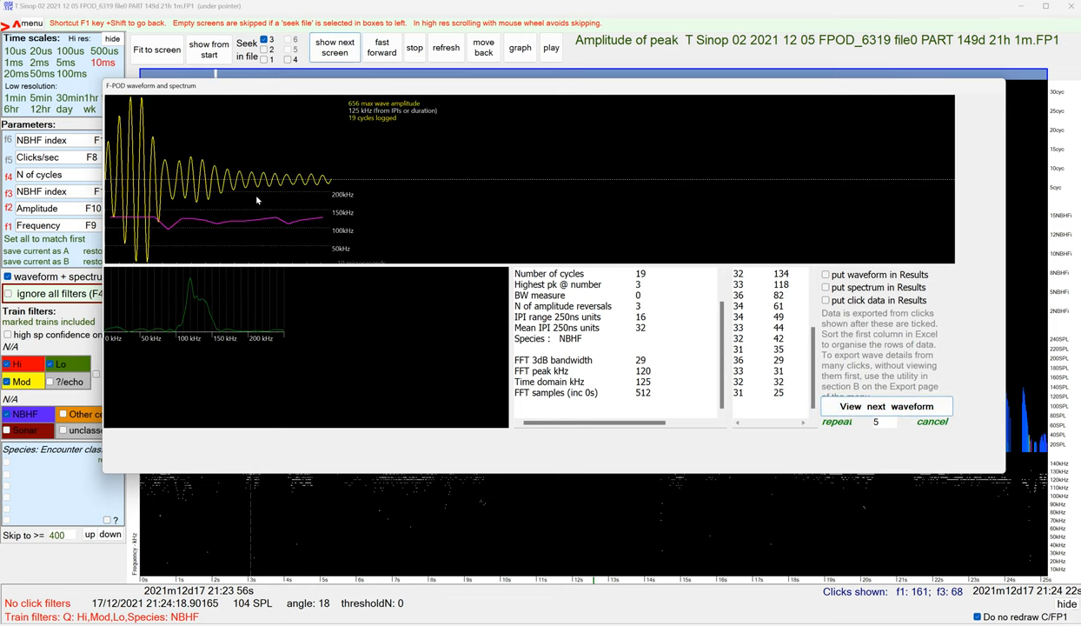
mouse_move(336, 185)
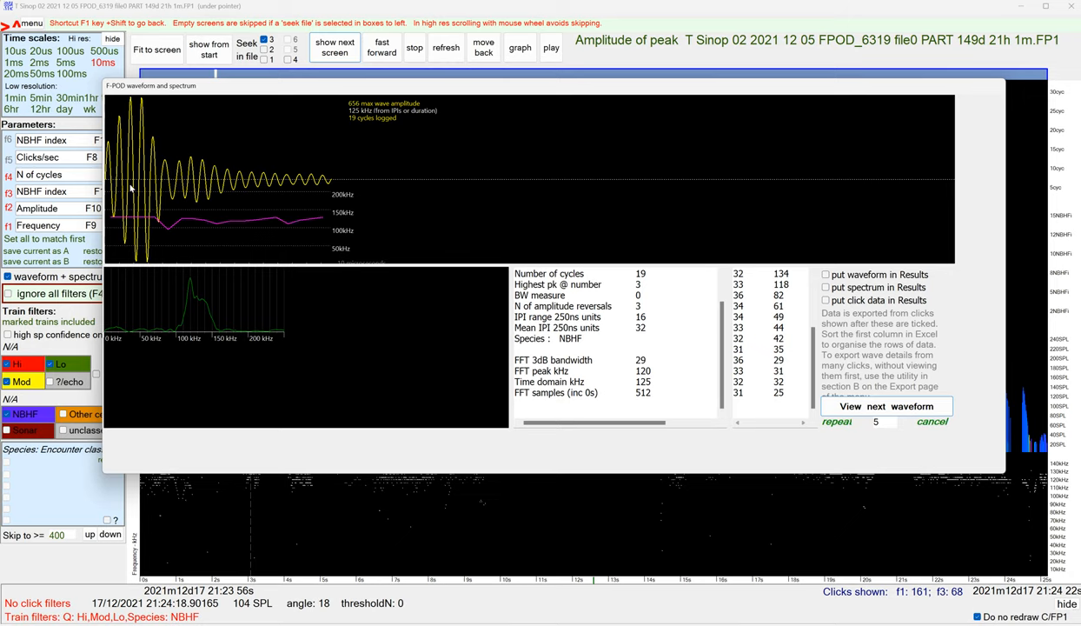
mouse_move(682, 285)
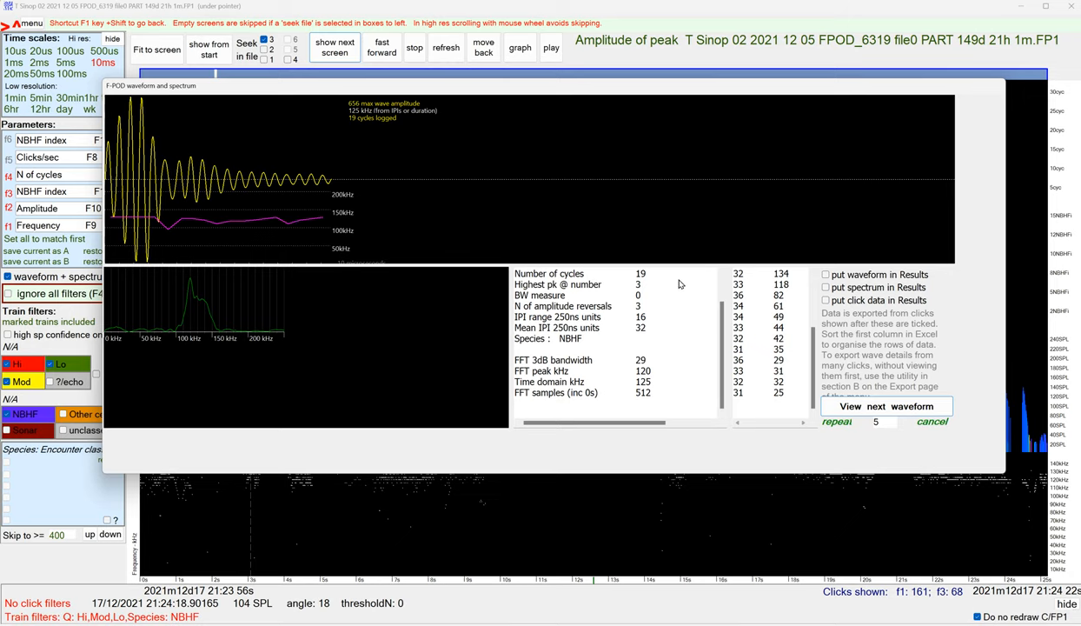
click(886, 407)
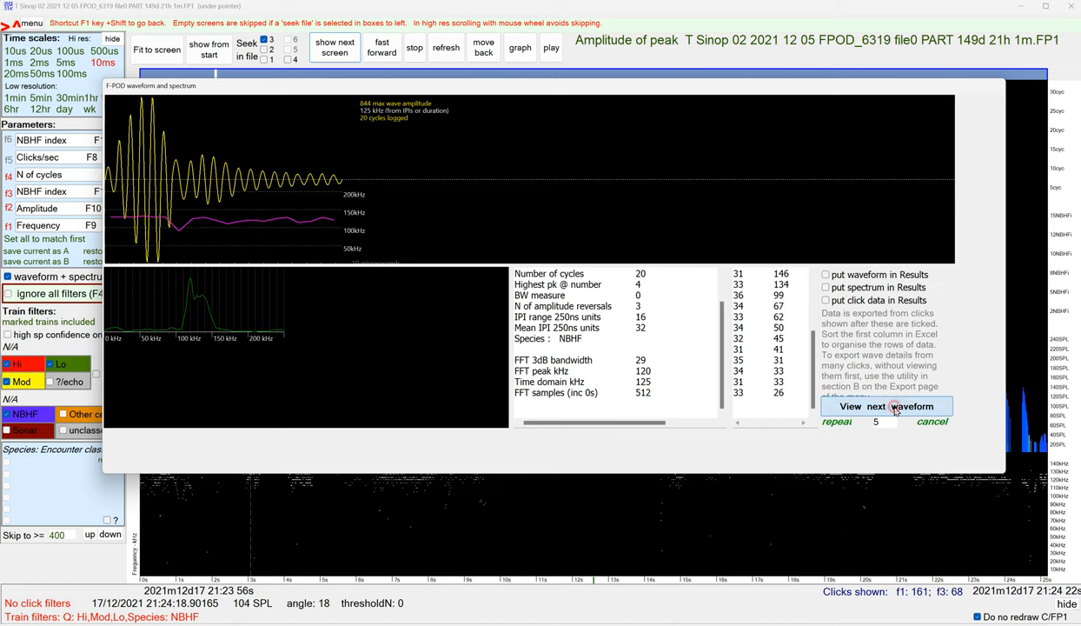
click(886, 407)
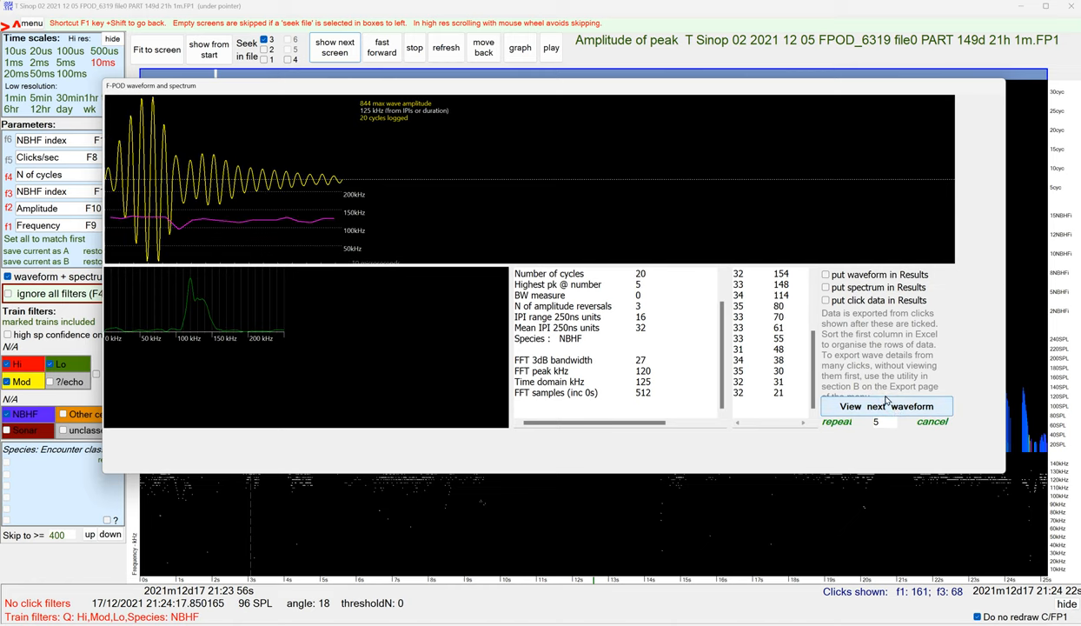
mouse_move(905, 414)
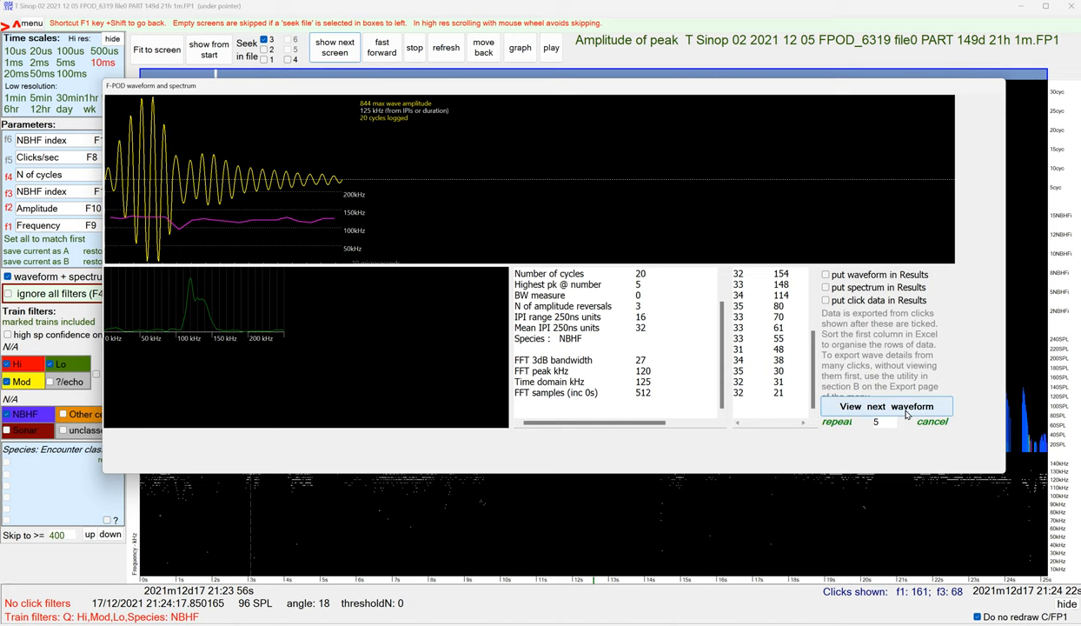
click(886, 407)
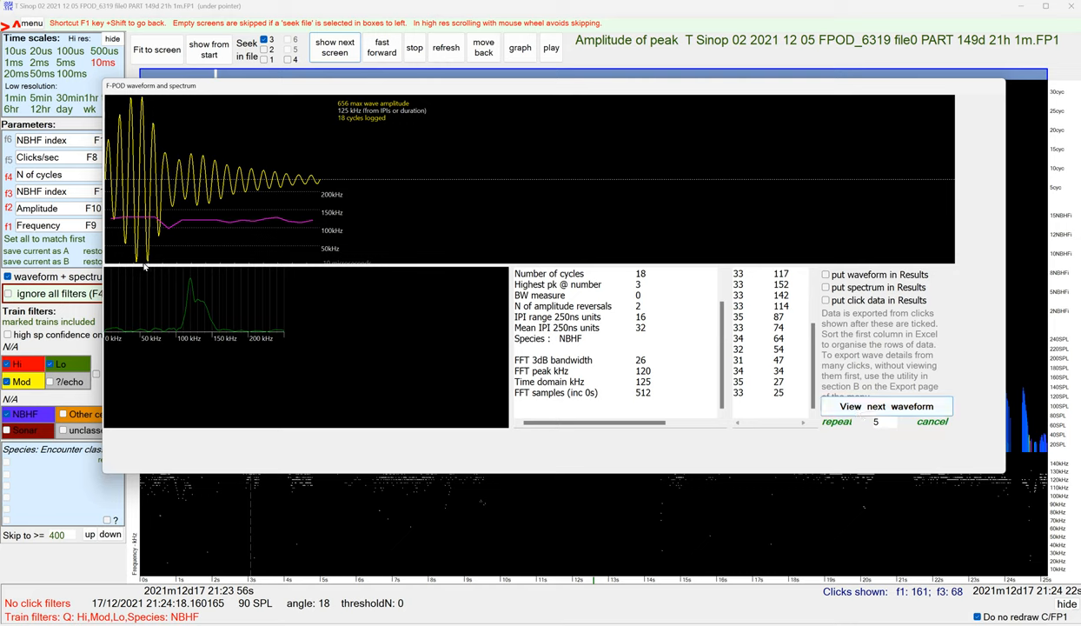
mouse_move(760, 347)
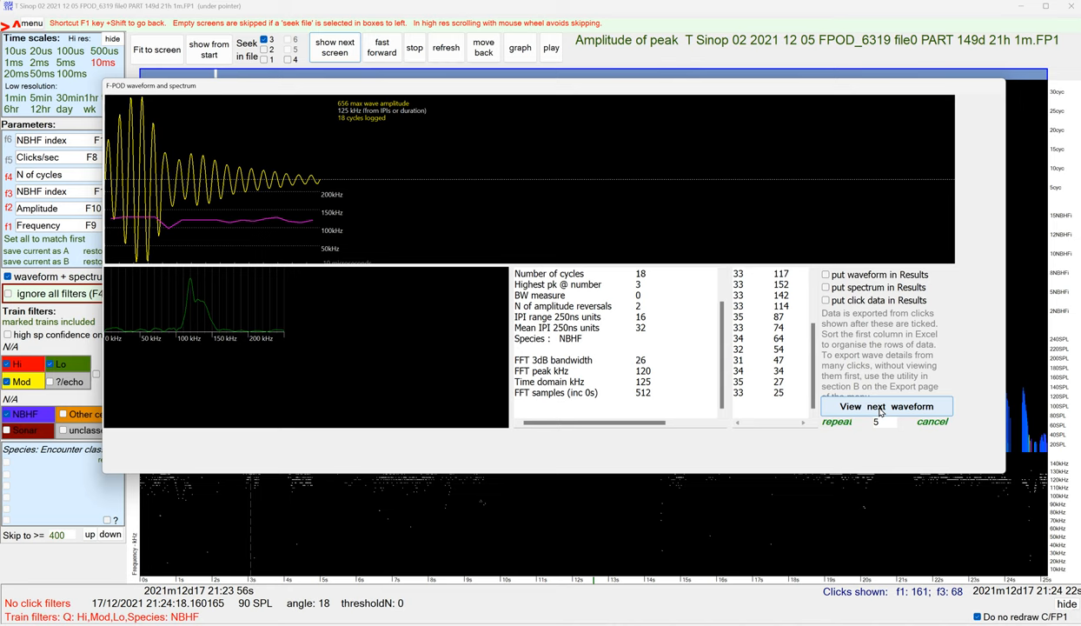
click(886, 407)
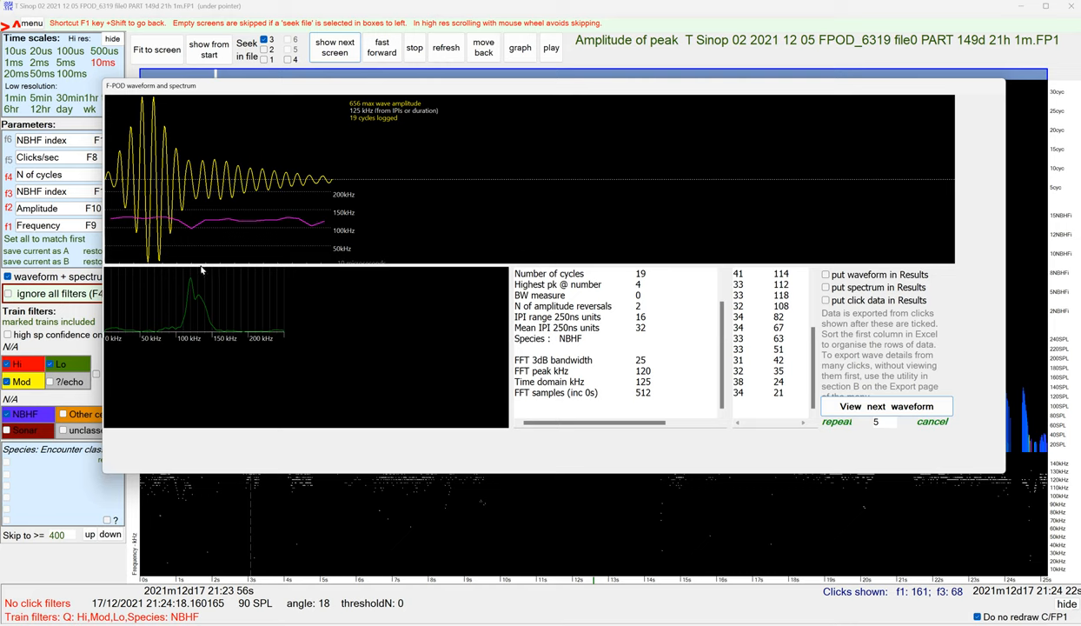
mouse_move(163, 219)
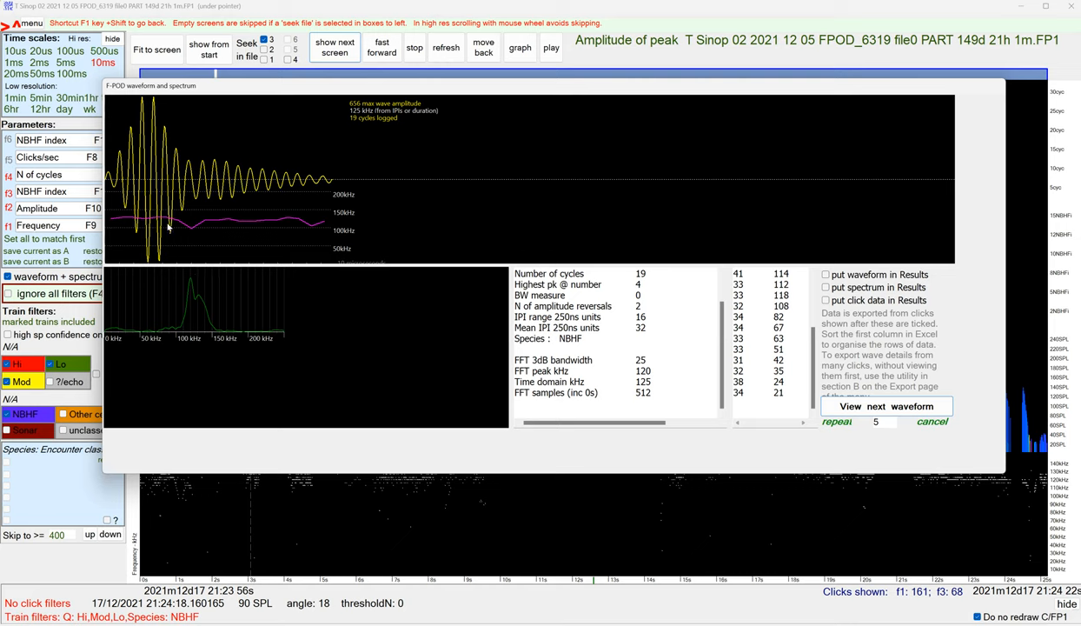
mouse_move(146, 223)
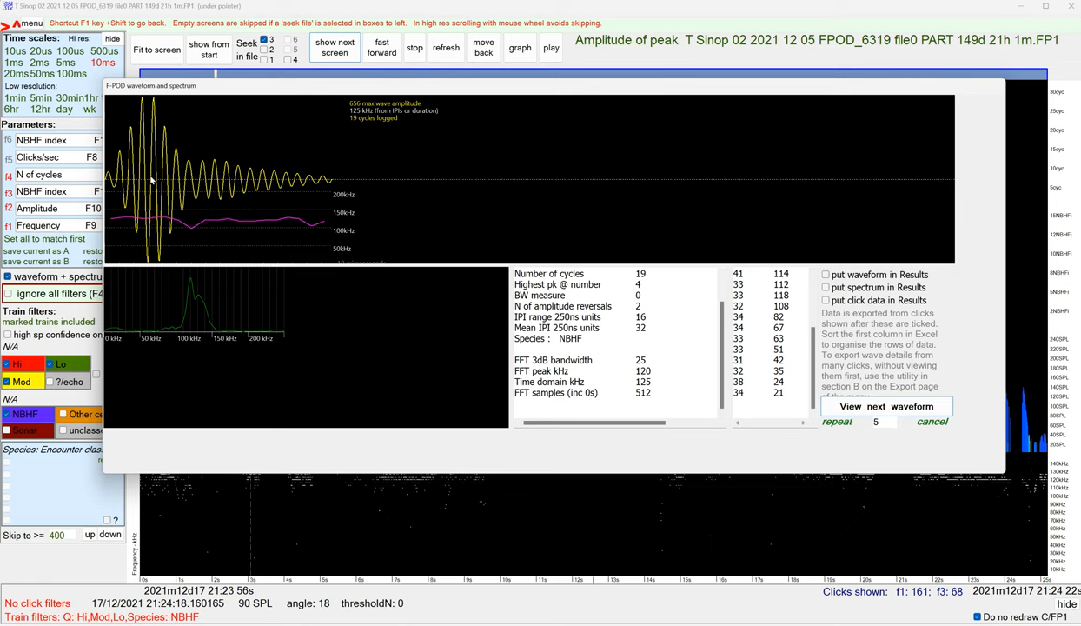
mouse_move(162, 177)
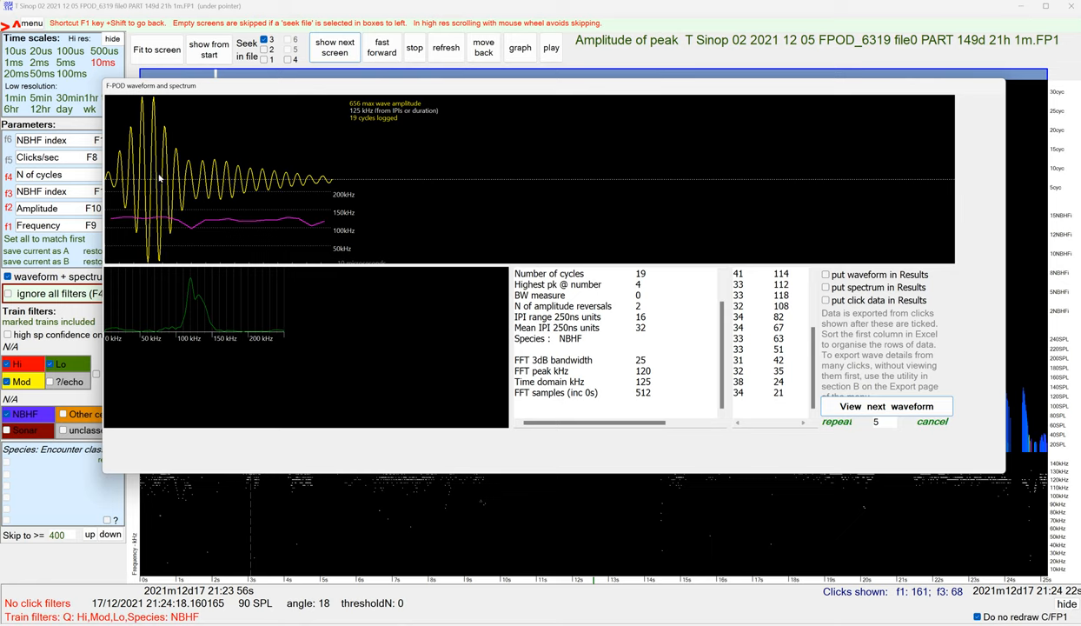
mouse_move(161, 219)
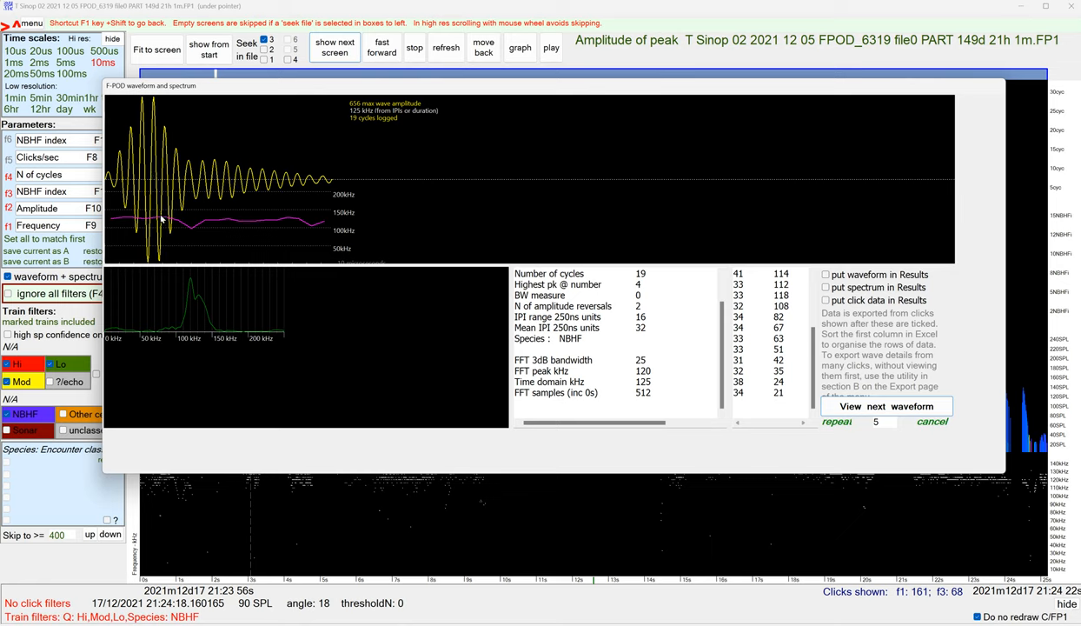
mouse_move(165, 192)
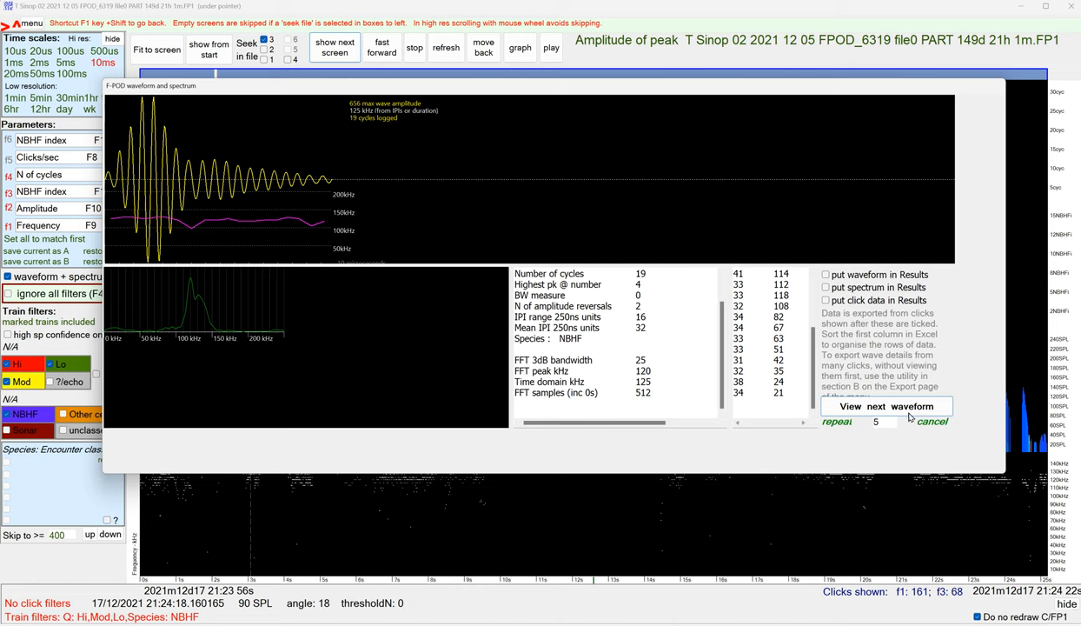
mouse_move(897, 414)
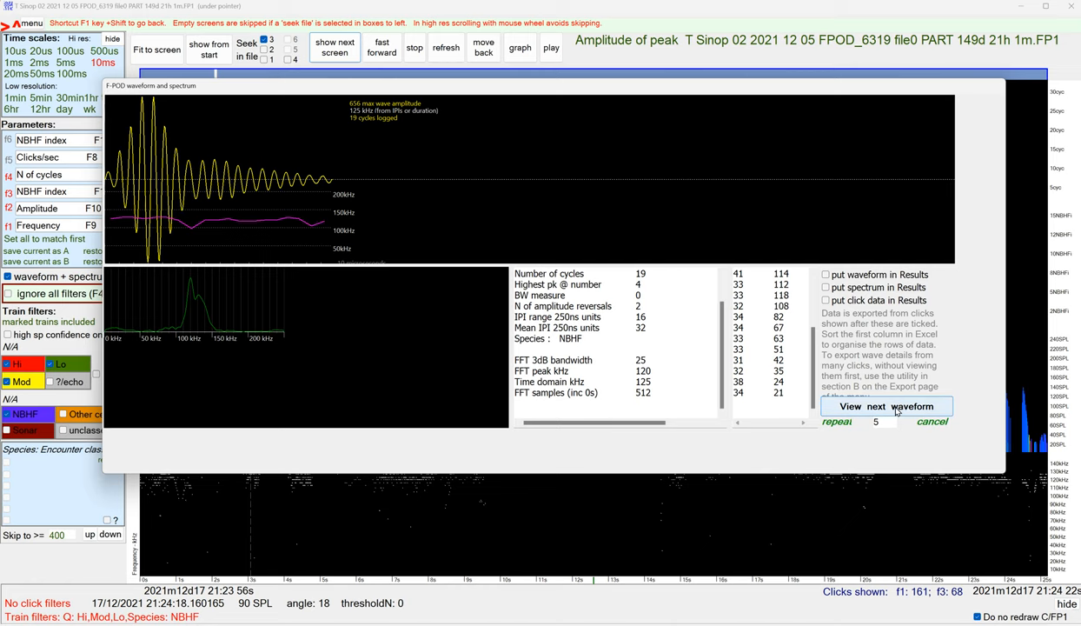
Advance four more clicks to a 21-cycle NBHF click with a 119 kHz FFT peak.
click(886, 406)
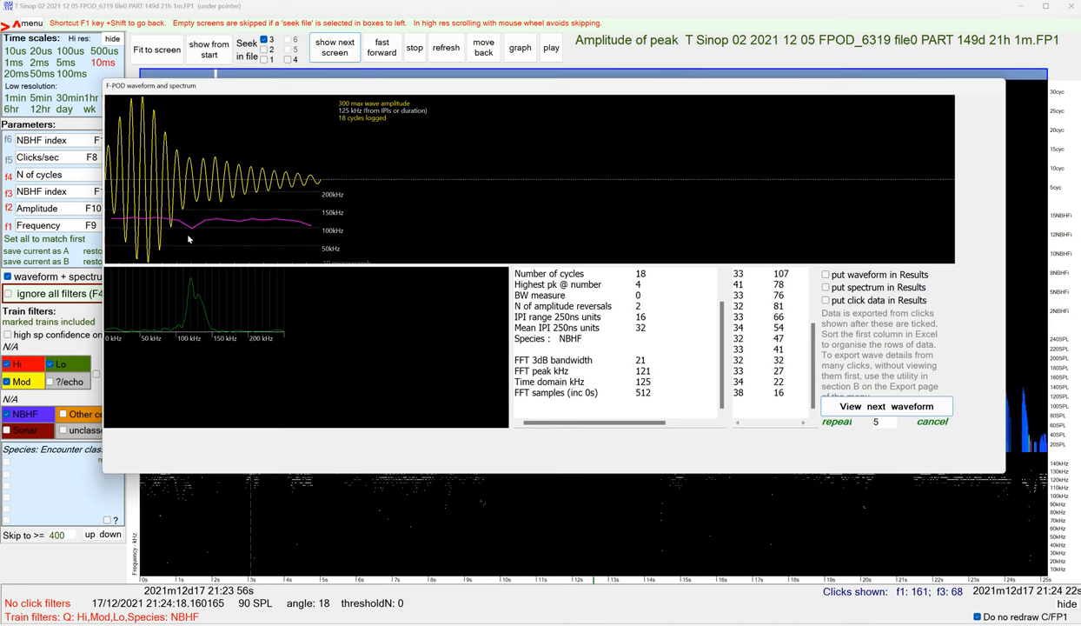
click(887, 407)
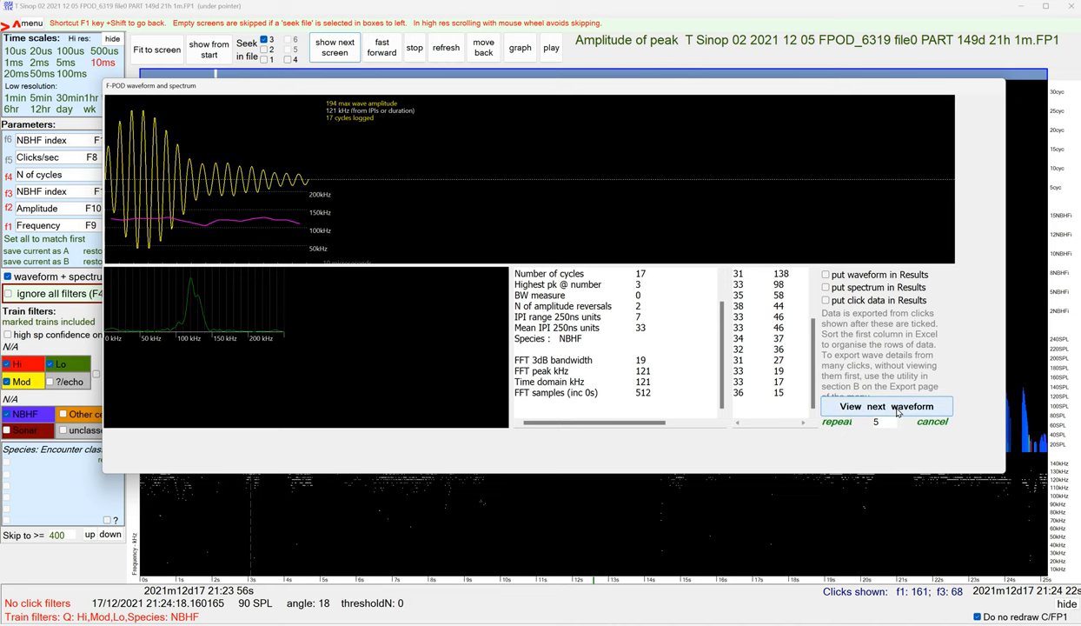
click(886, 406)
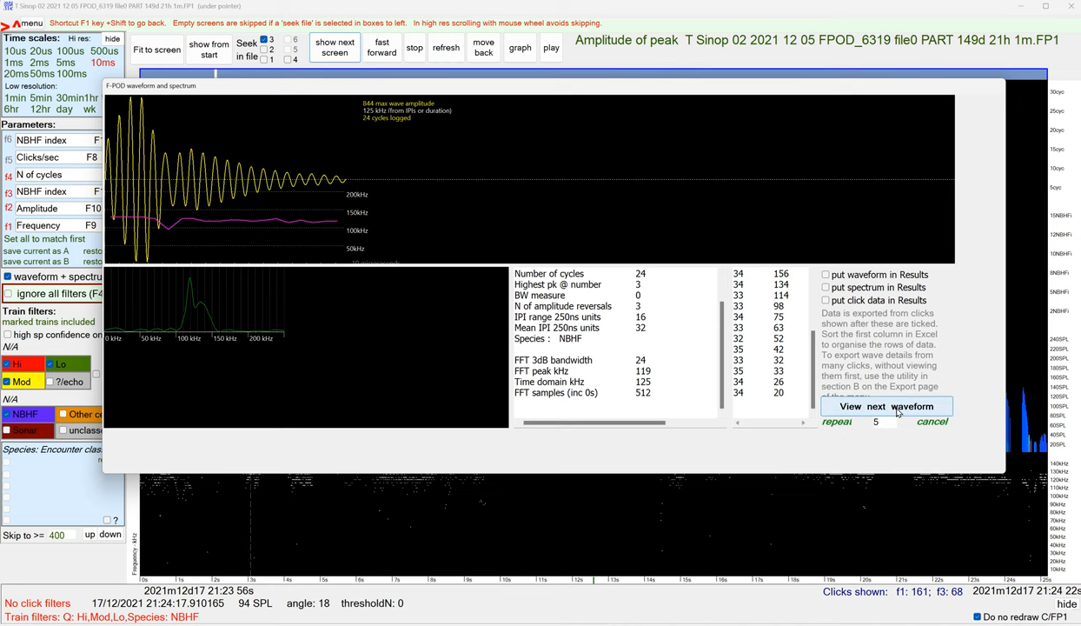
click(886, 407)
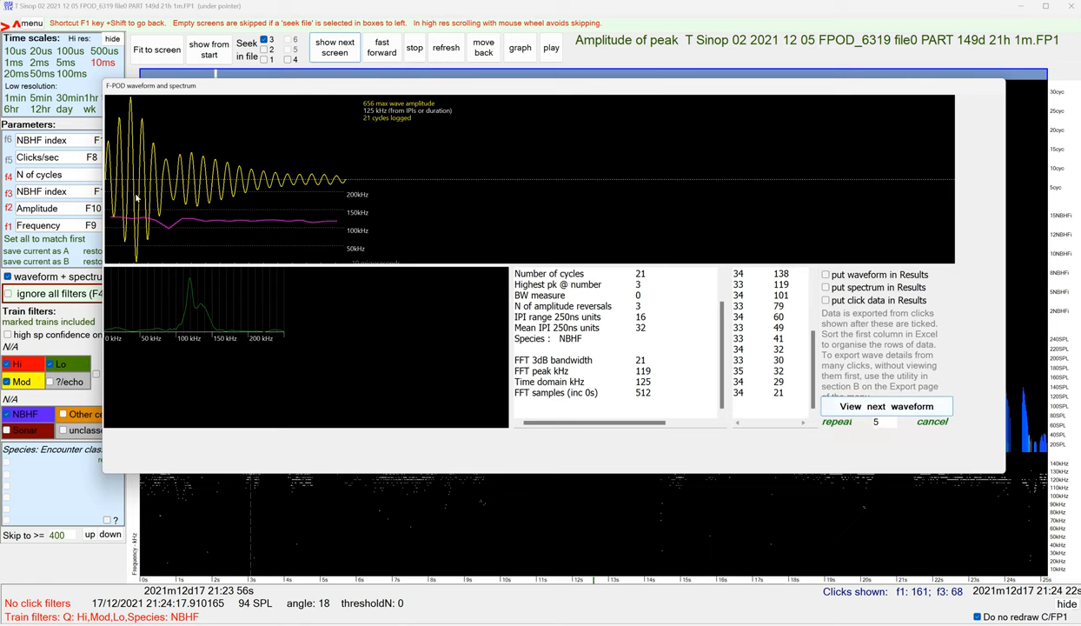
mouse_move(172, 231)
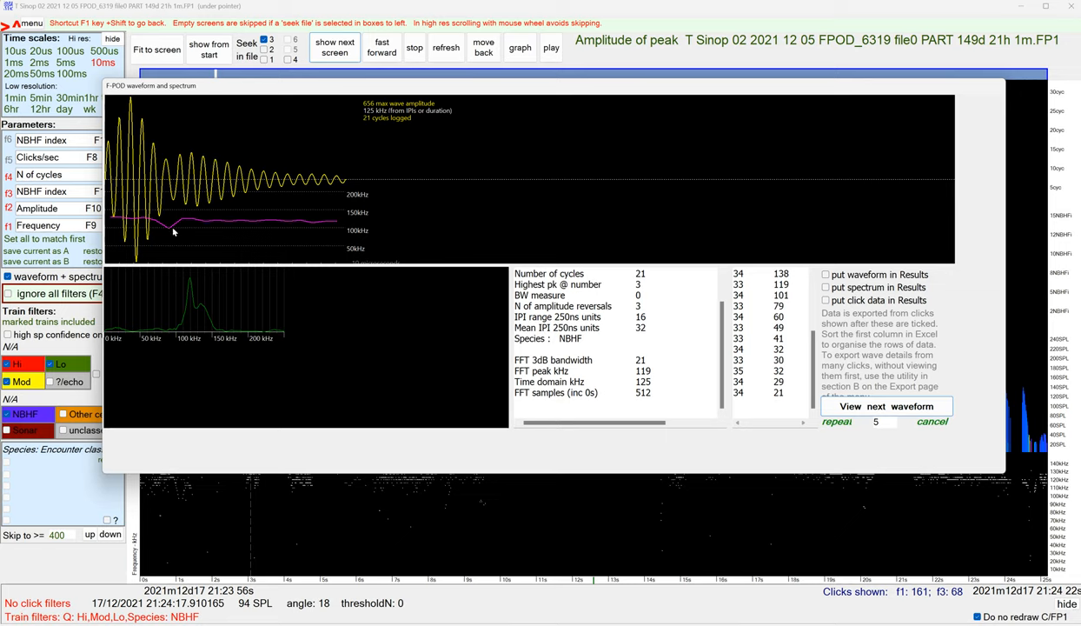
mouse_move(212, 242)
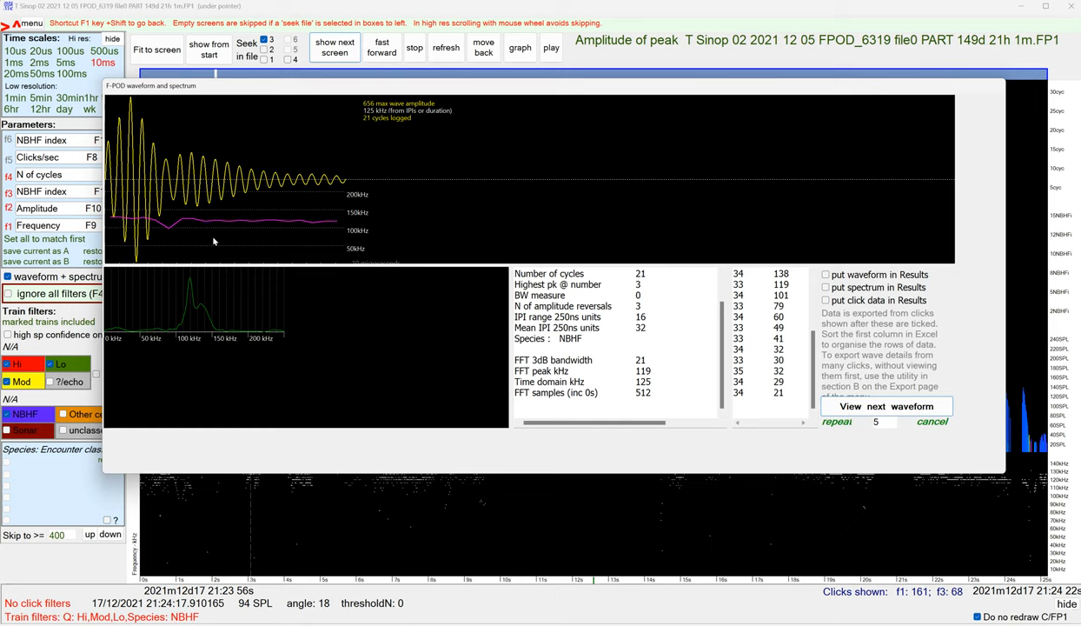
mouse_move(174, 247)
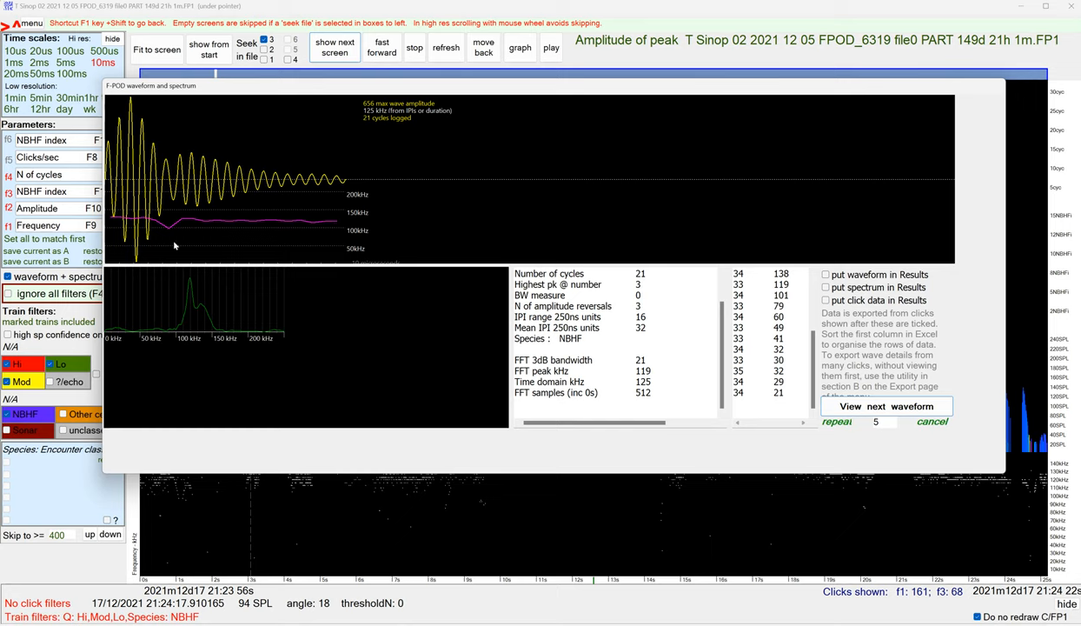
mouse_move(165, 233)
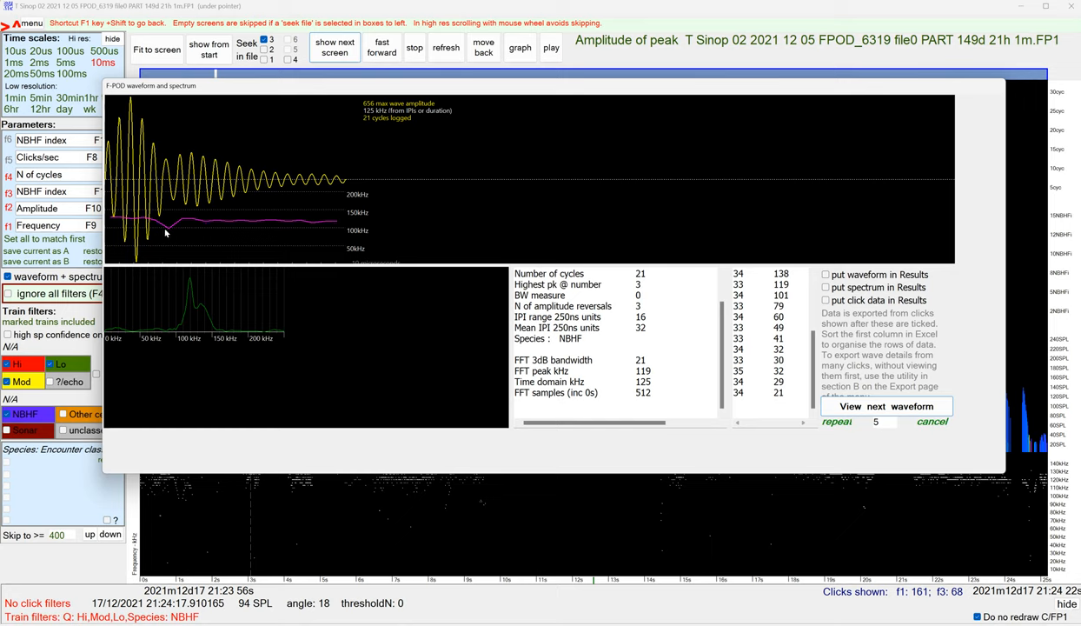
mouse_move(732, 362)
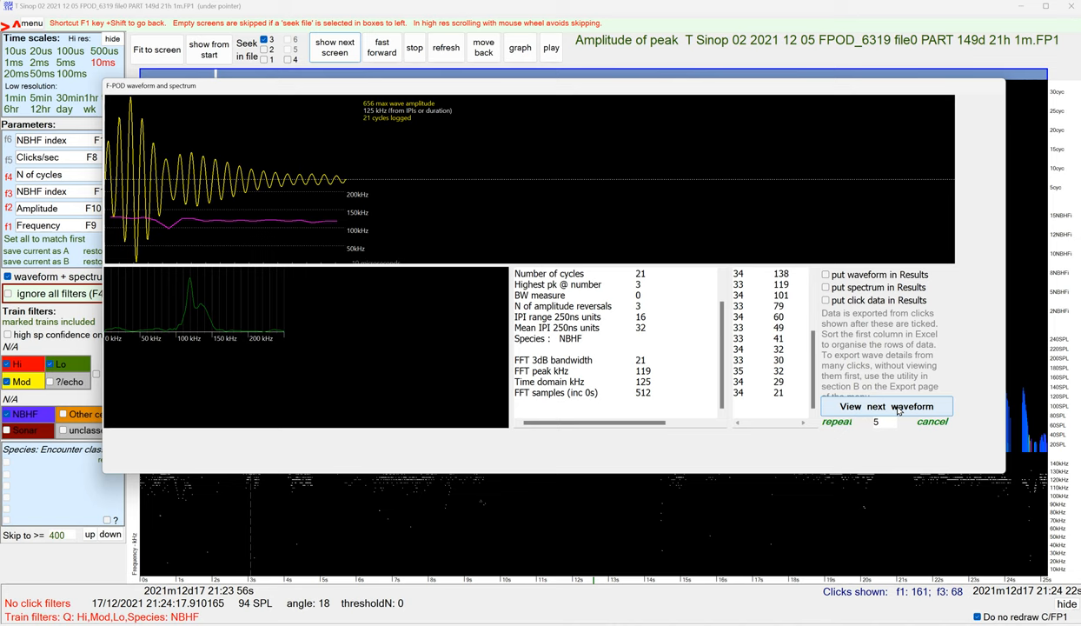
Advance five more clicks to a 12-cycle NBHF click peaking at 122 kHz.
click(887, 407)
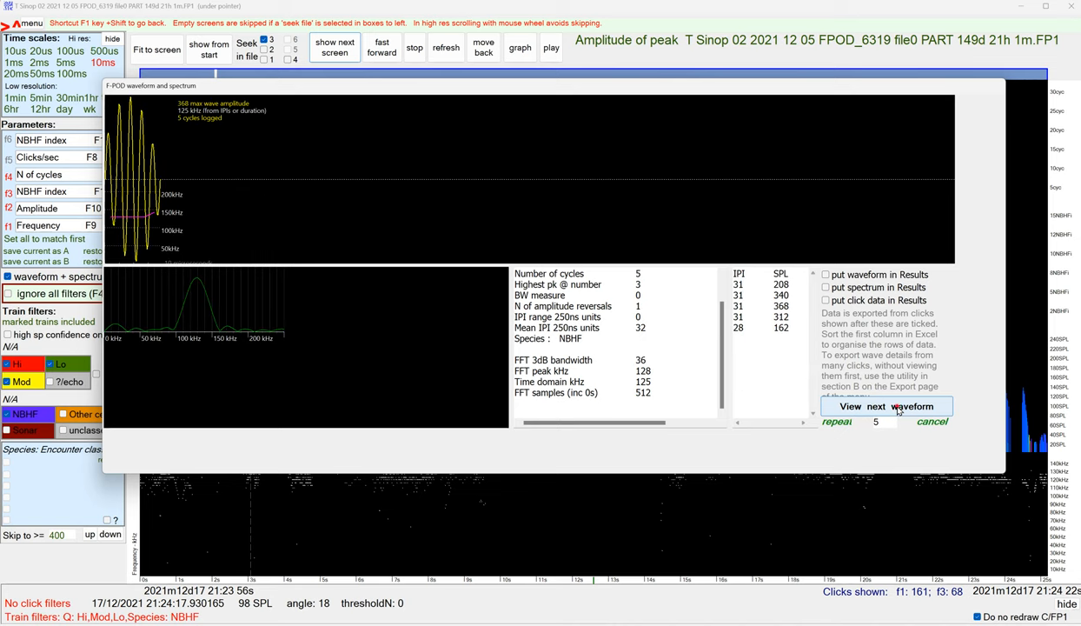
click(885, 407)
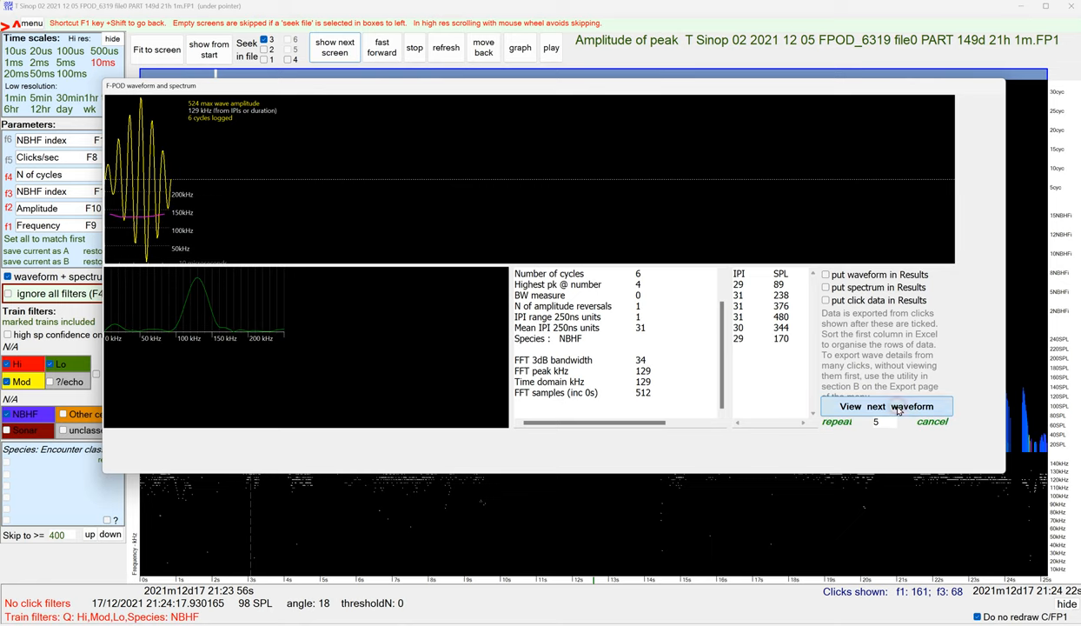
click(886, 407)
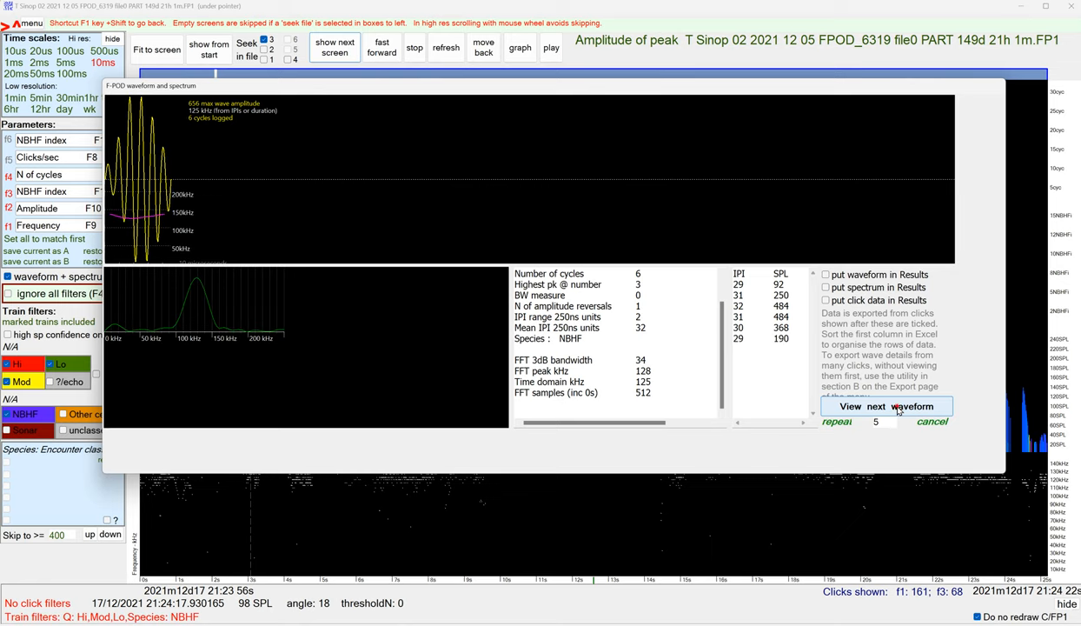
click(886, 406)
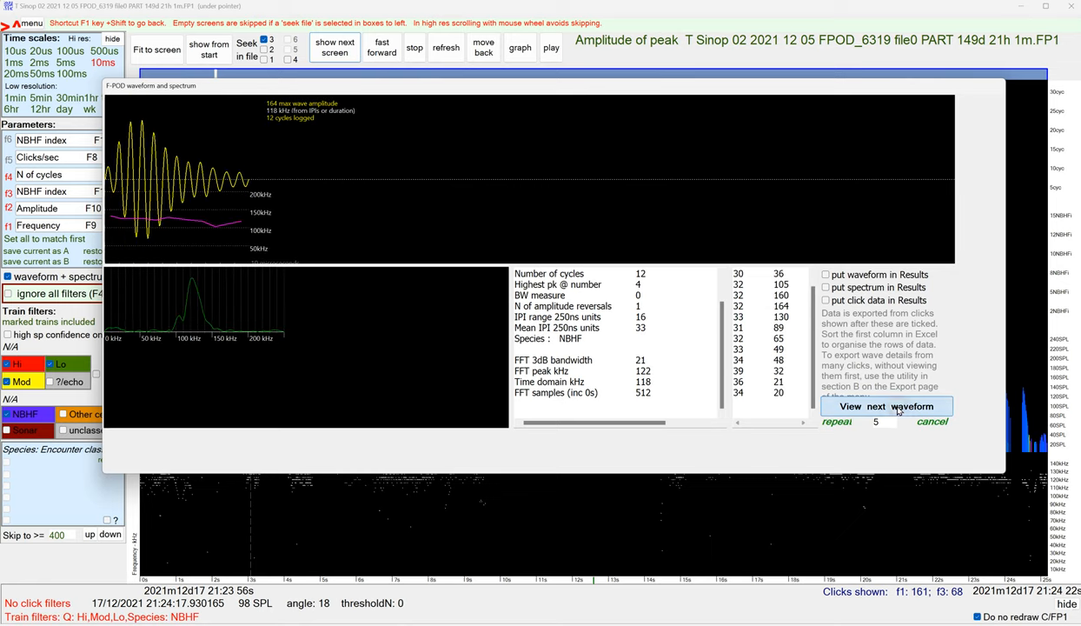
click(886, 407)
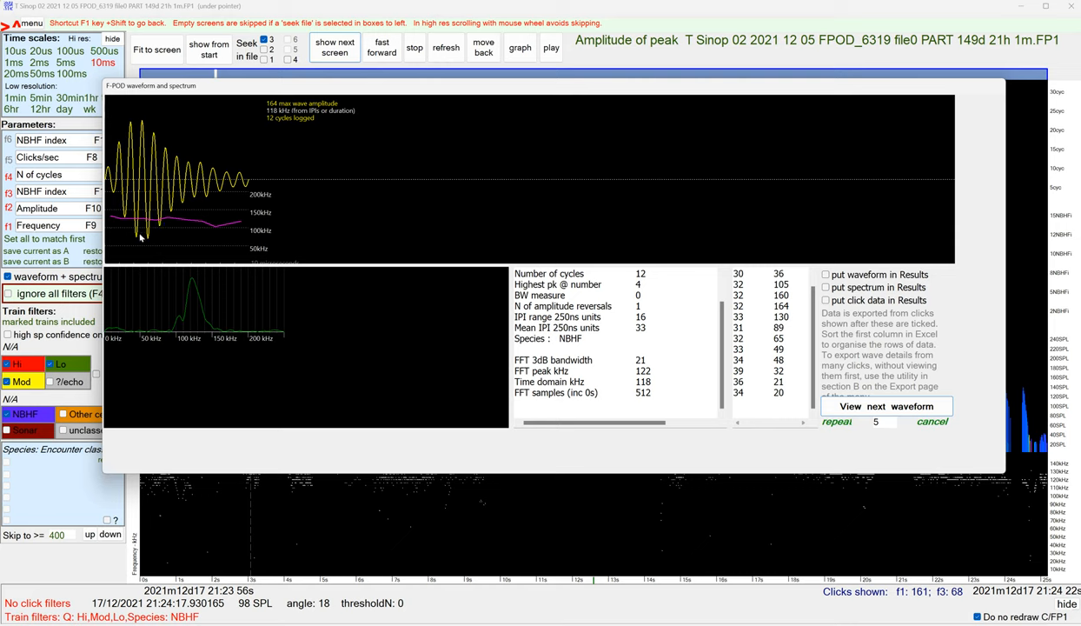
mouse_move(160, 228)
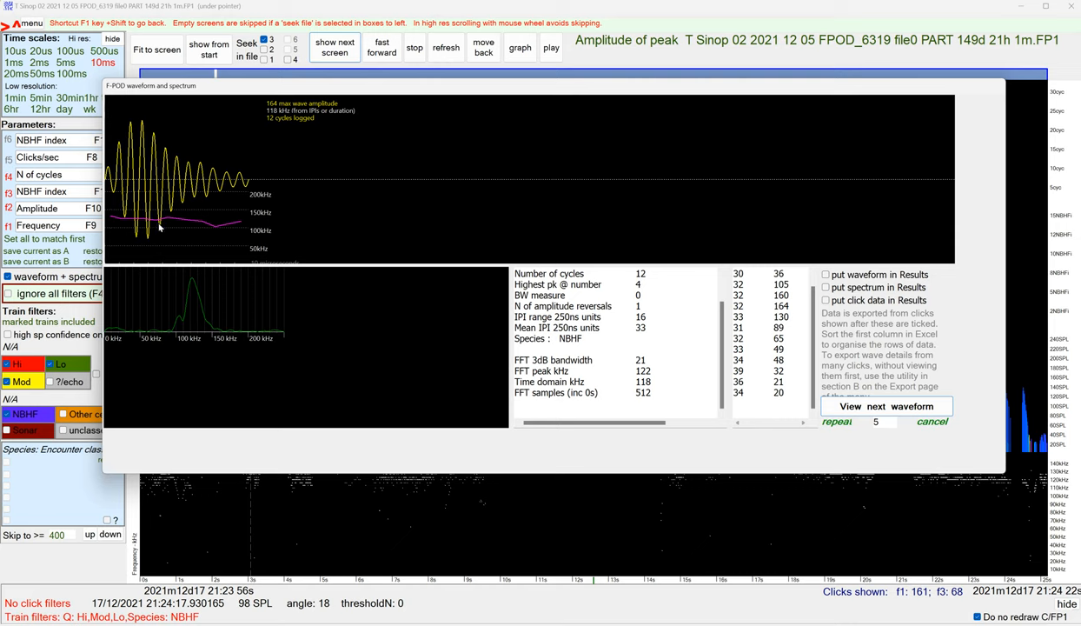
mouse_move(278, 205)
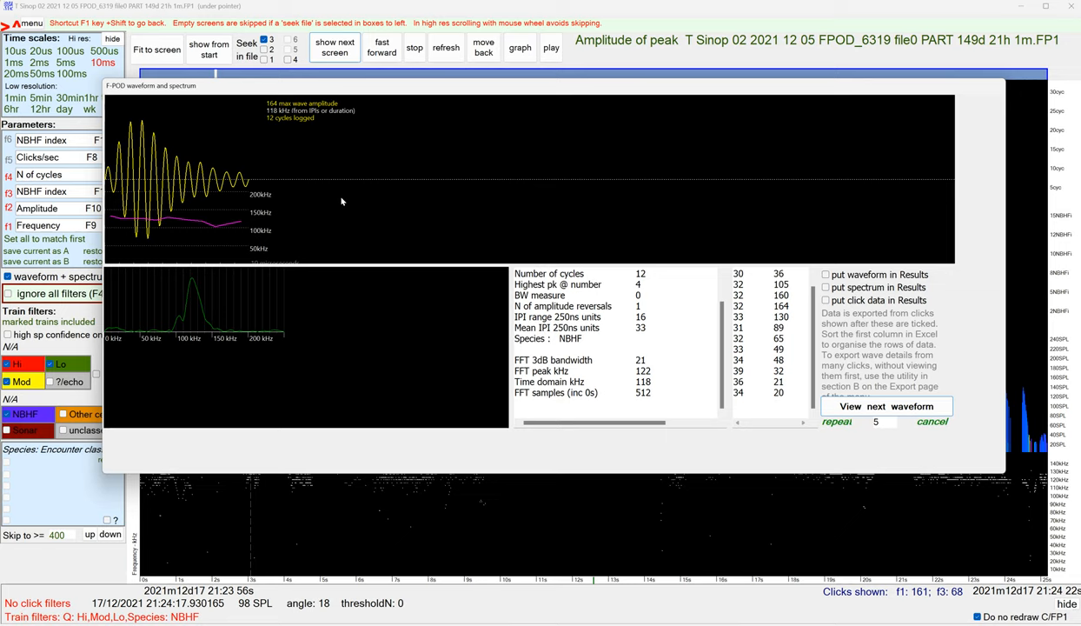
mouse_move(379, 205)
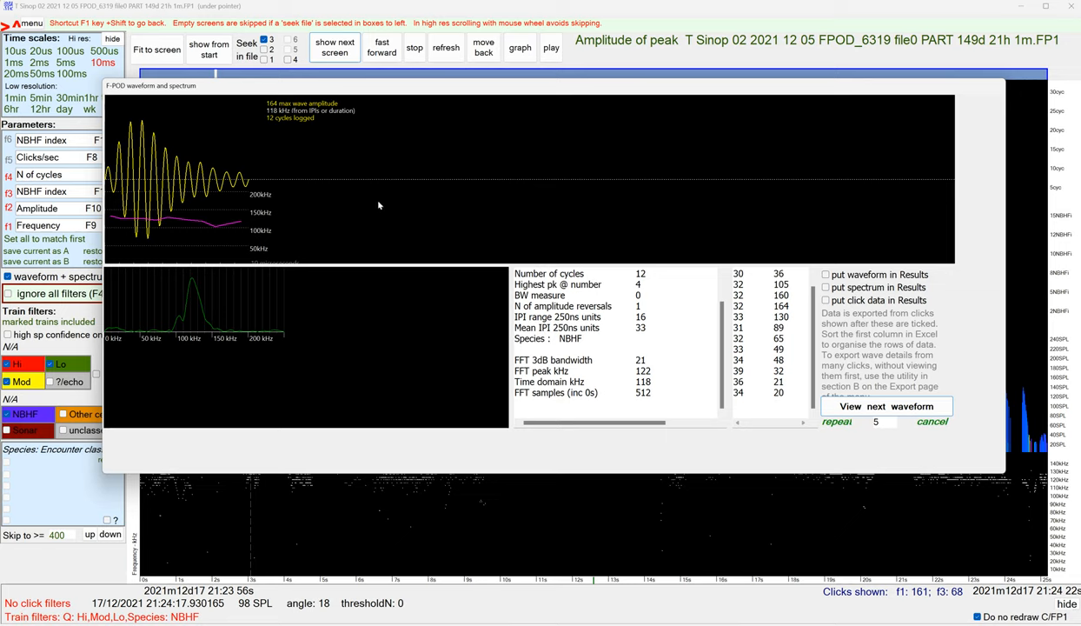
mouse_move(575, 212)
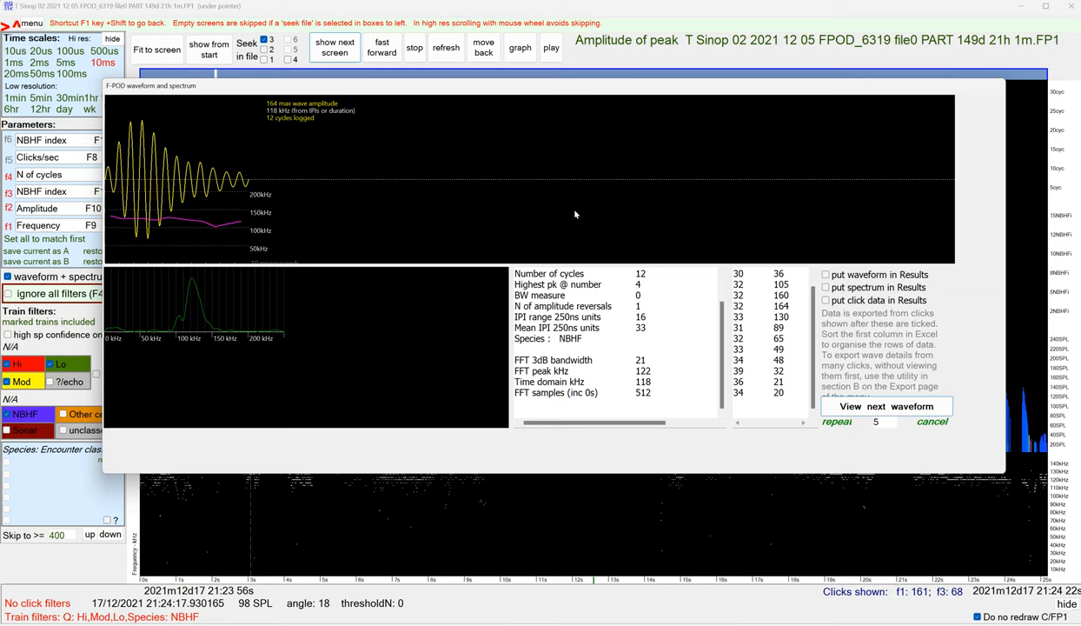
mouse_move(623, 208)
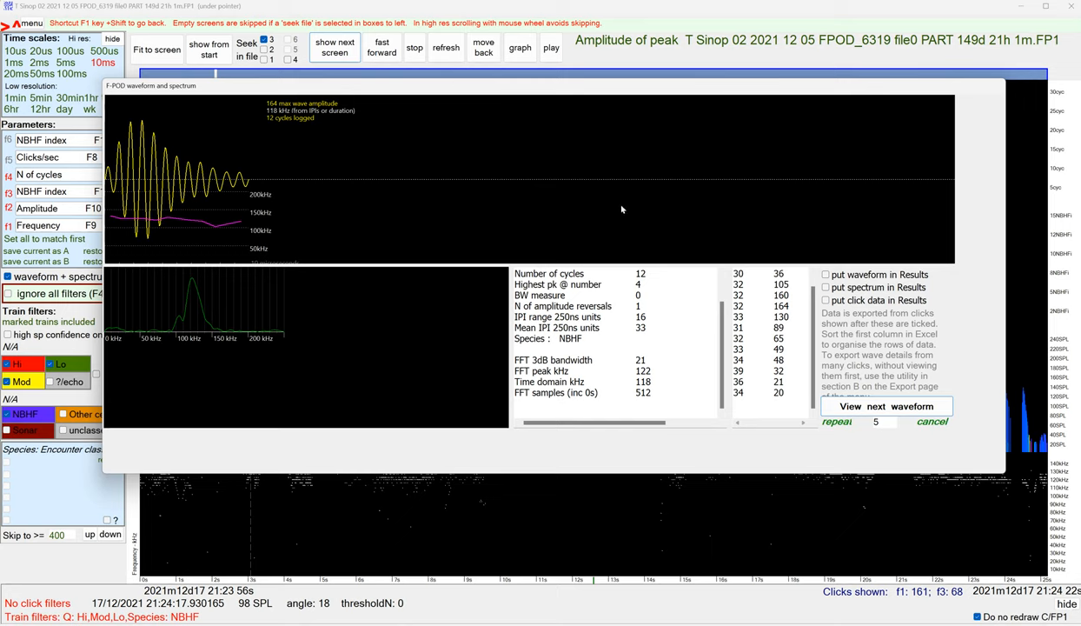
mouse_move(617, 209)
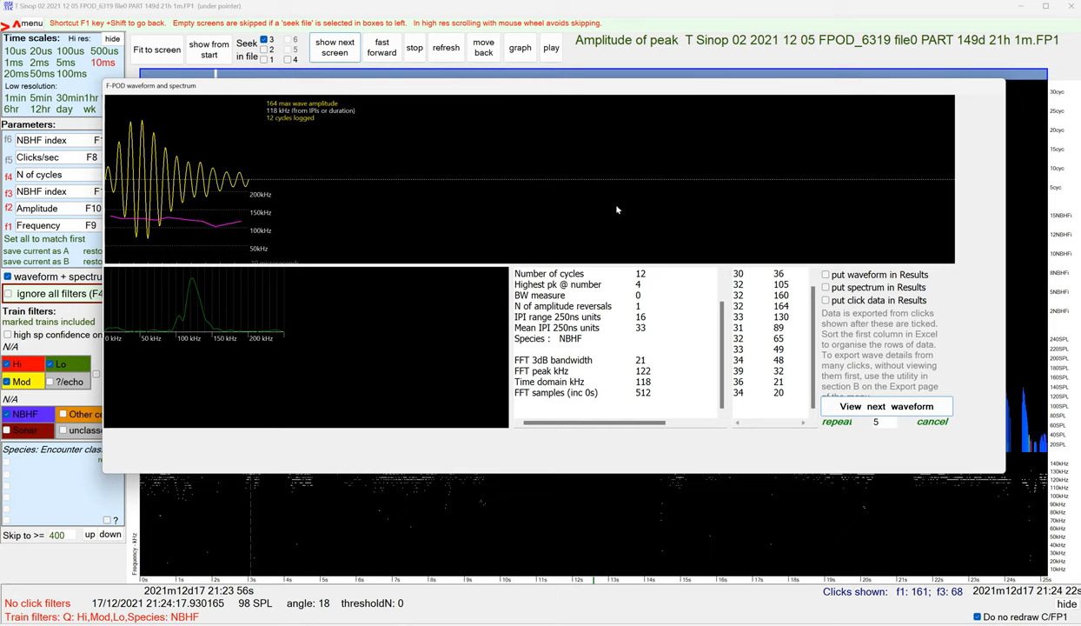
mouse_move(641, 195)
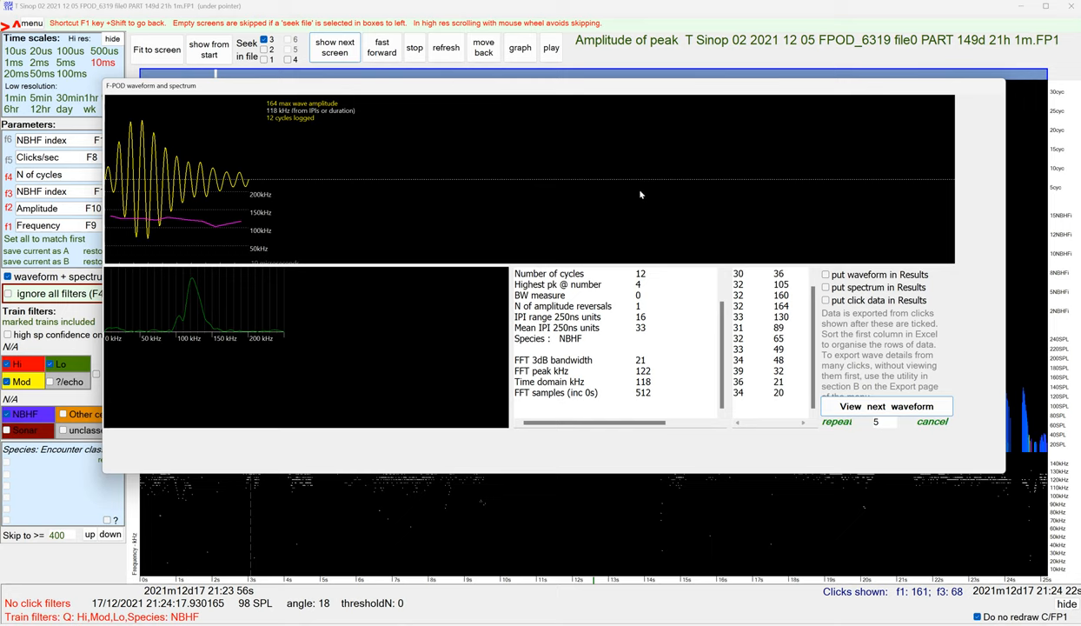
mouse_move(726, 205)
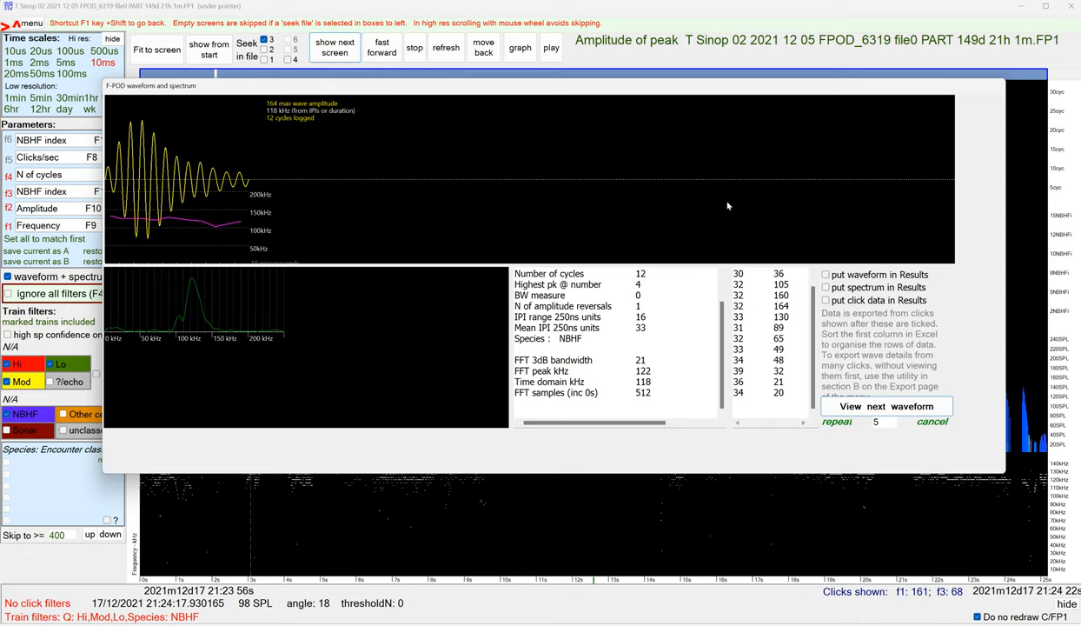